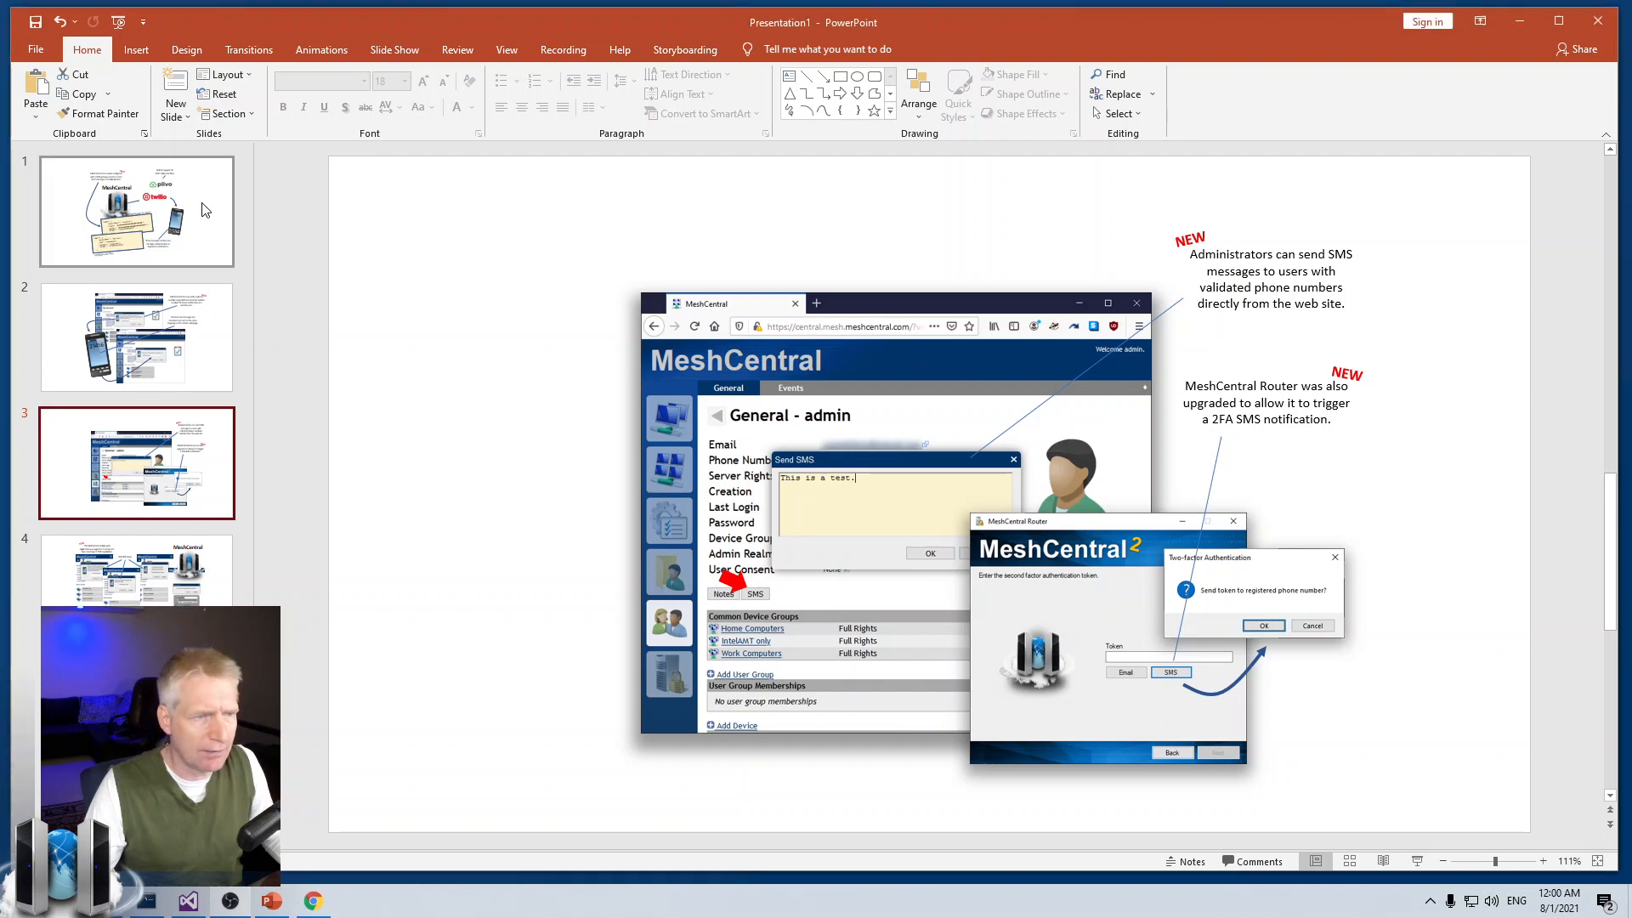
Display the slide covering MeshCentral SMS gateway support via Twilio and Plivo config settings
click(136, 212)
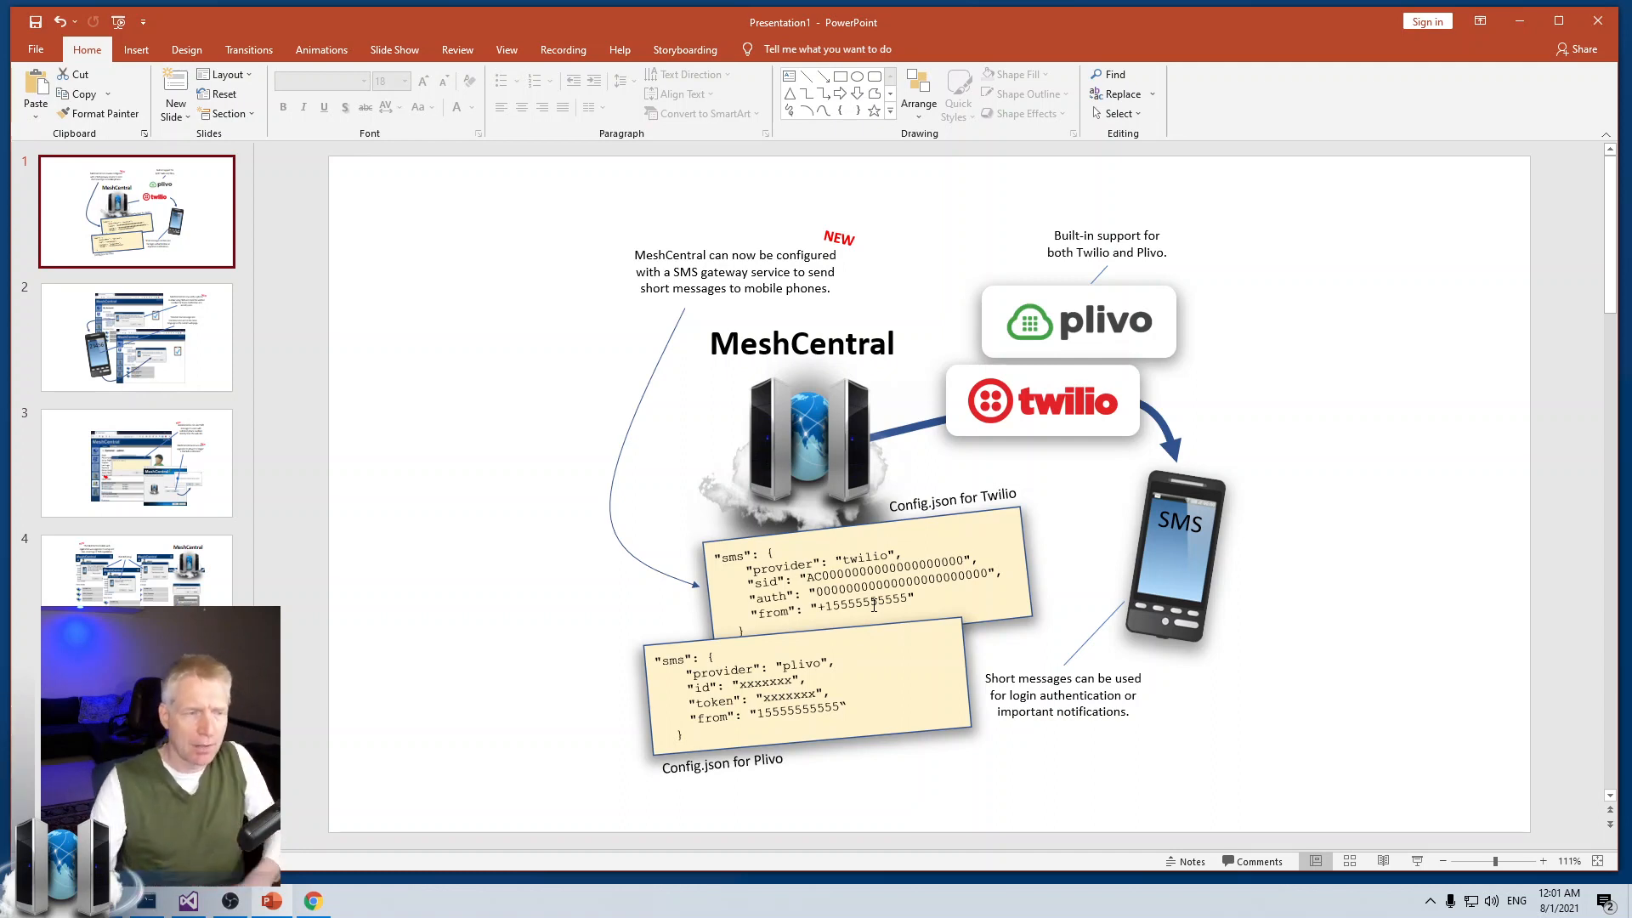
Display slide 2 on verifying a phone number by SMS code and translated messages
click(135, 337)
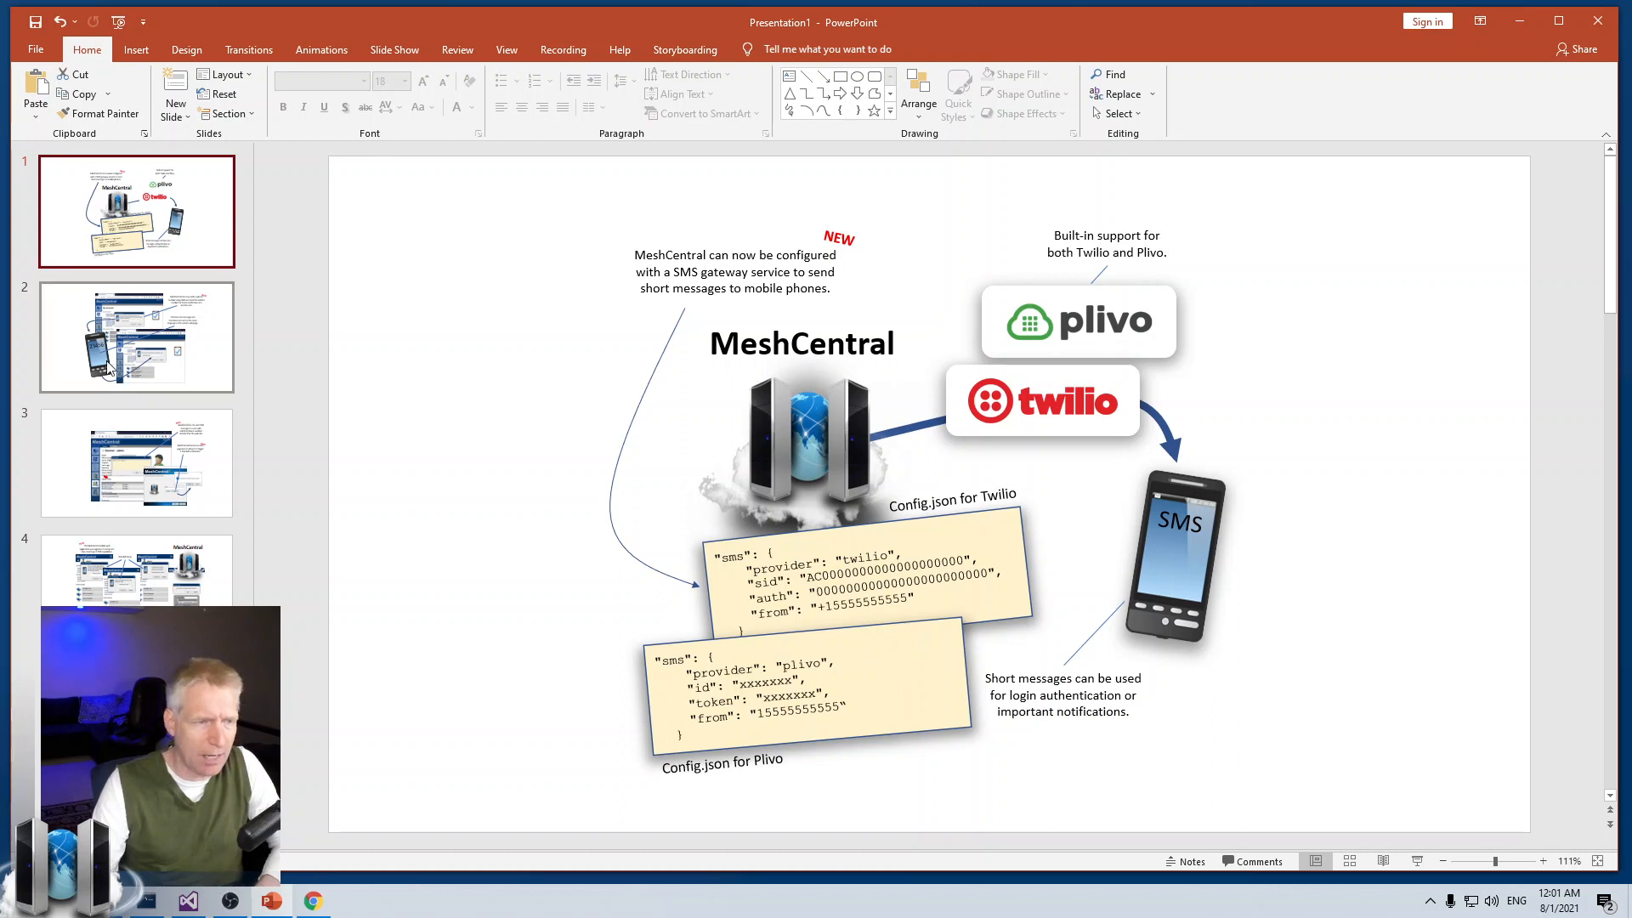
click(135, 336)
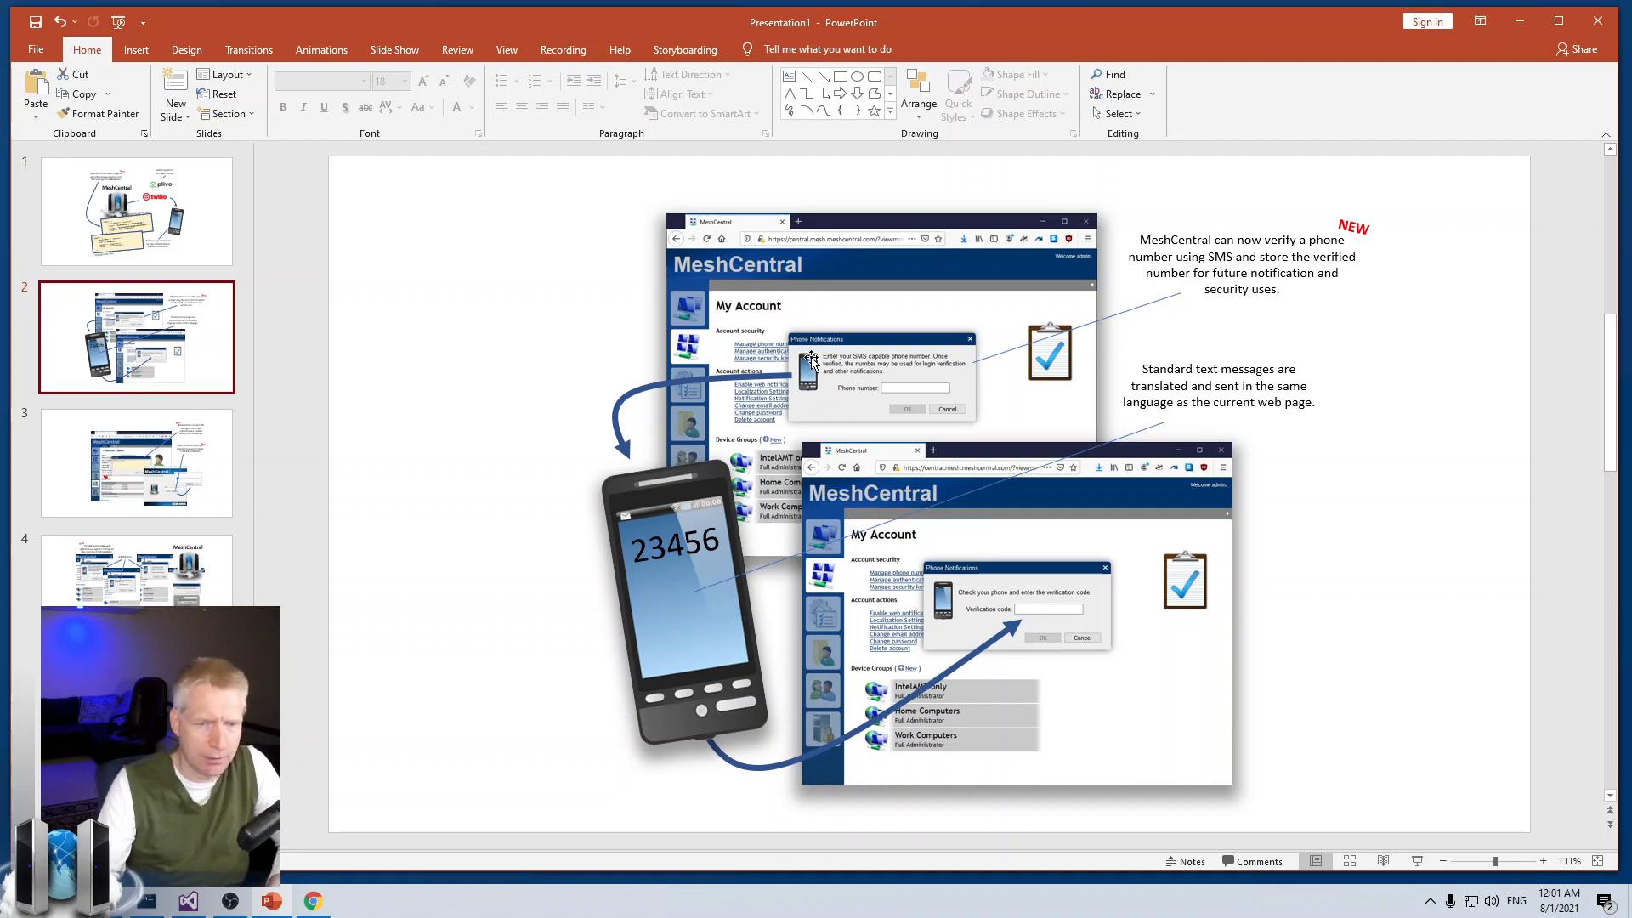
mouse_move(958, 377)
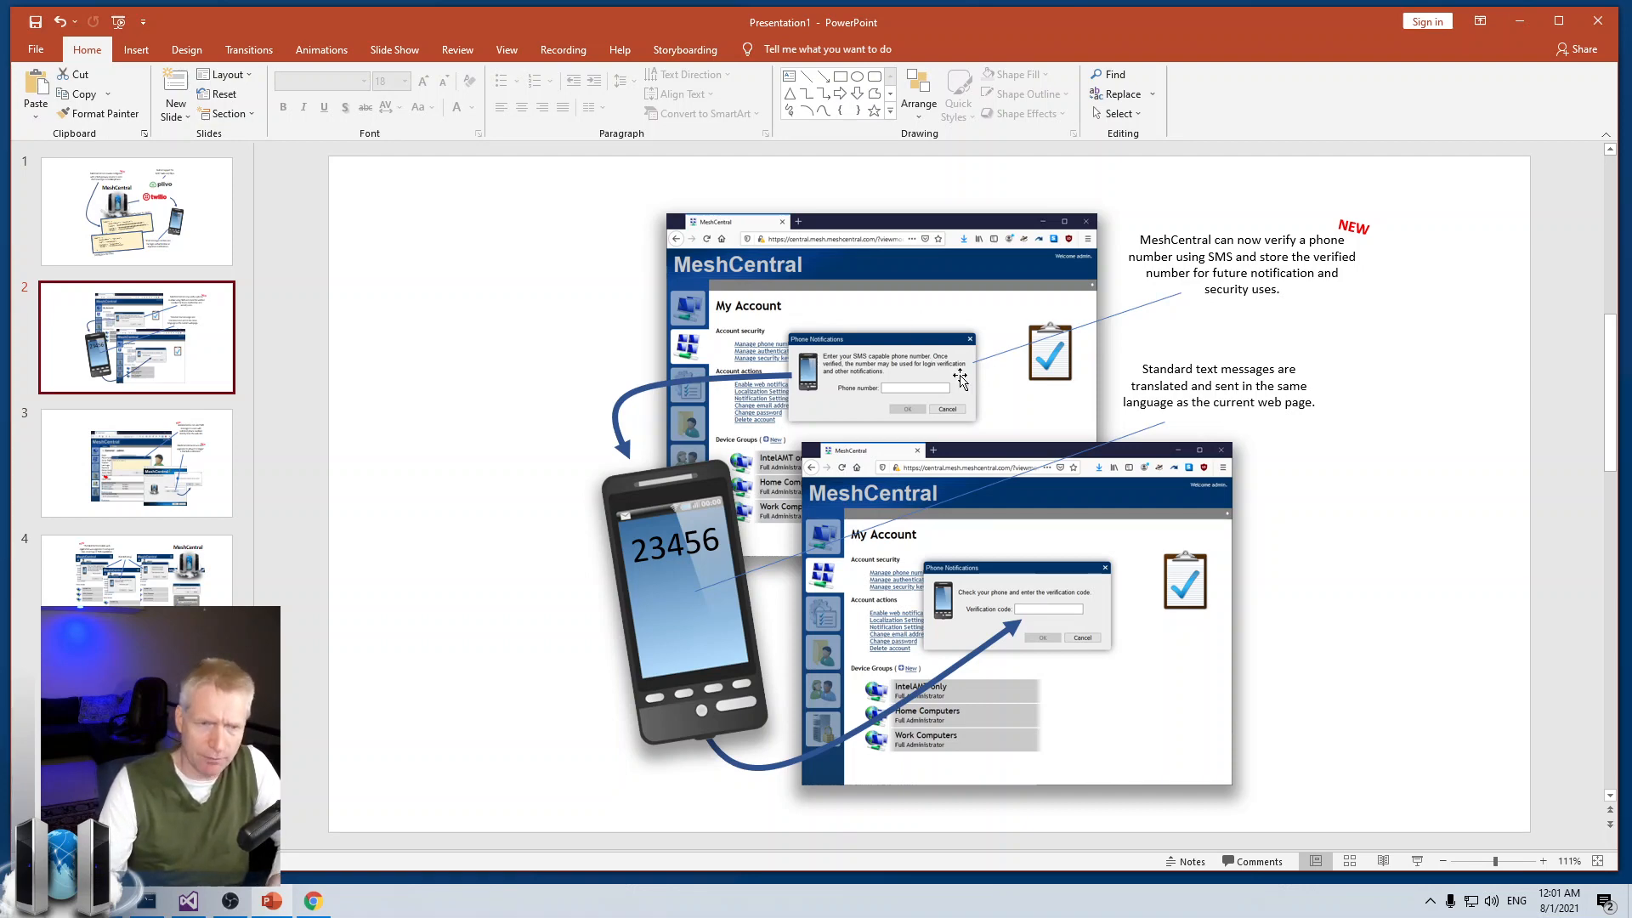
mouse_move(728, 520)
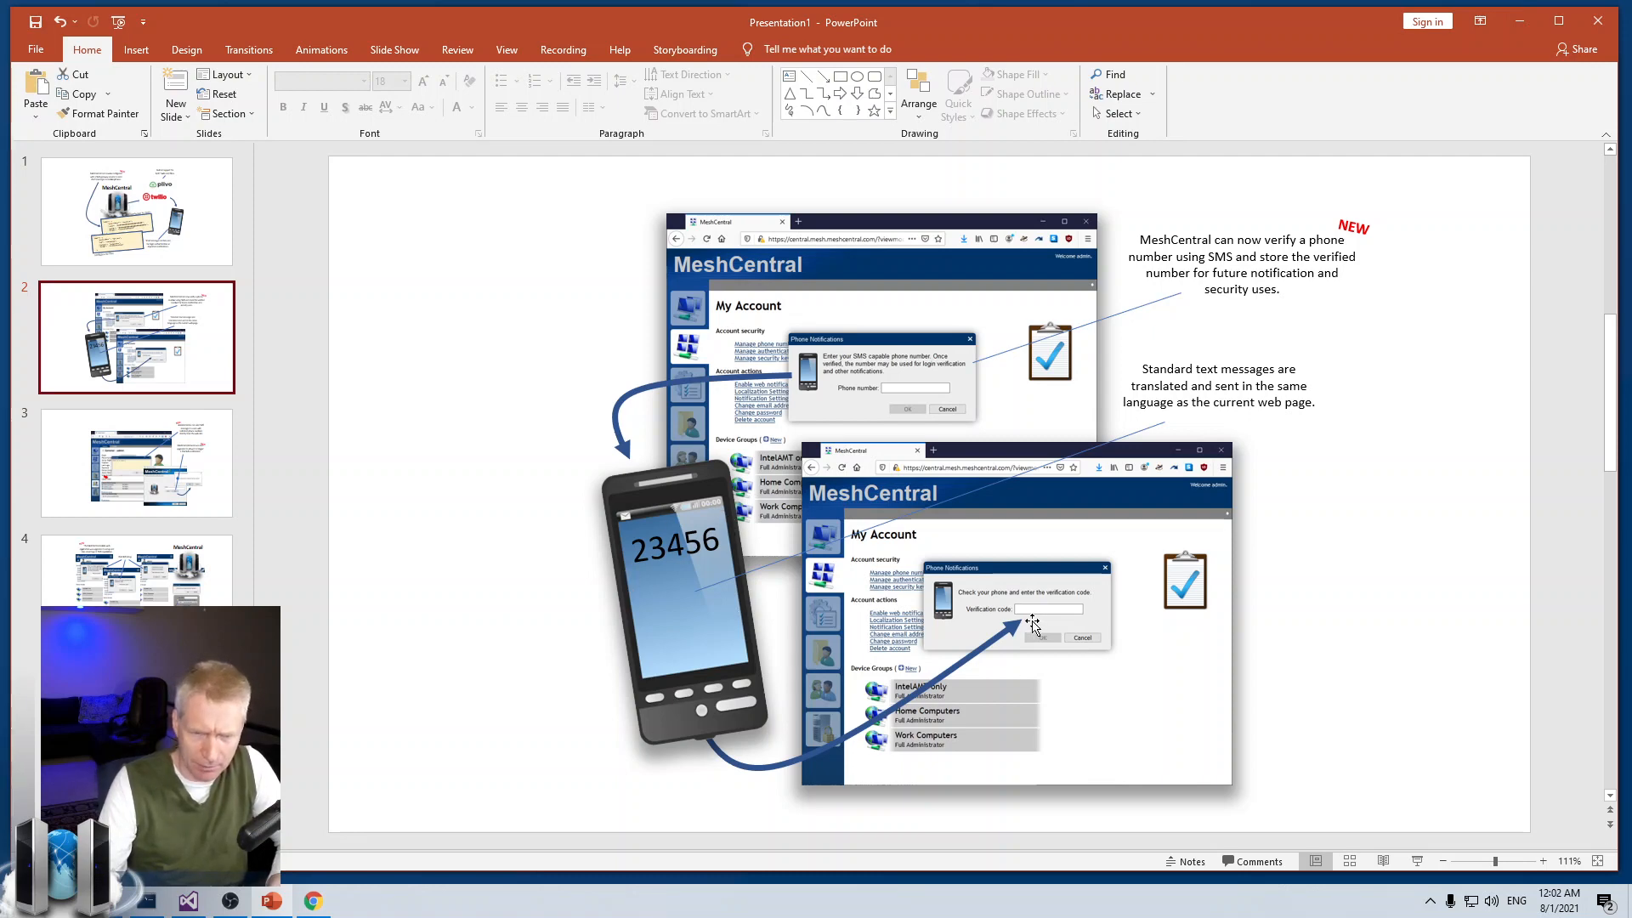
mouse_move(1094, 627)
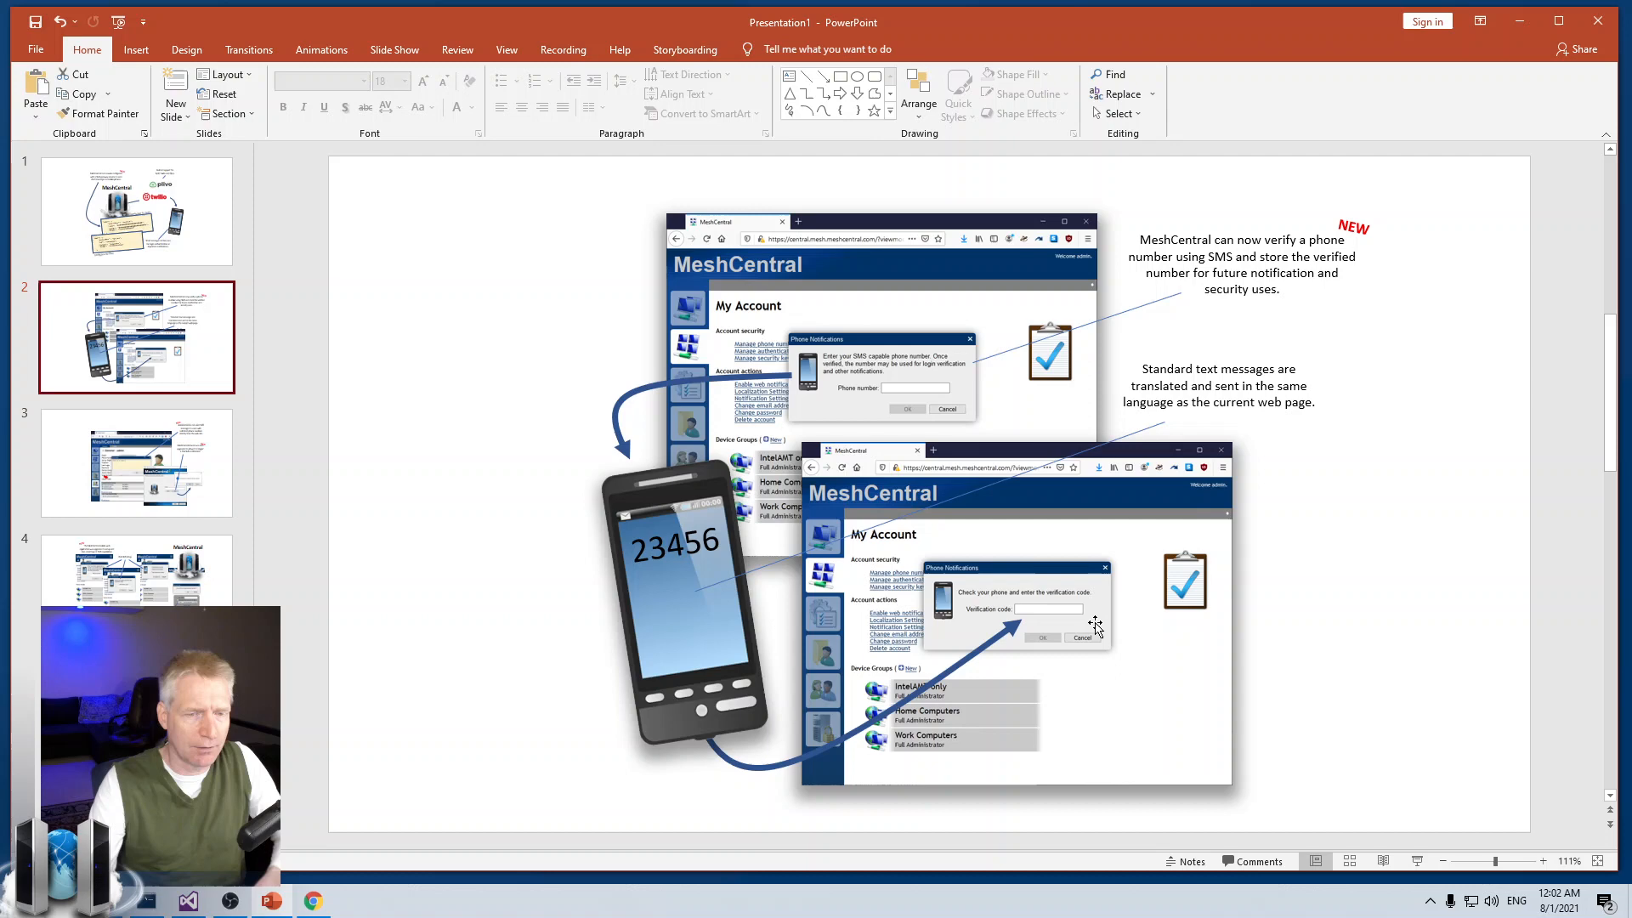
Display slide 3 on admins texting users and MeshCentral Router's 2FA SMS option
click(135, 462)
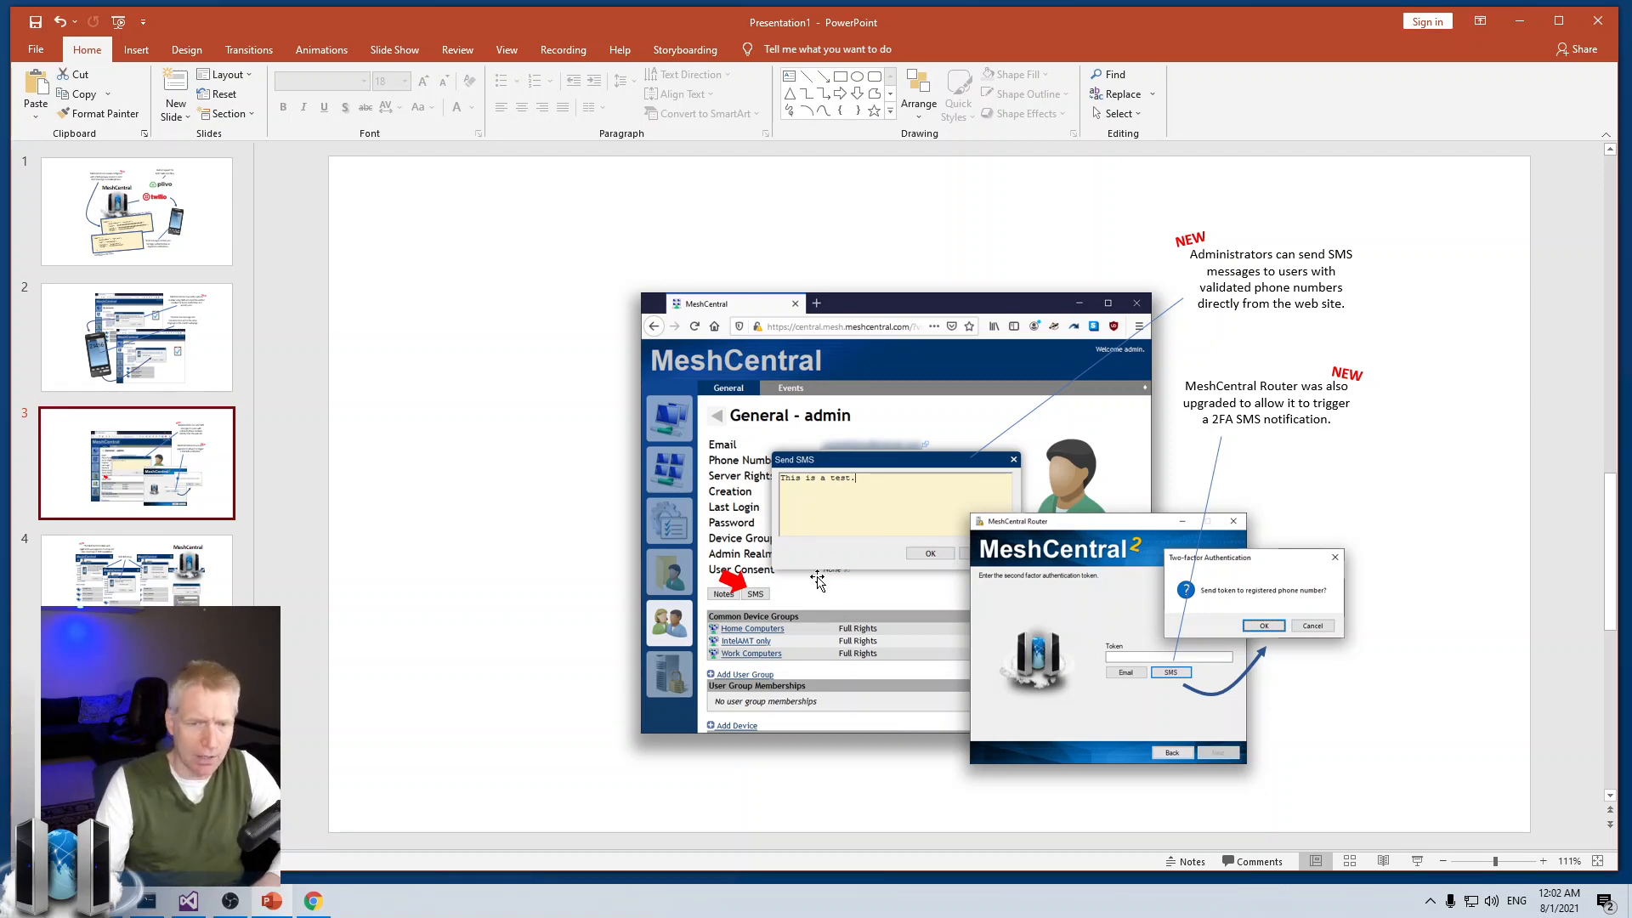
mouse_move(1232, 724)
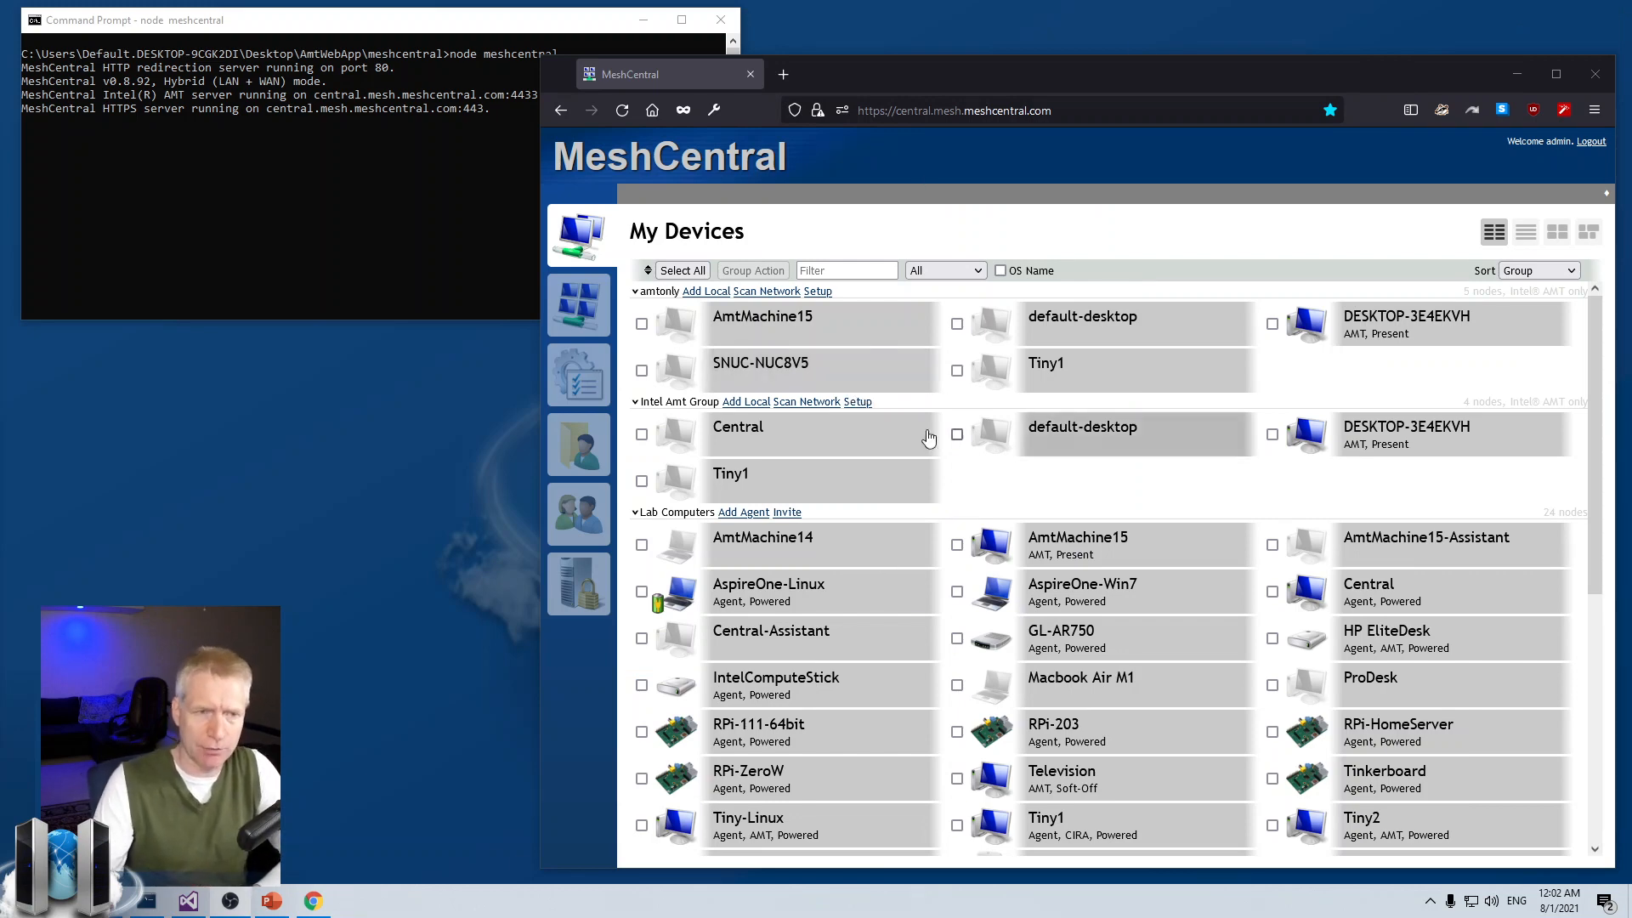
Switch from the presentation to the running MeshCentral server's My Devices list
click(365, 19)
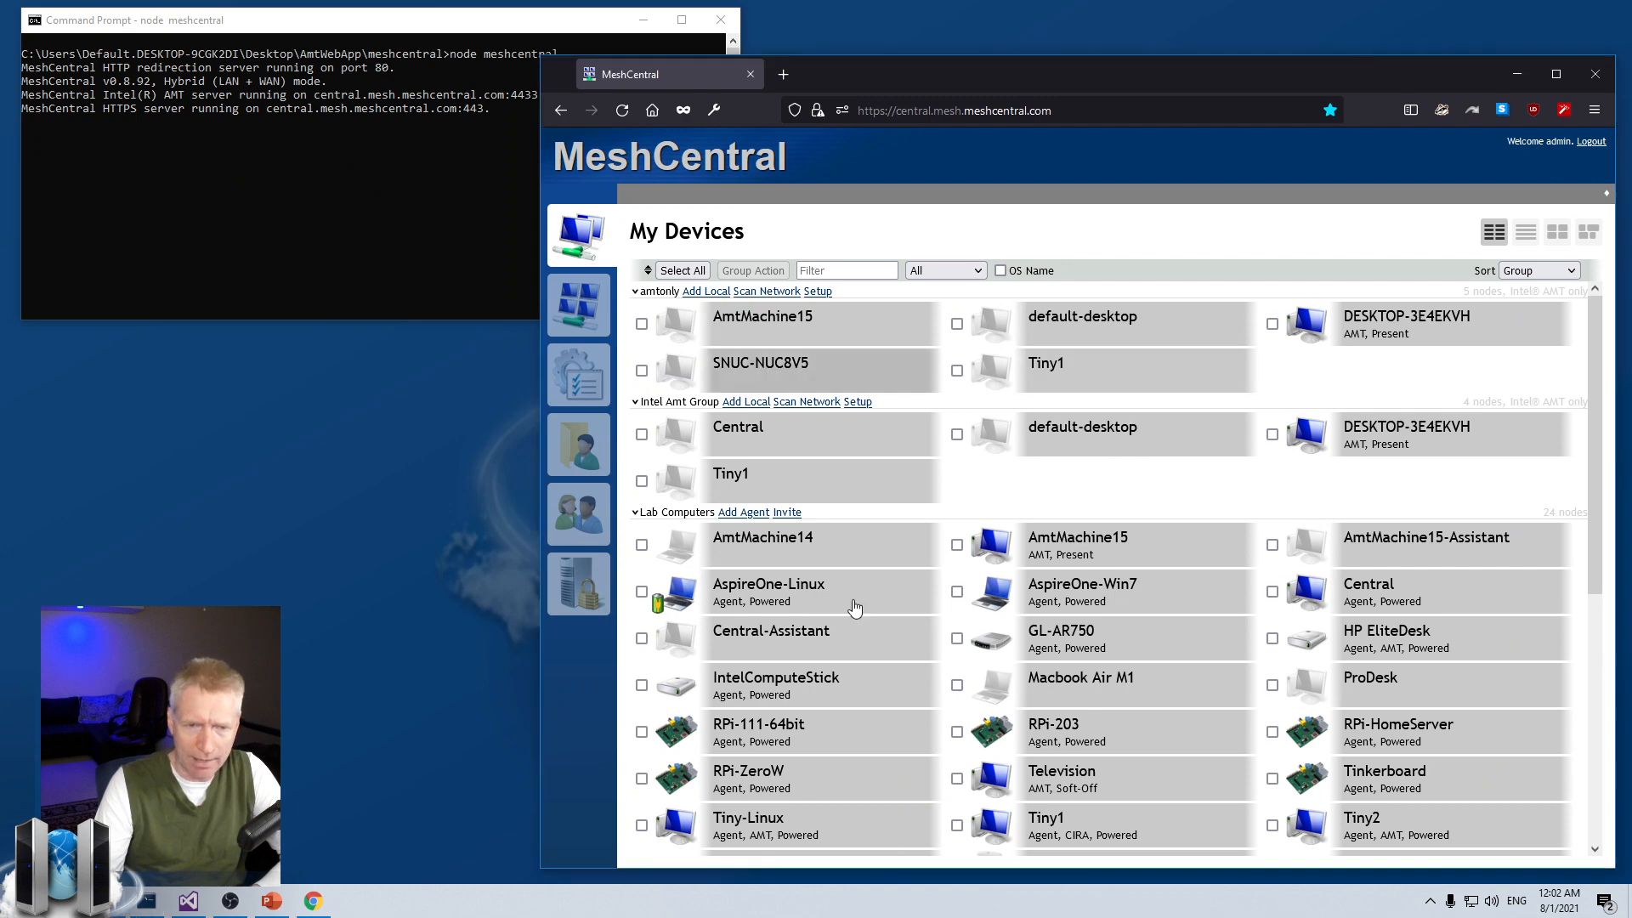
mouse_move(1059, 846)
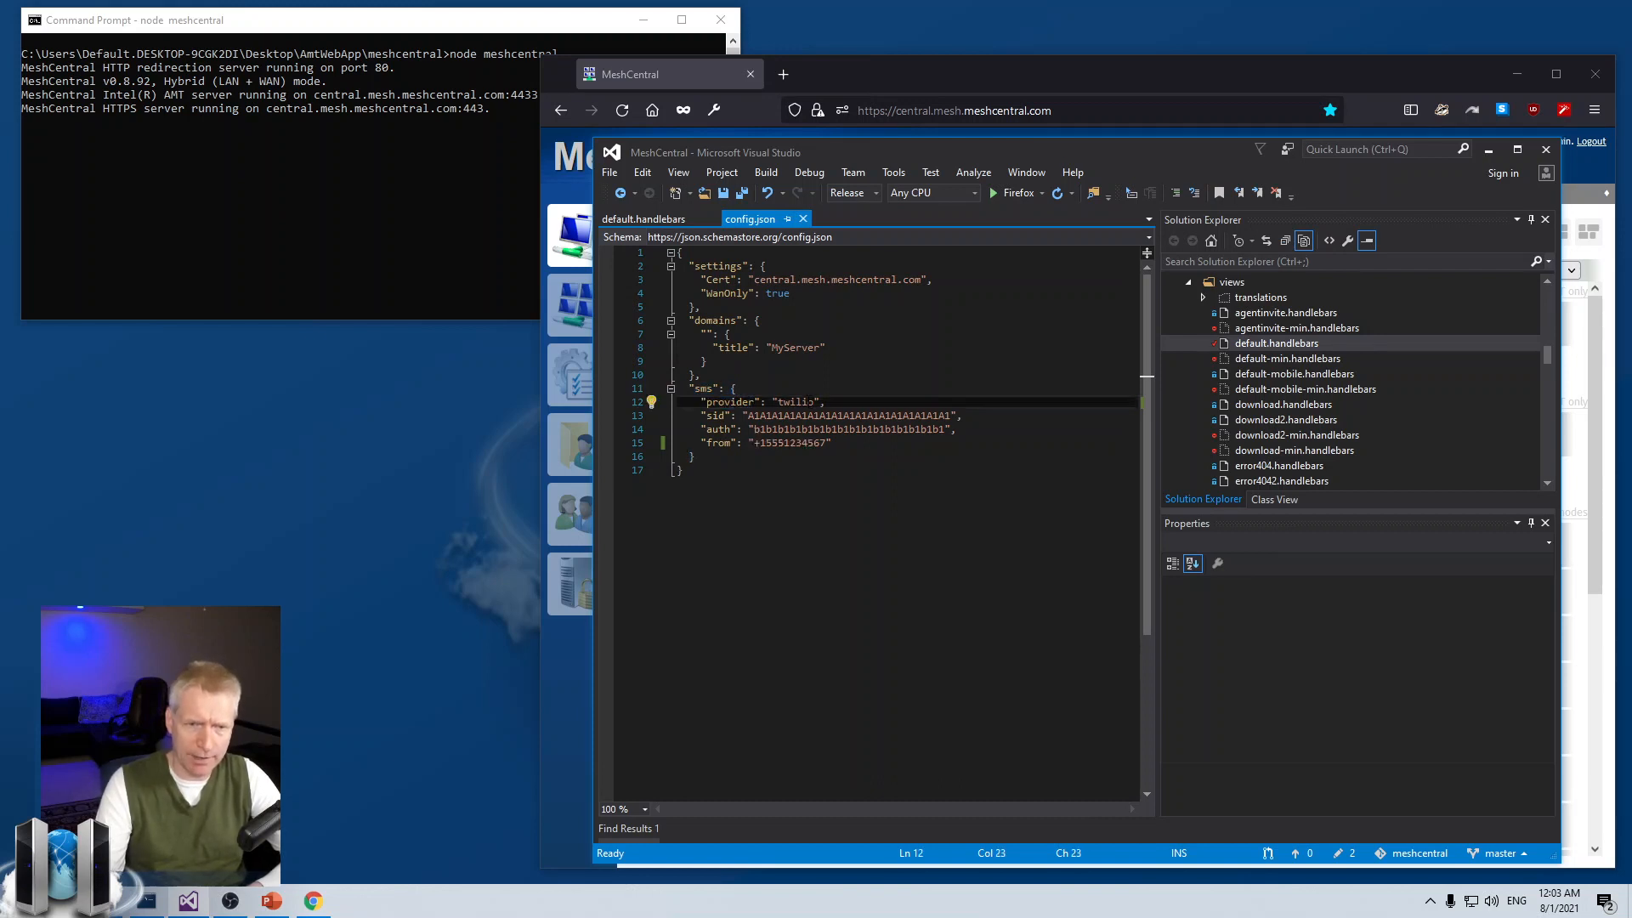
Highlight the twilio provider in config.json, then minimize Visual Studio to return to the device list
double_click(797, 403)
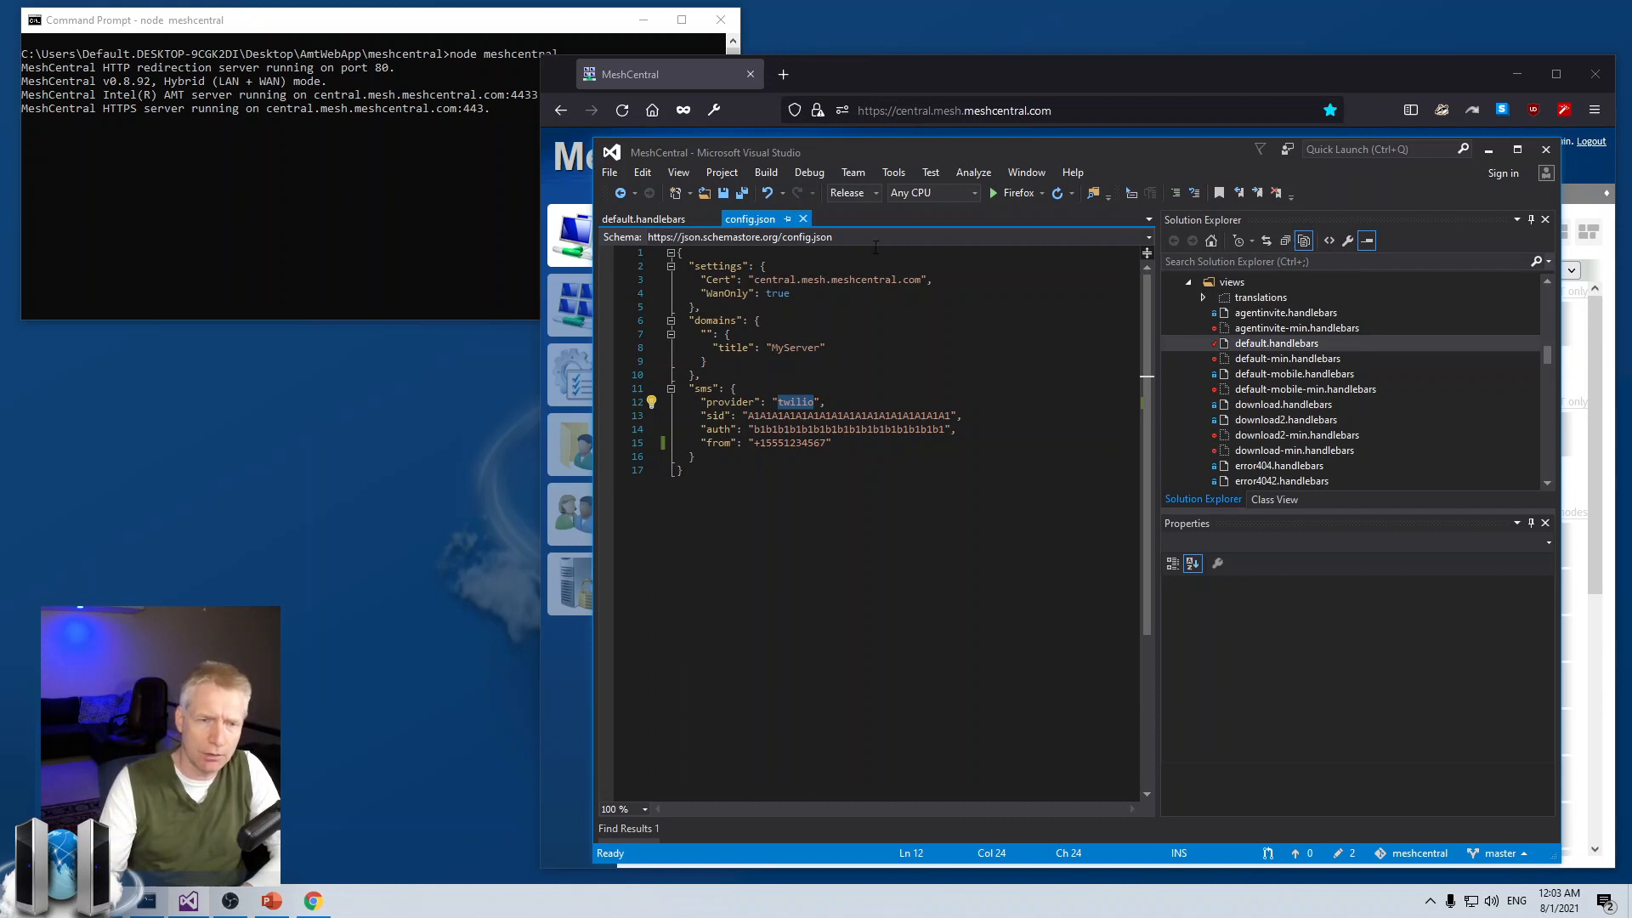
mouse_move(848, 250)
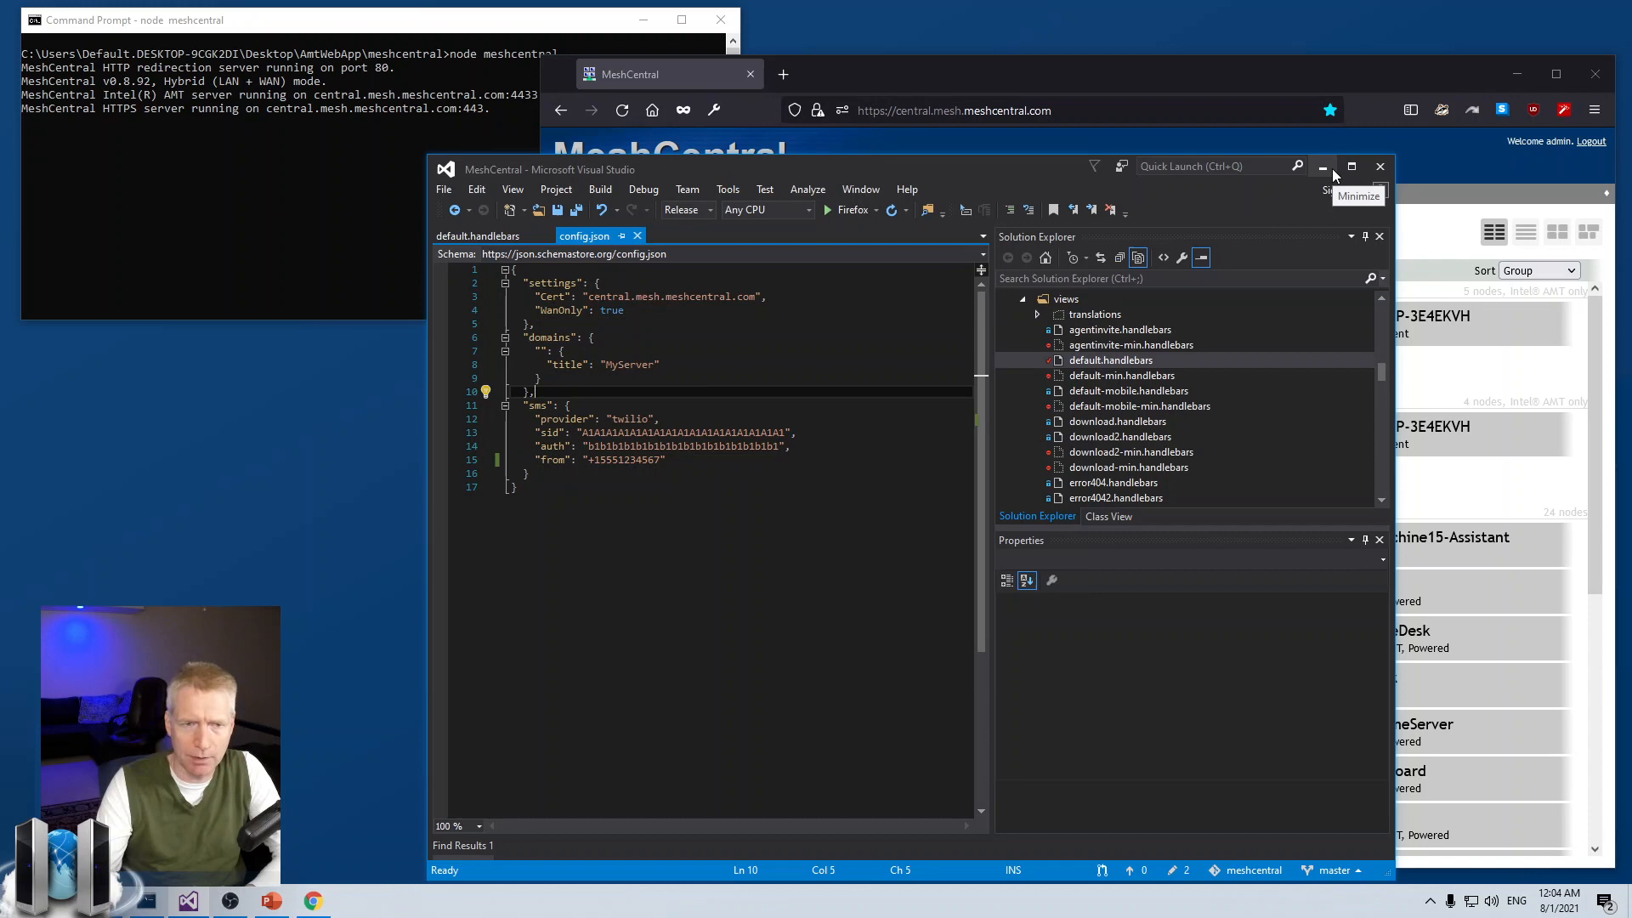
click(1323, 167)
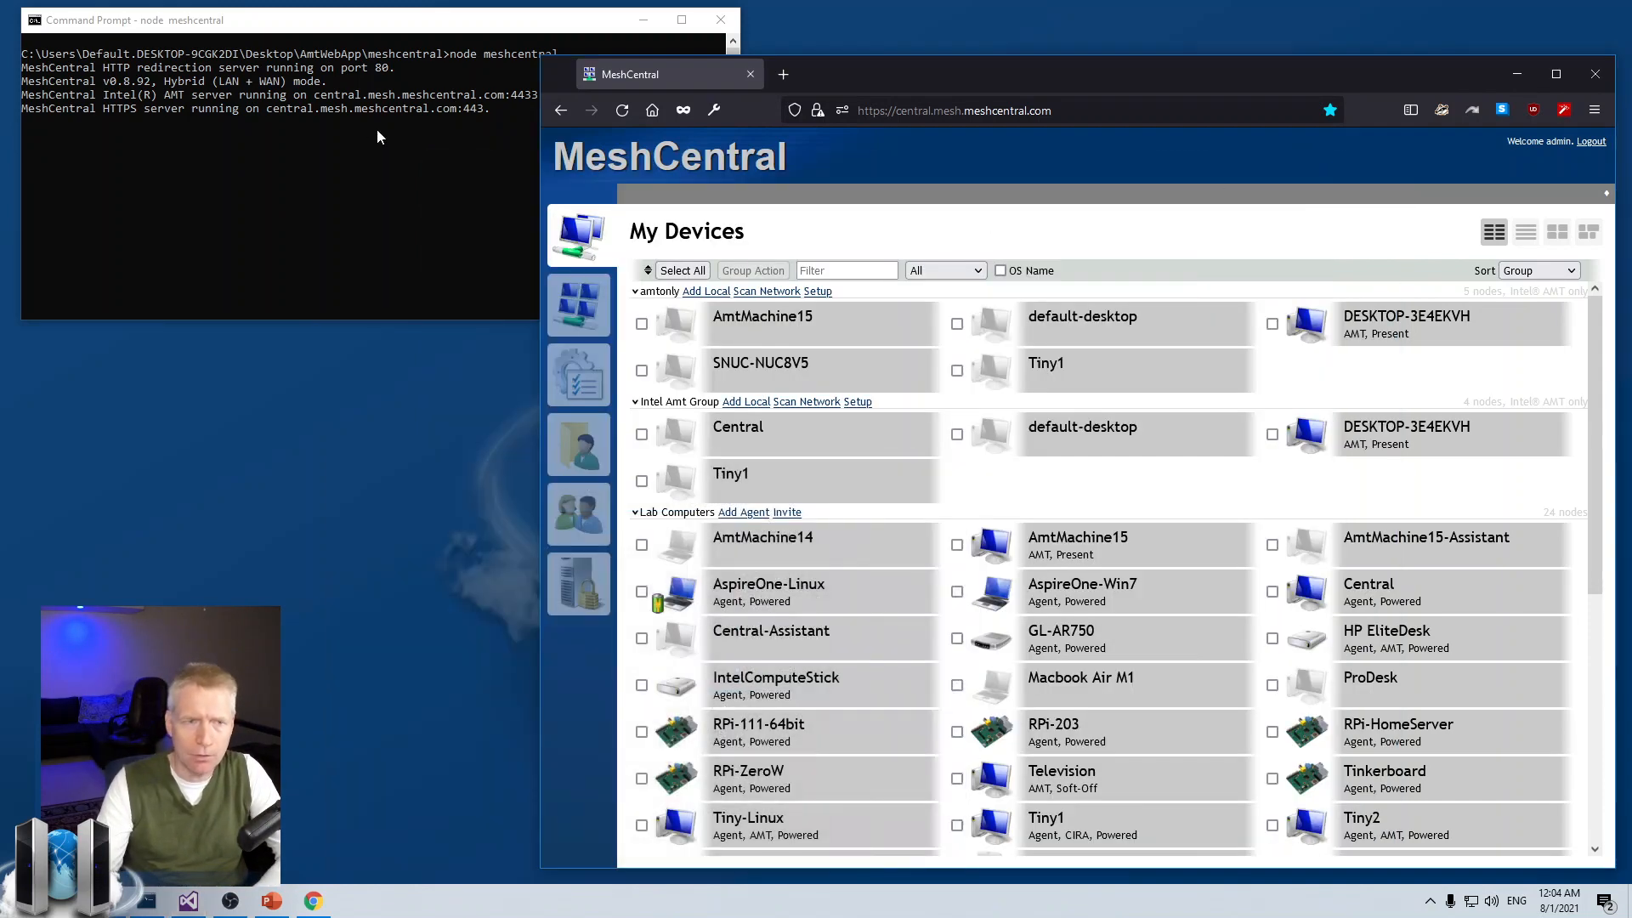
Go to My Account and bring up the Phone Notifications dialog to add a phone number
click(579, 305)
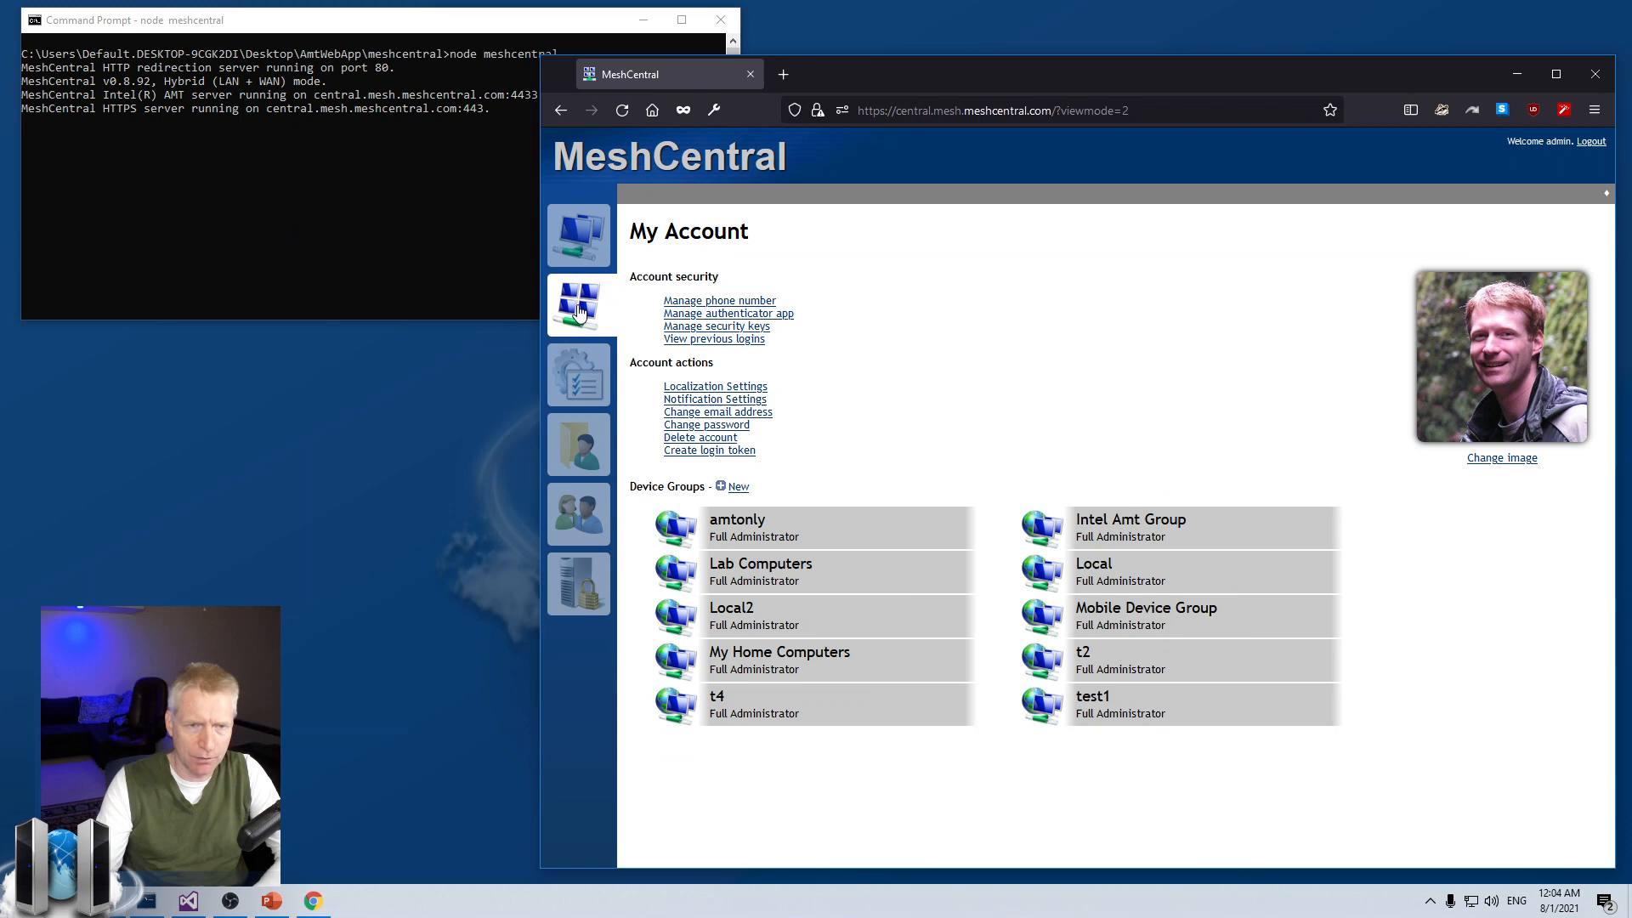
mouse_move(606, 340)
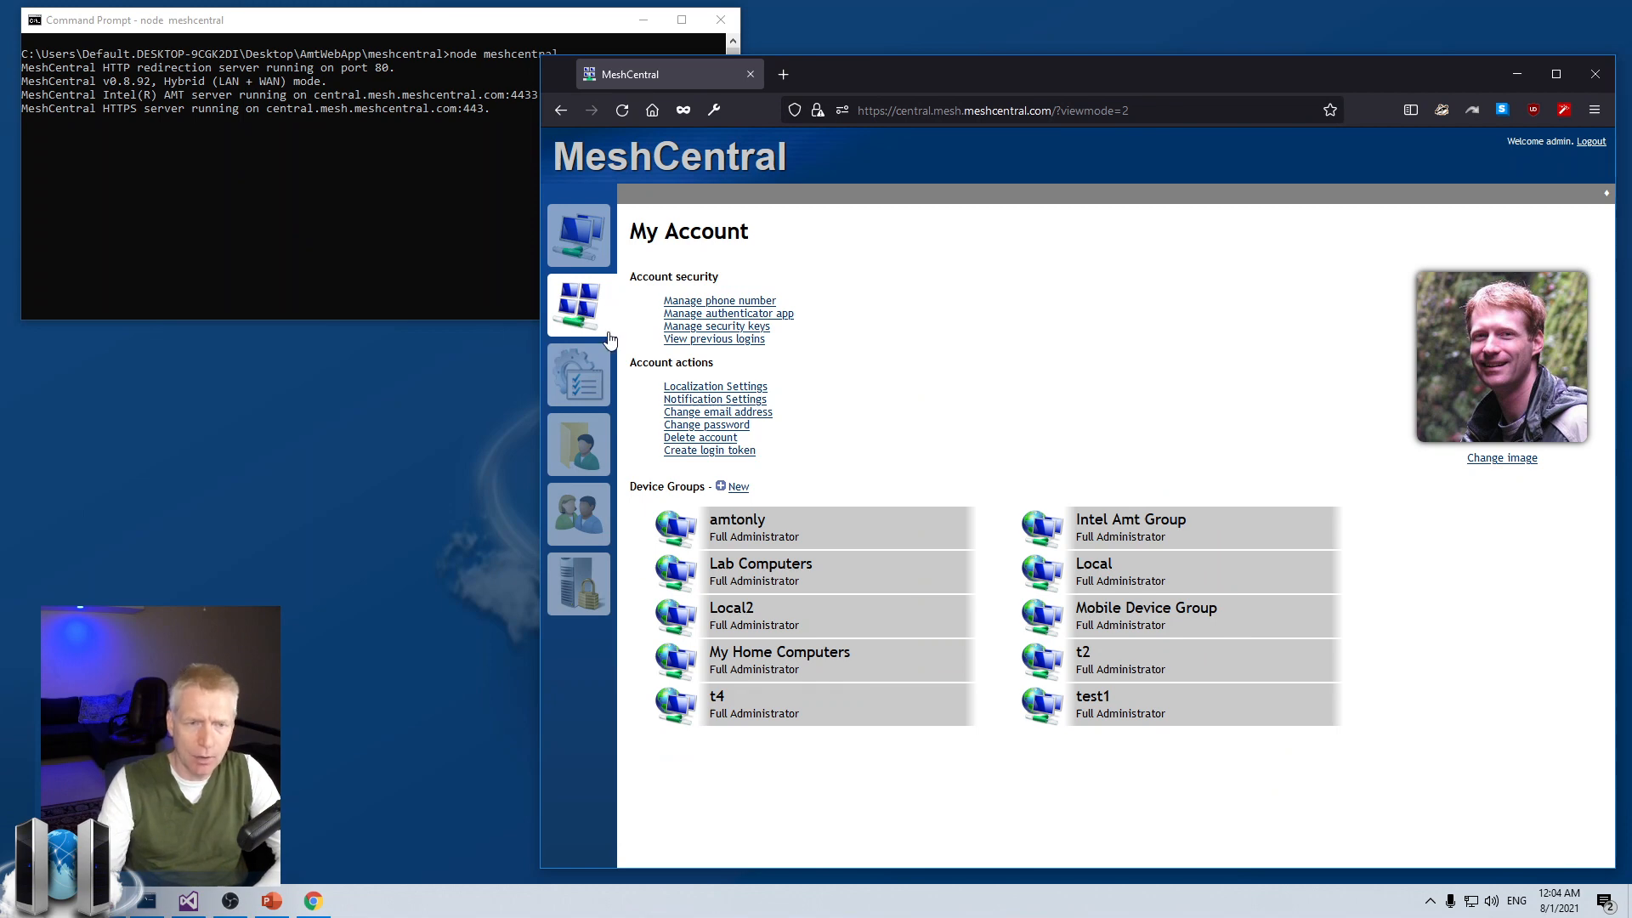
mouse_move(719, 301)
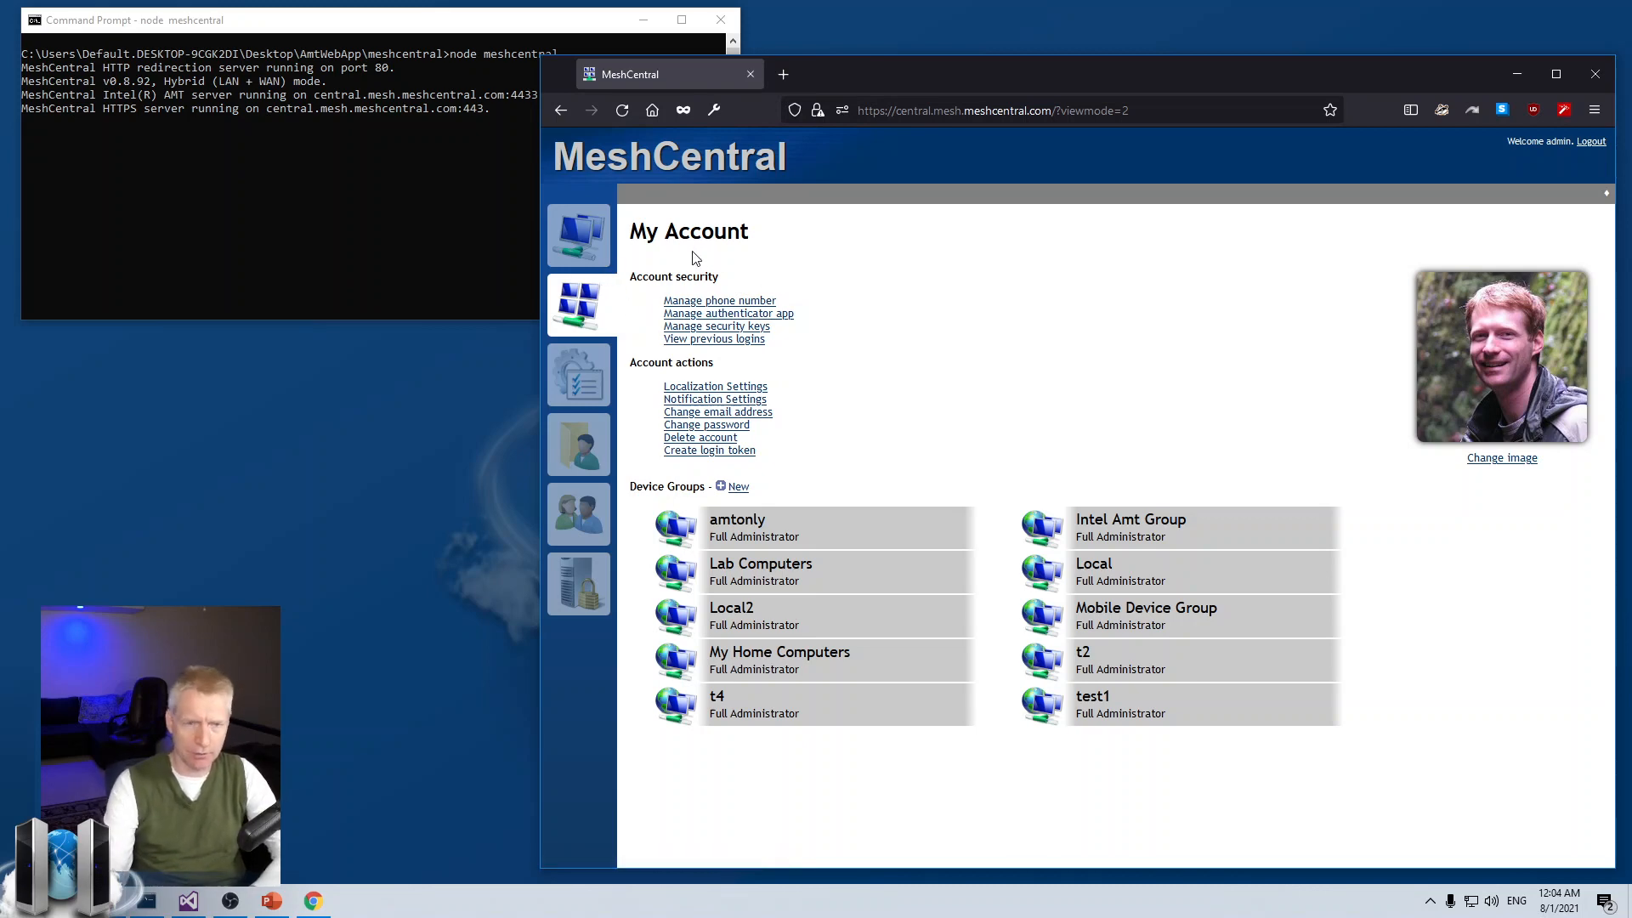
click(719, 301)
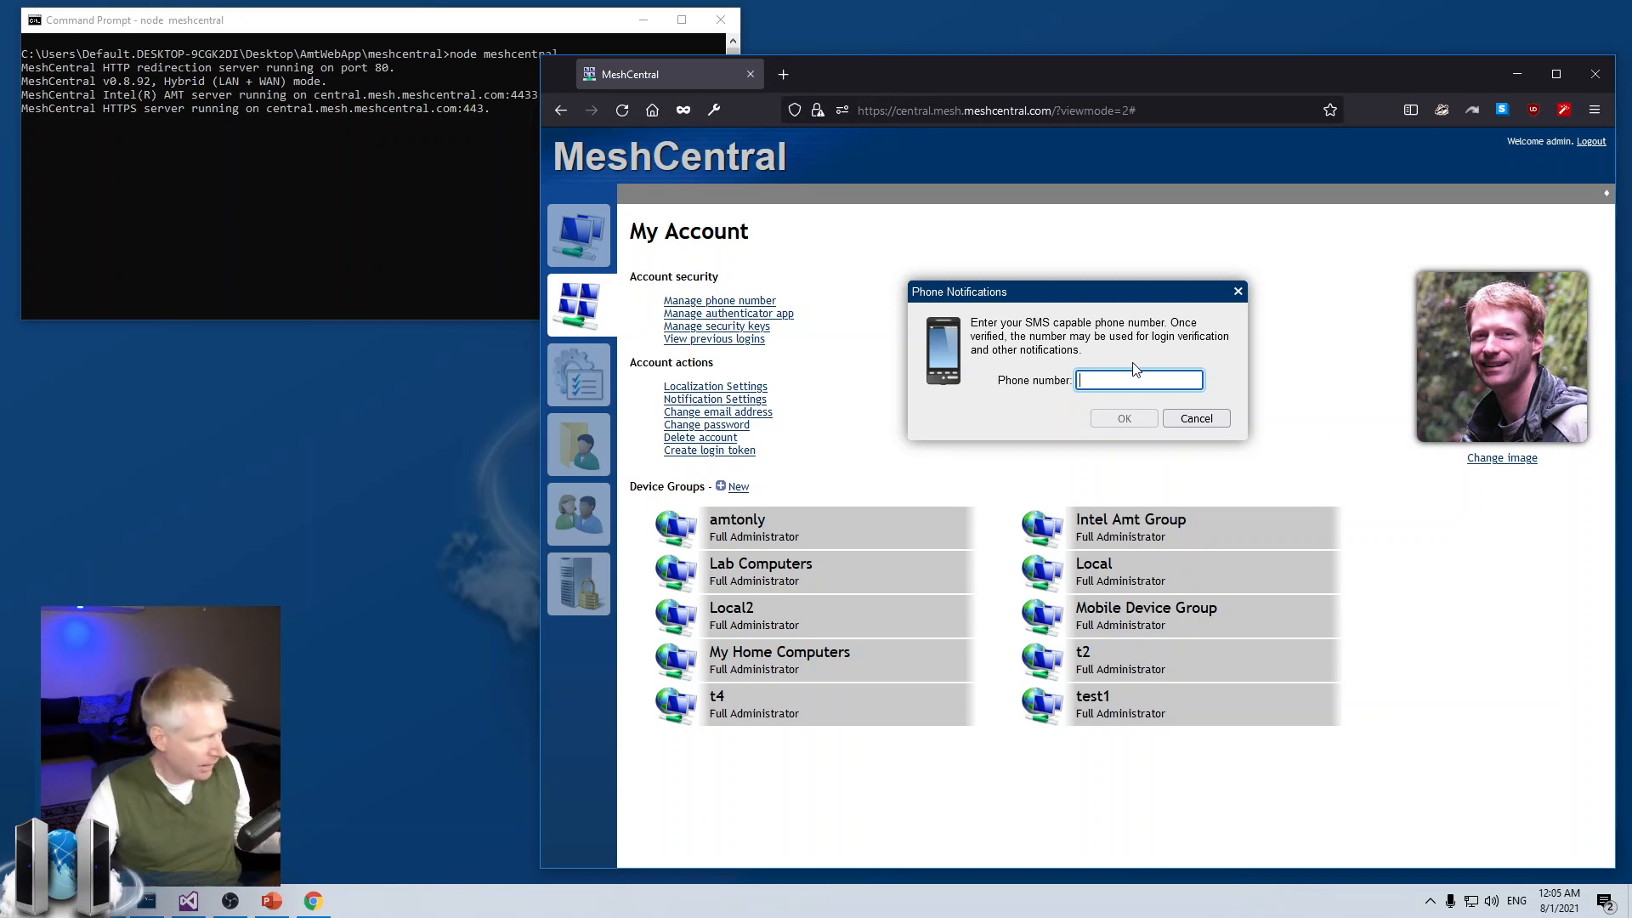
mouse_move(1159, 292)
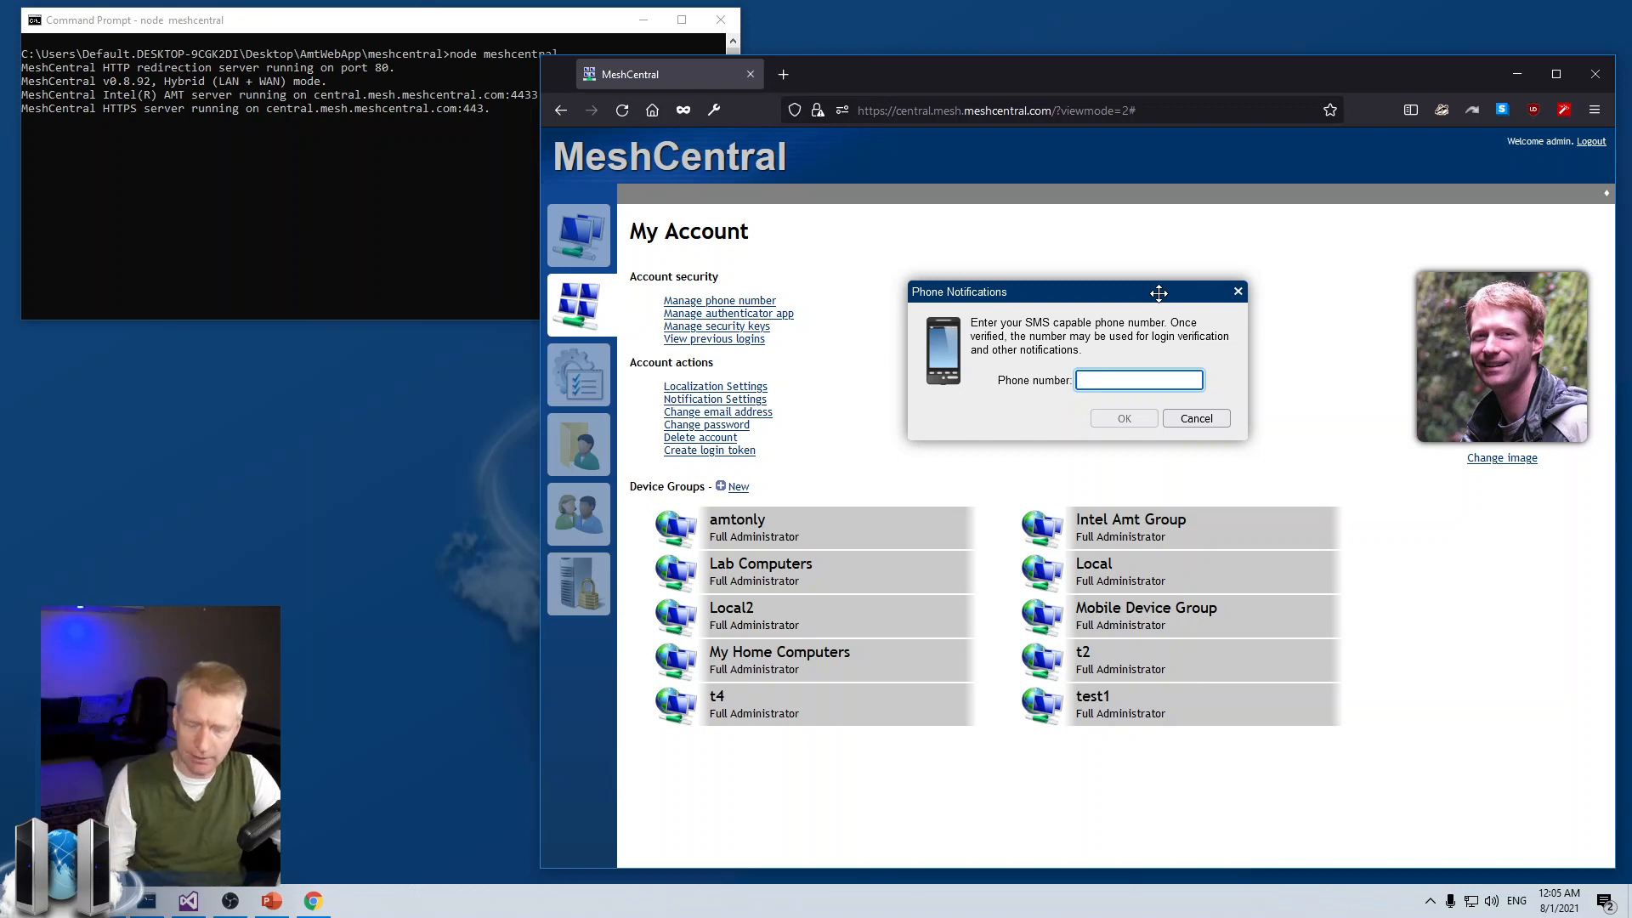
mouse_move(442, 858)
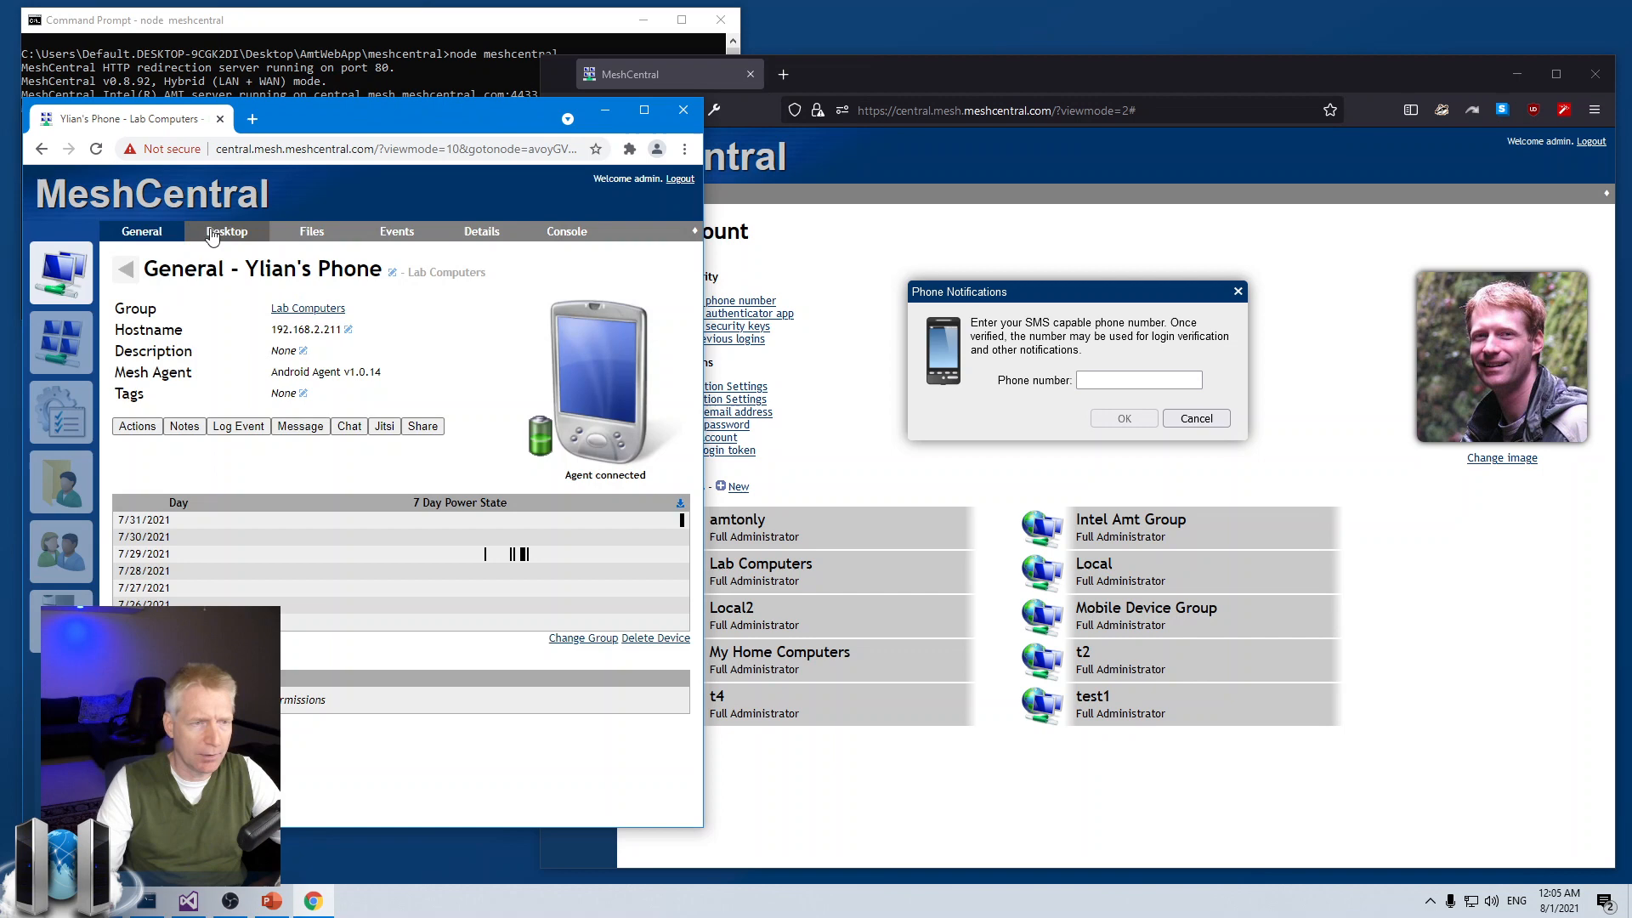
Connect to the phone's remote desktop and move its window to the right of the account page
click(226, 232)
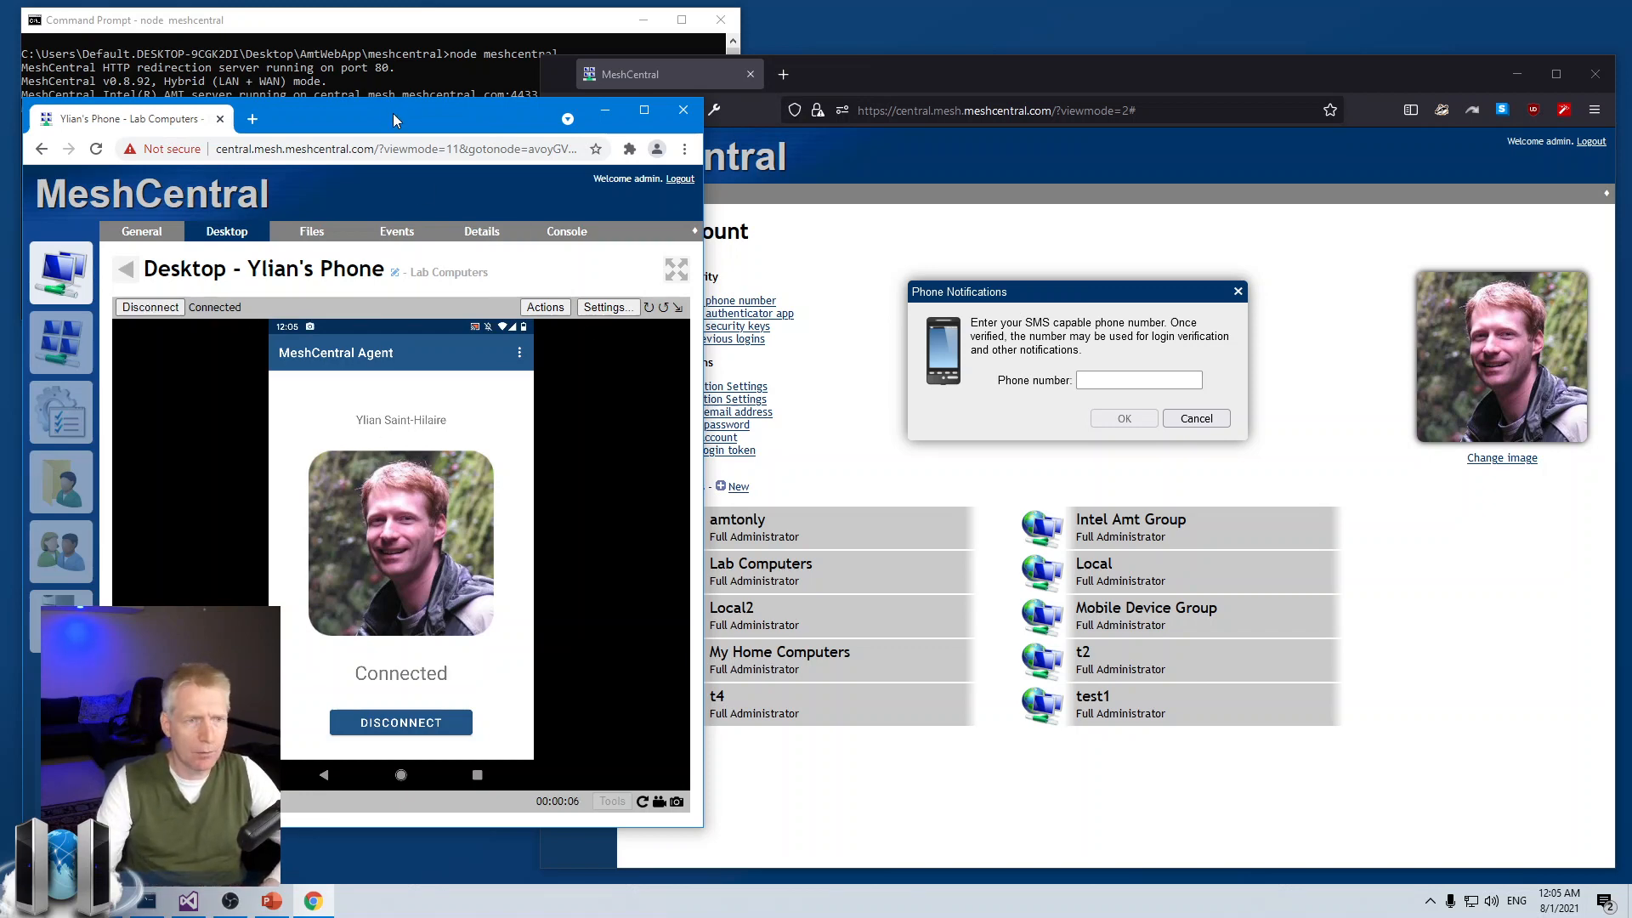
drag(394, 119, 476, 134)
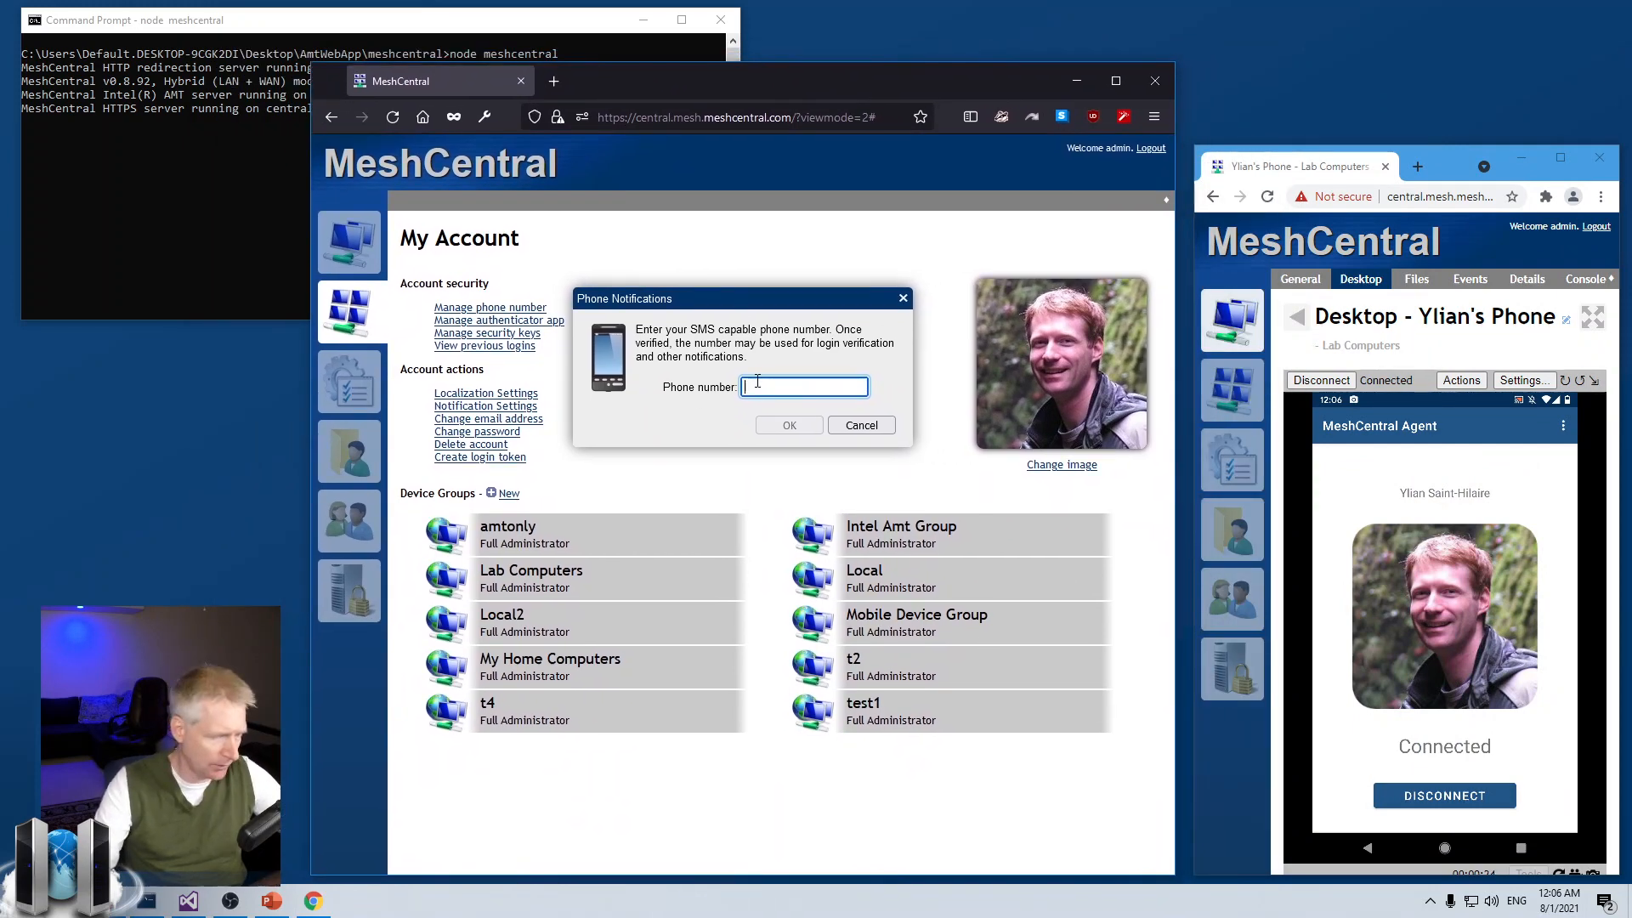
Enter phone number 555-5555 for the admin account and submit it for verification
text(555-5555)
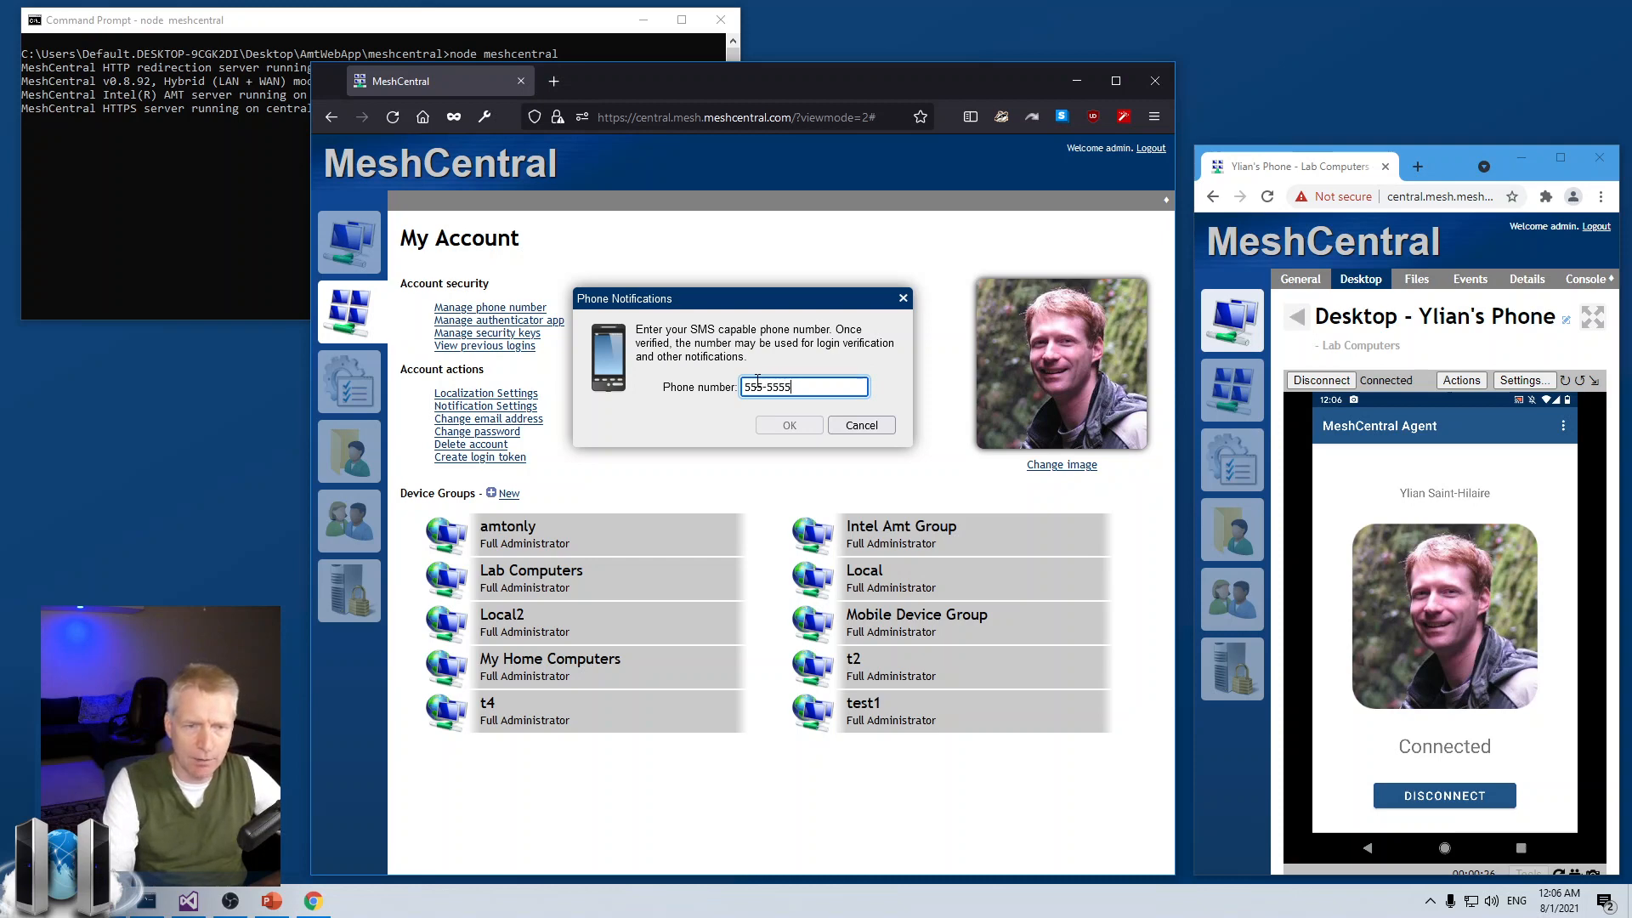
key(Backspace)
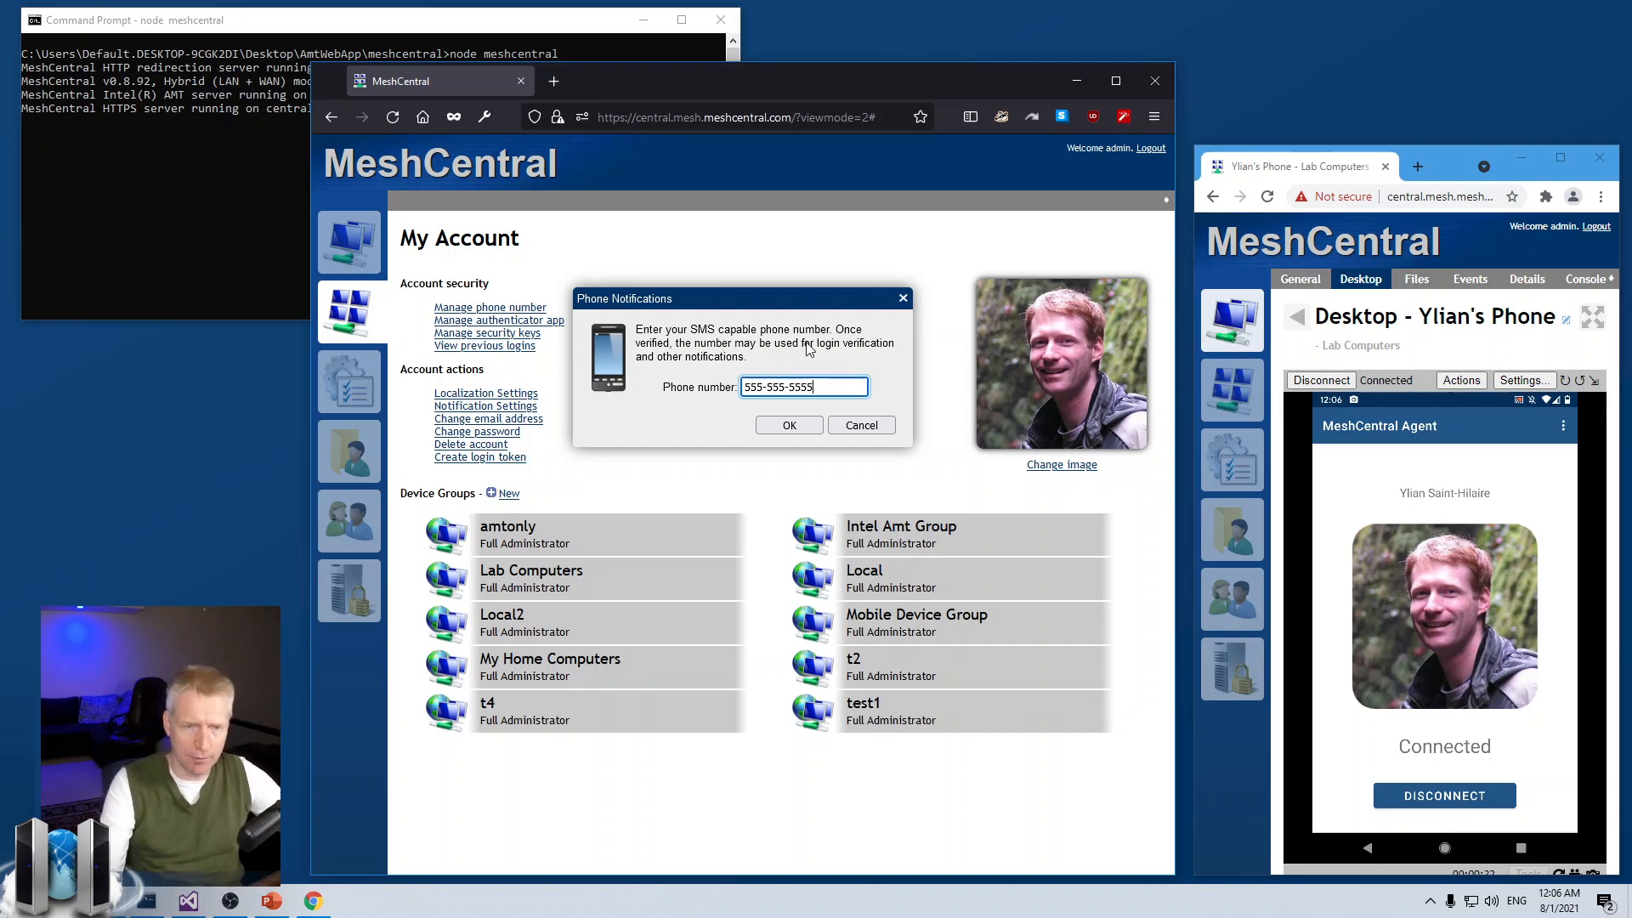
click(788, 425)
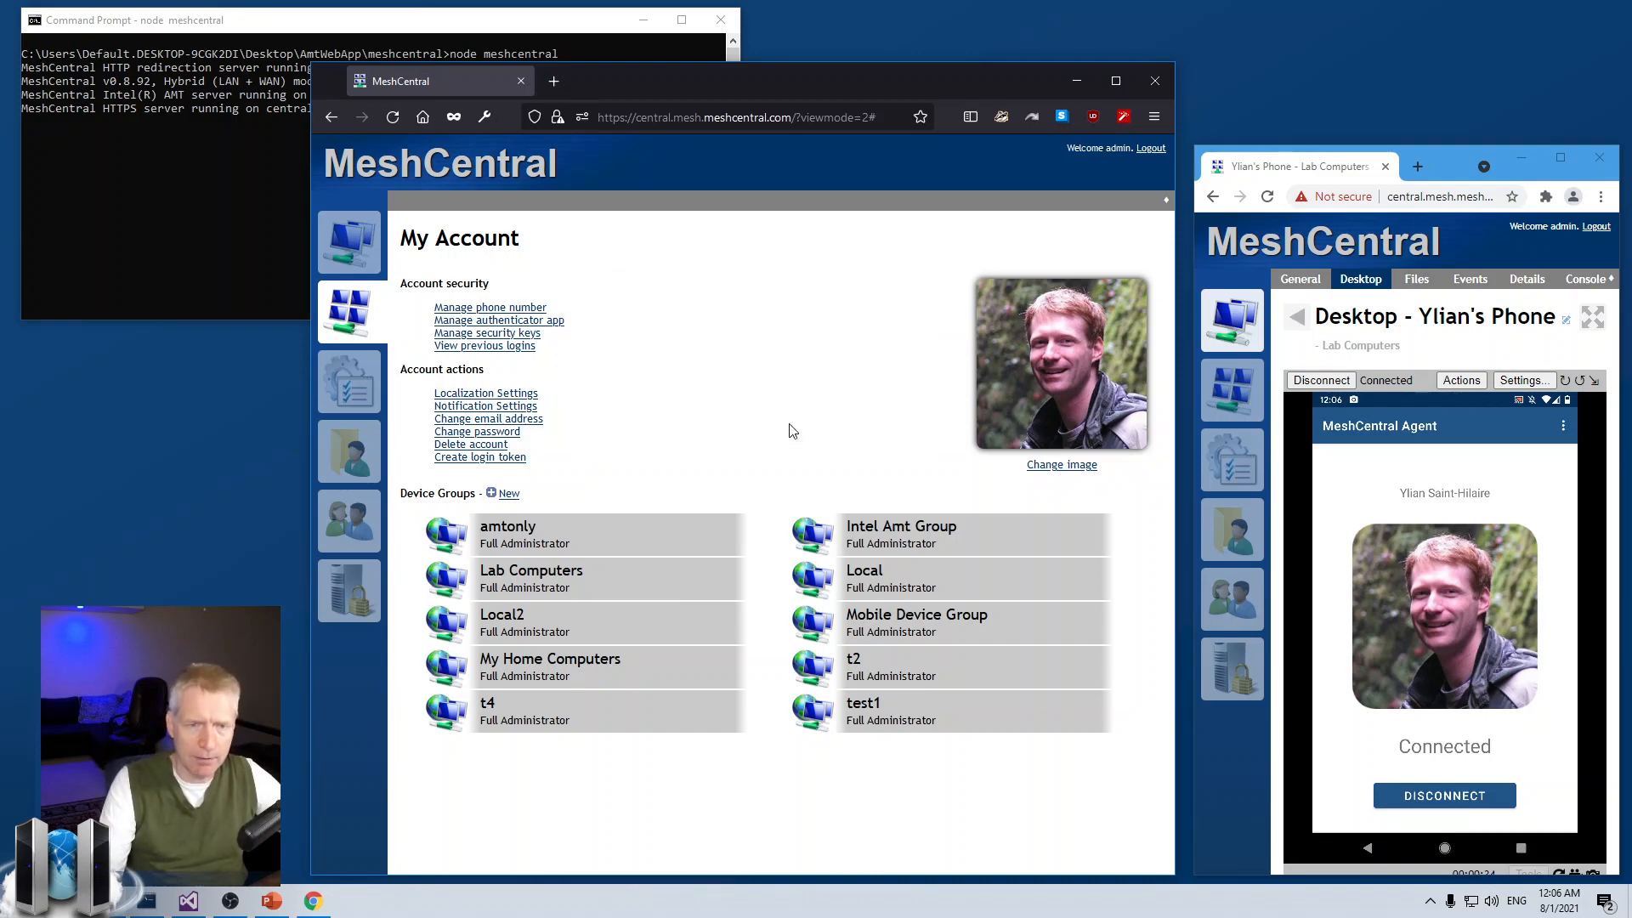
click(490, 306)
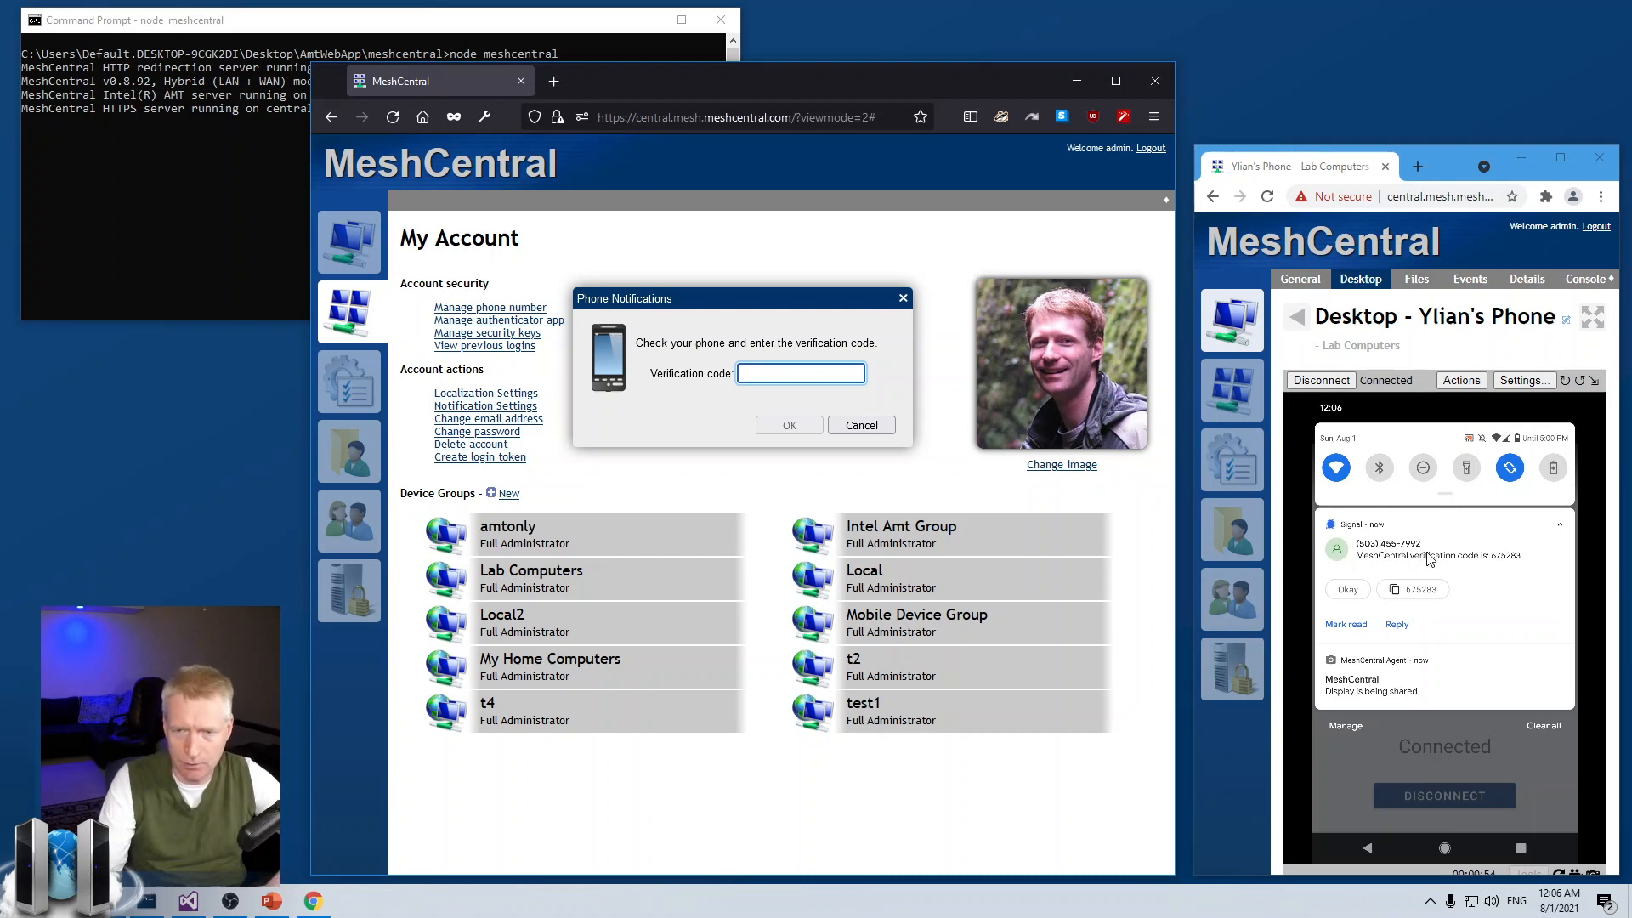
mouse_move(1494, 572)
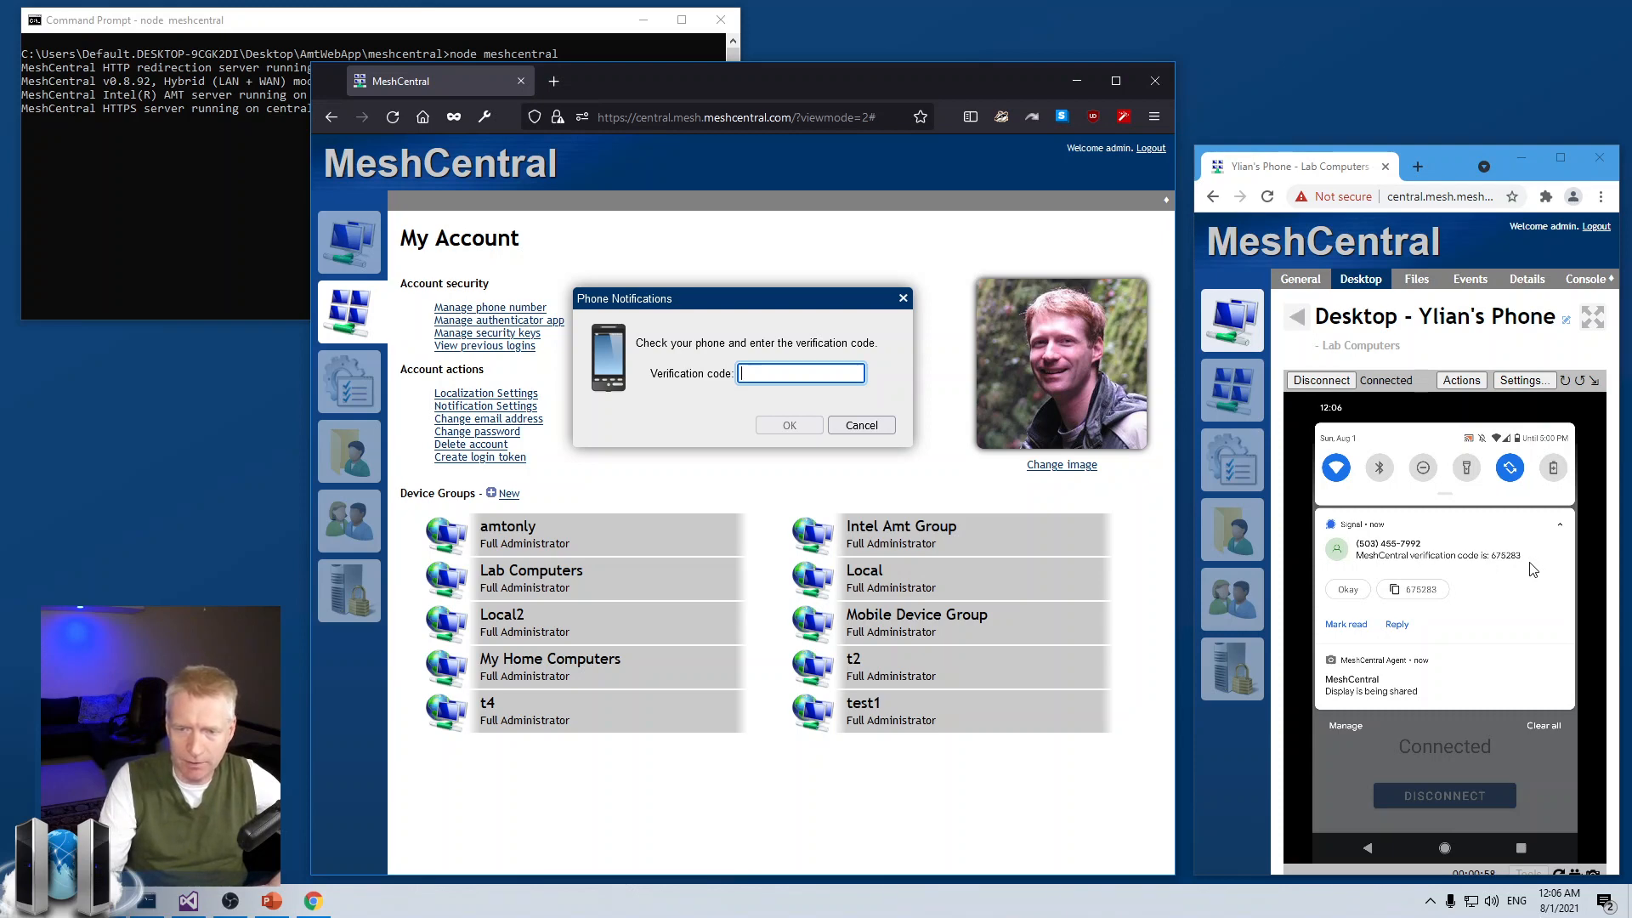
Enter the verification code texted to the phone and confirm it to verify the number
click(801, 373)
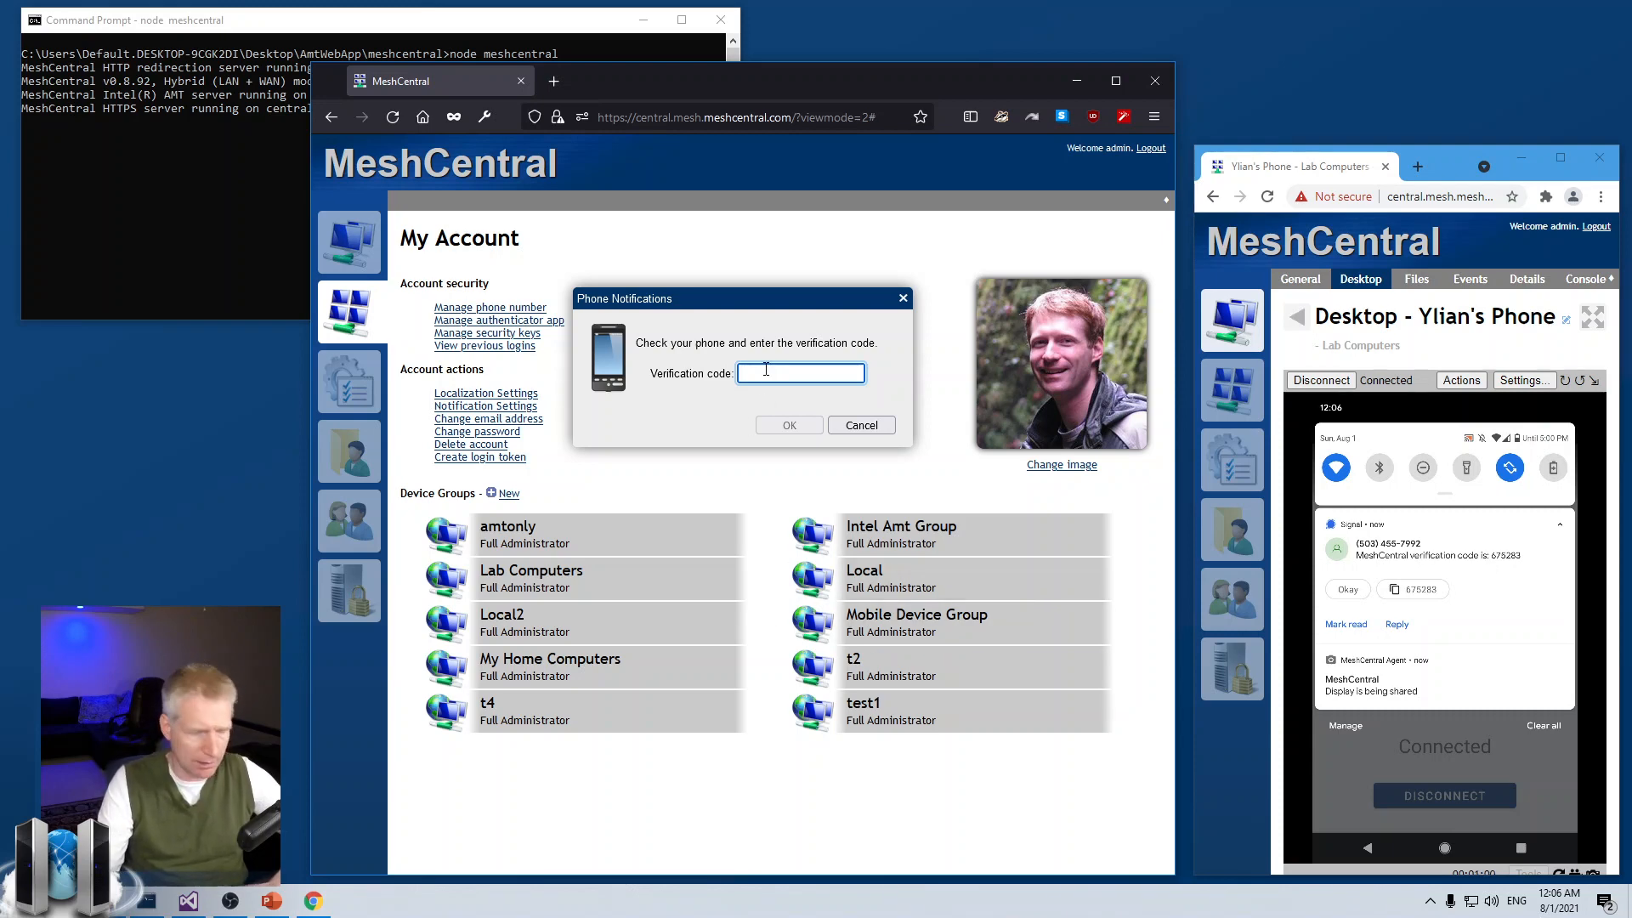
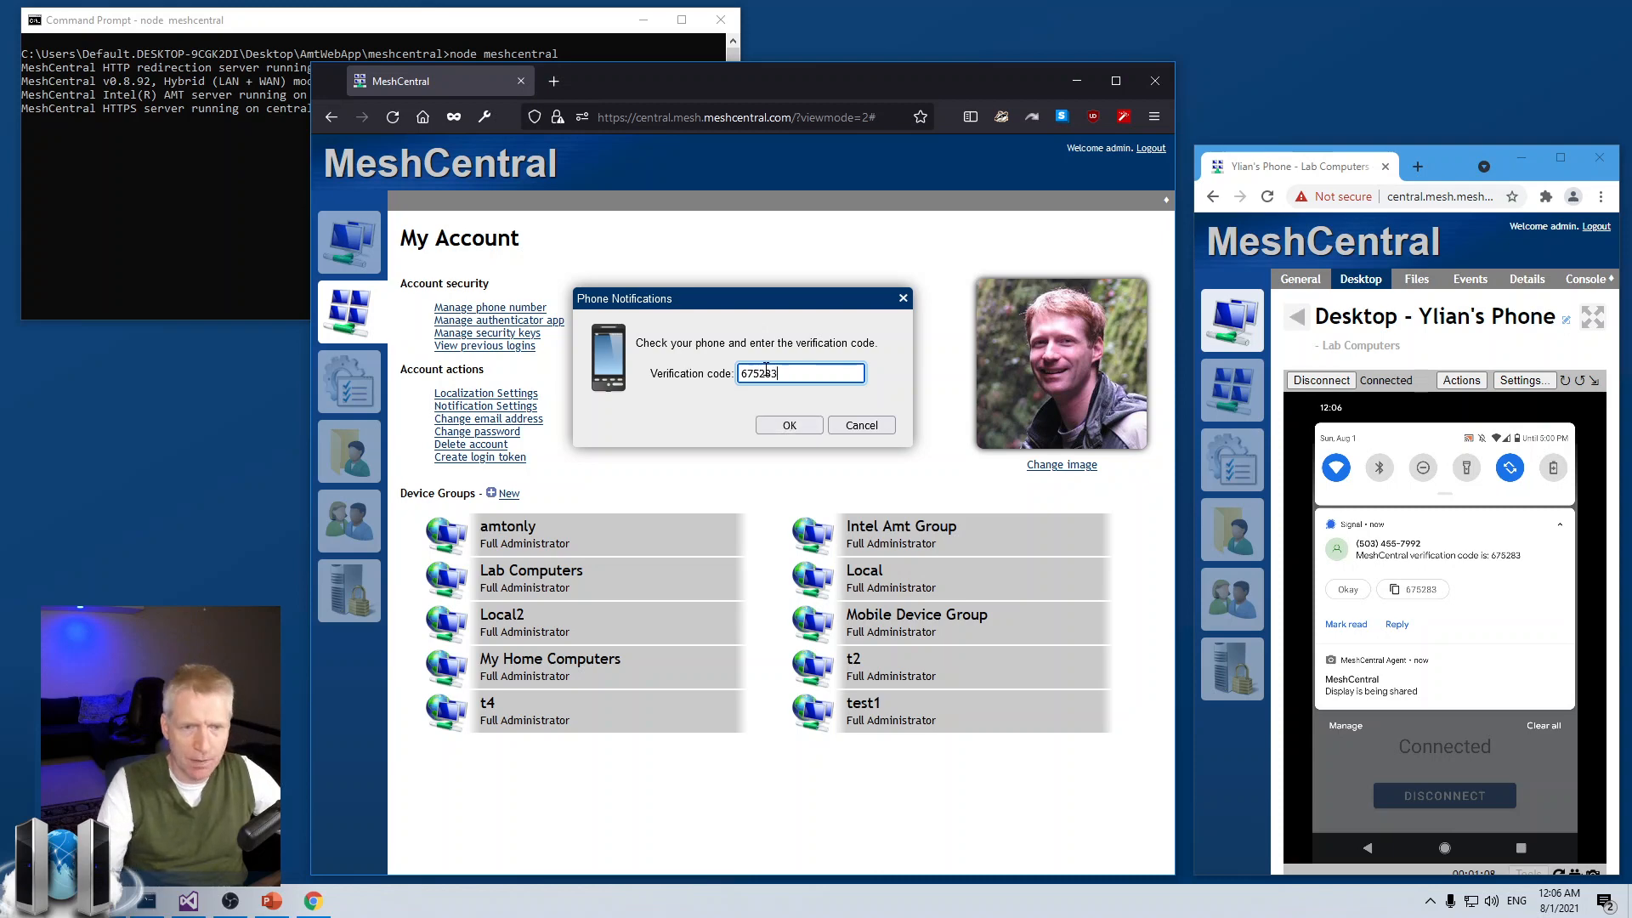
click(788, 425)
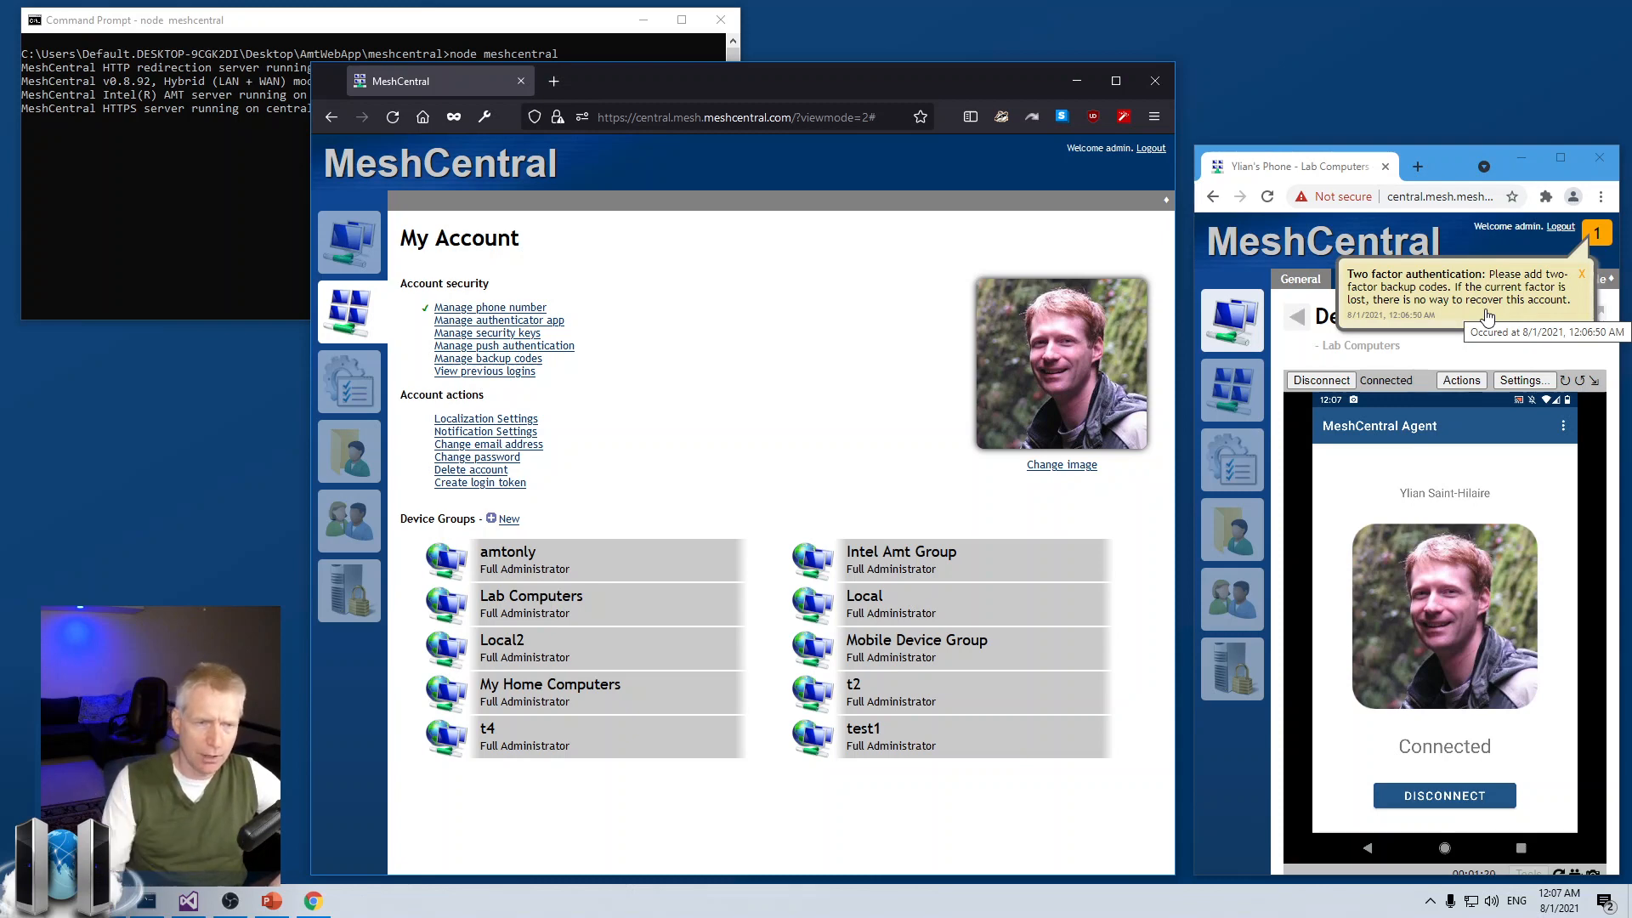
Generate a new set of two-factor backup codes from the backup codes manager
click(487, 358)
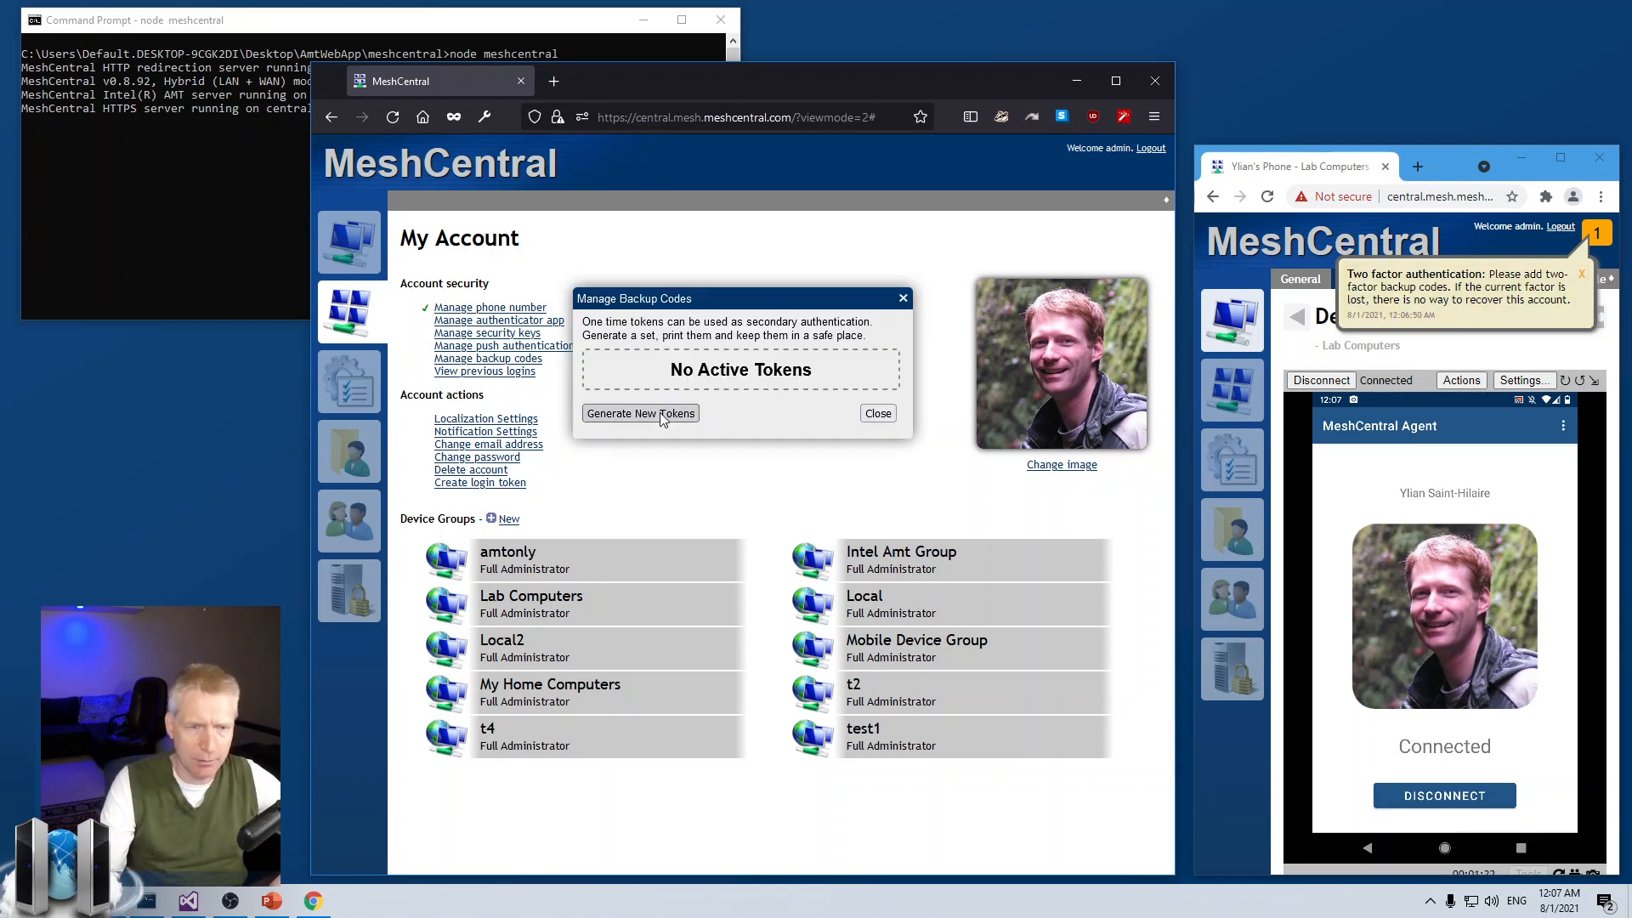
click(878, 413)
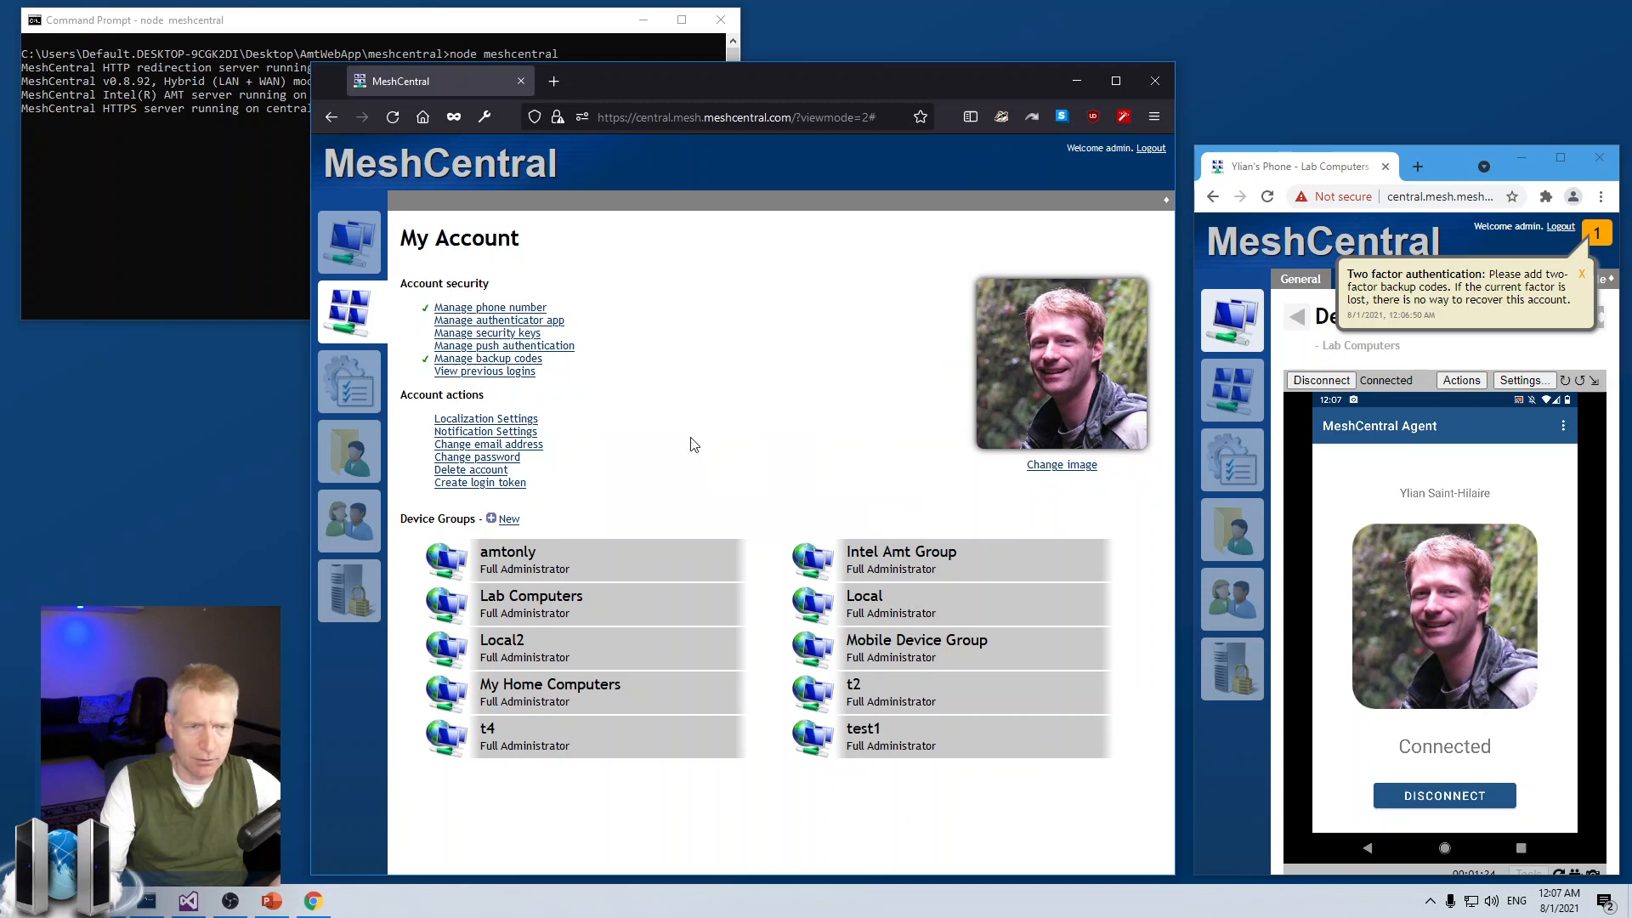
Add a security key named MyKey, approving the Windows Security prompt, then log out
click(486, 332)
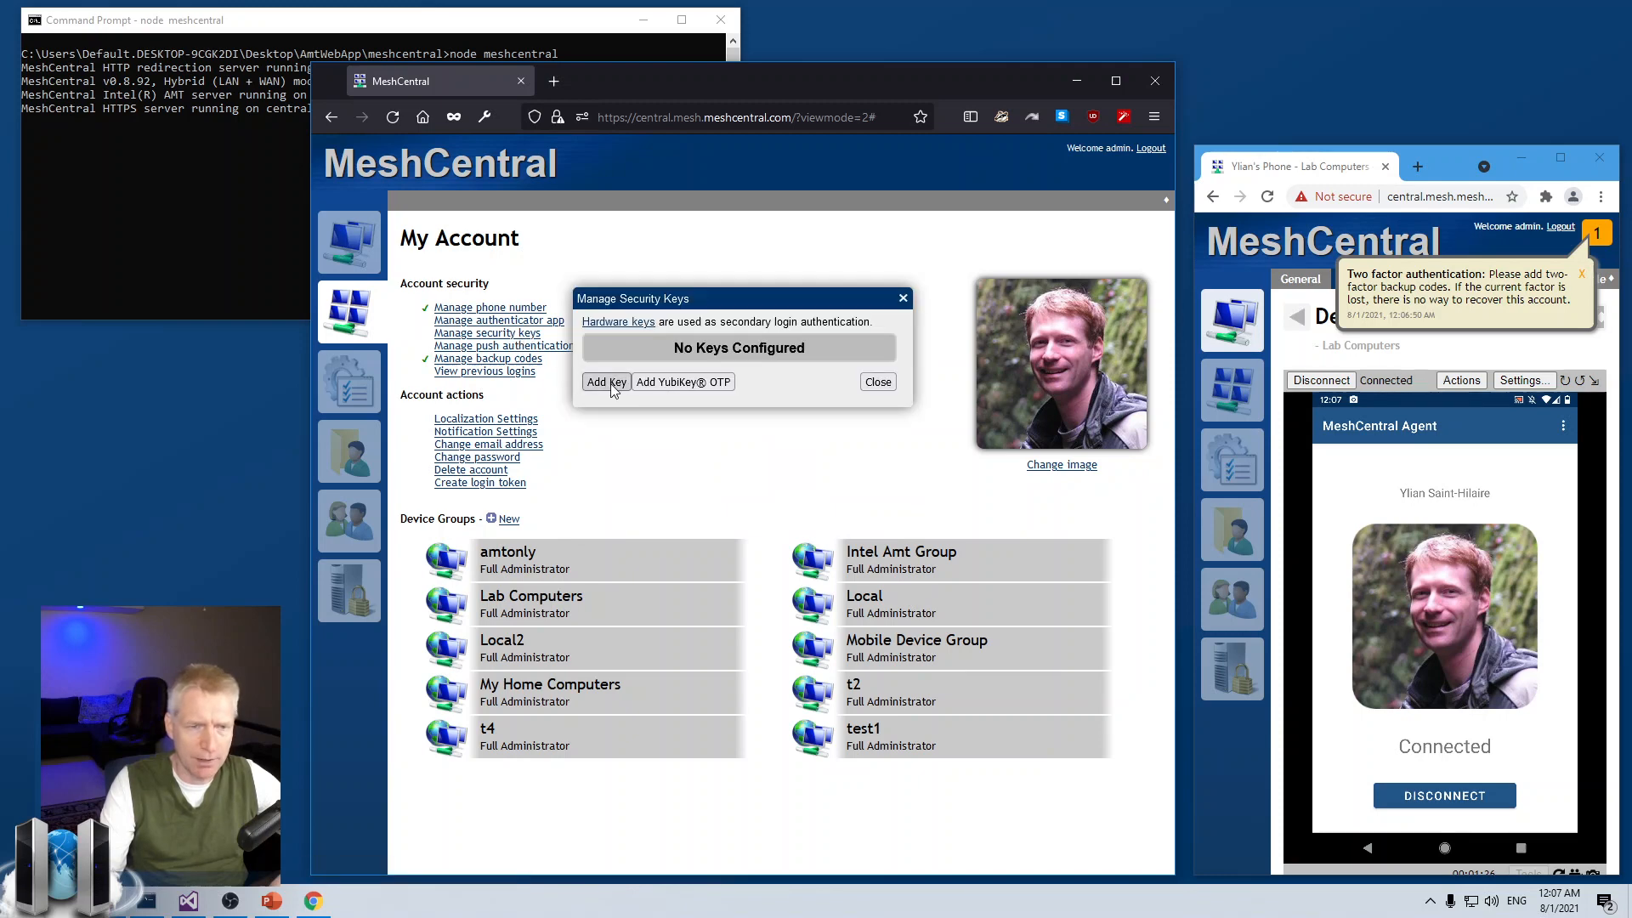
click(606, 381)
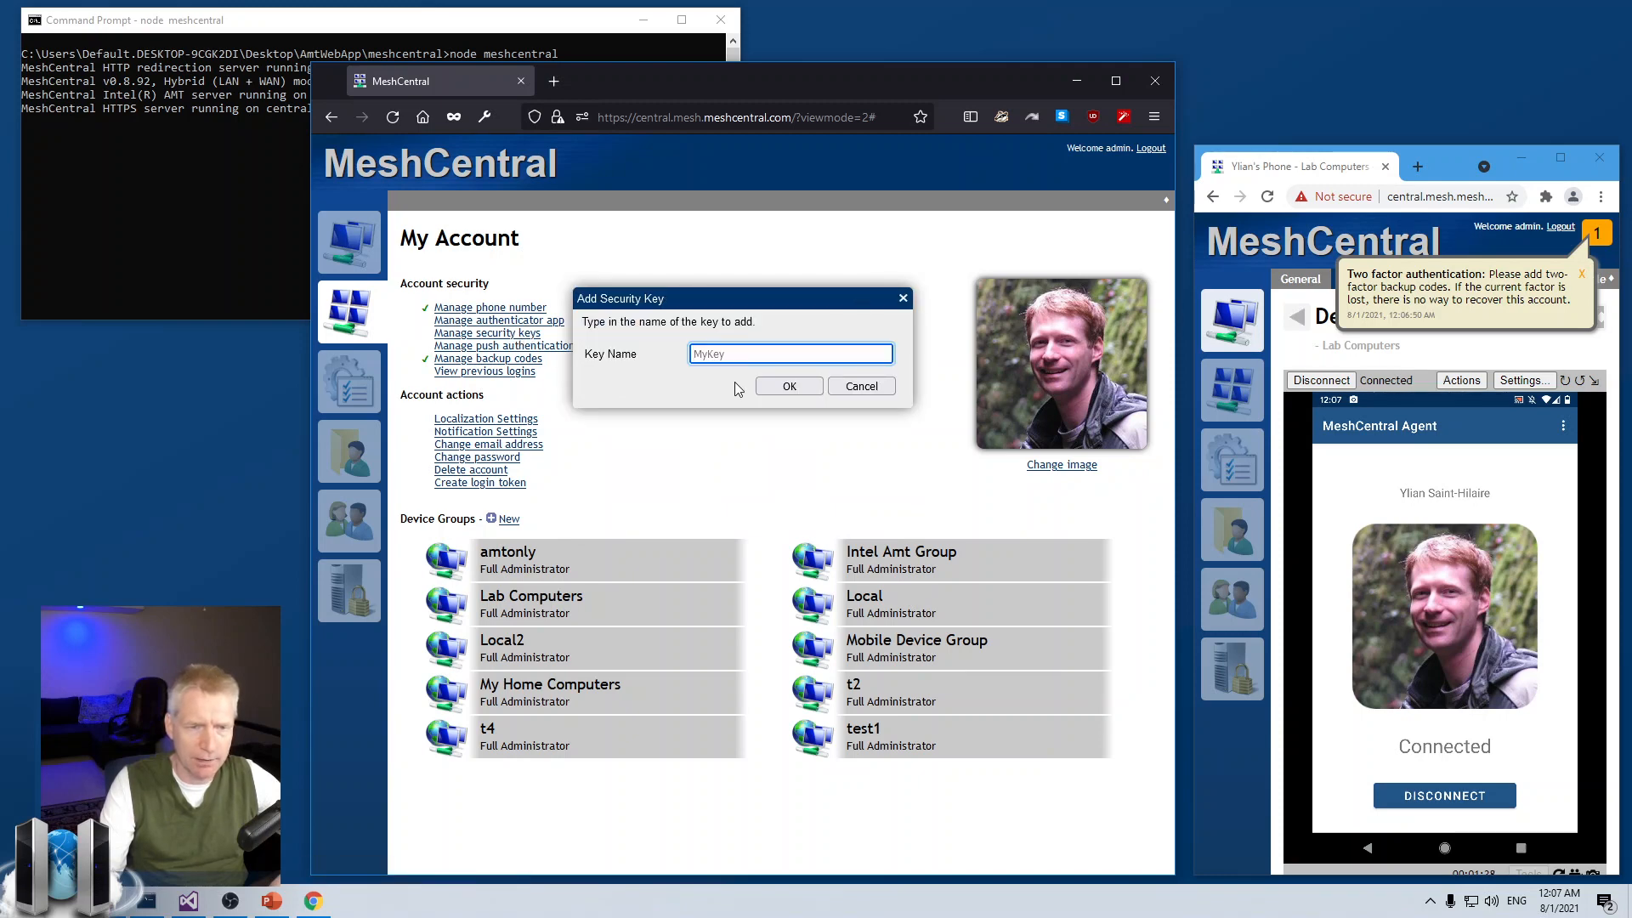
click(788, 386)
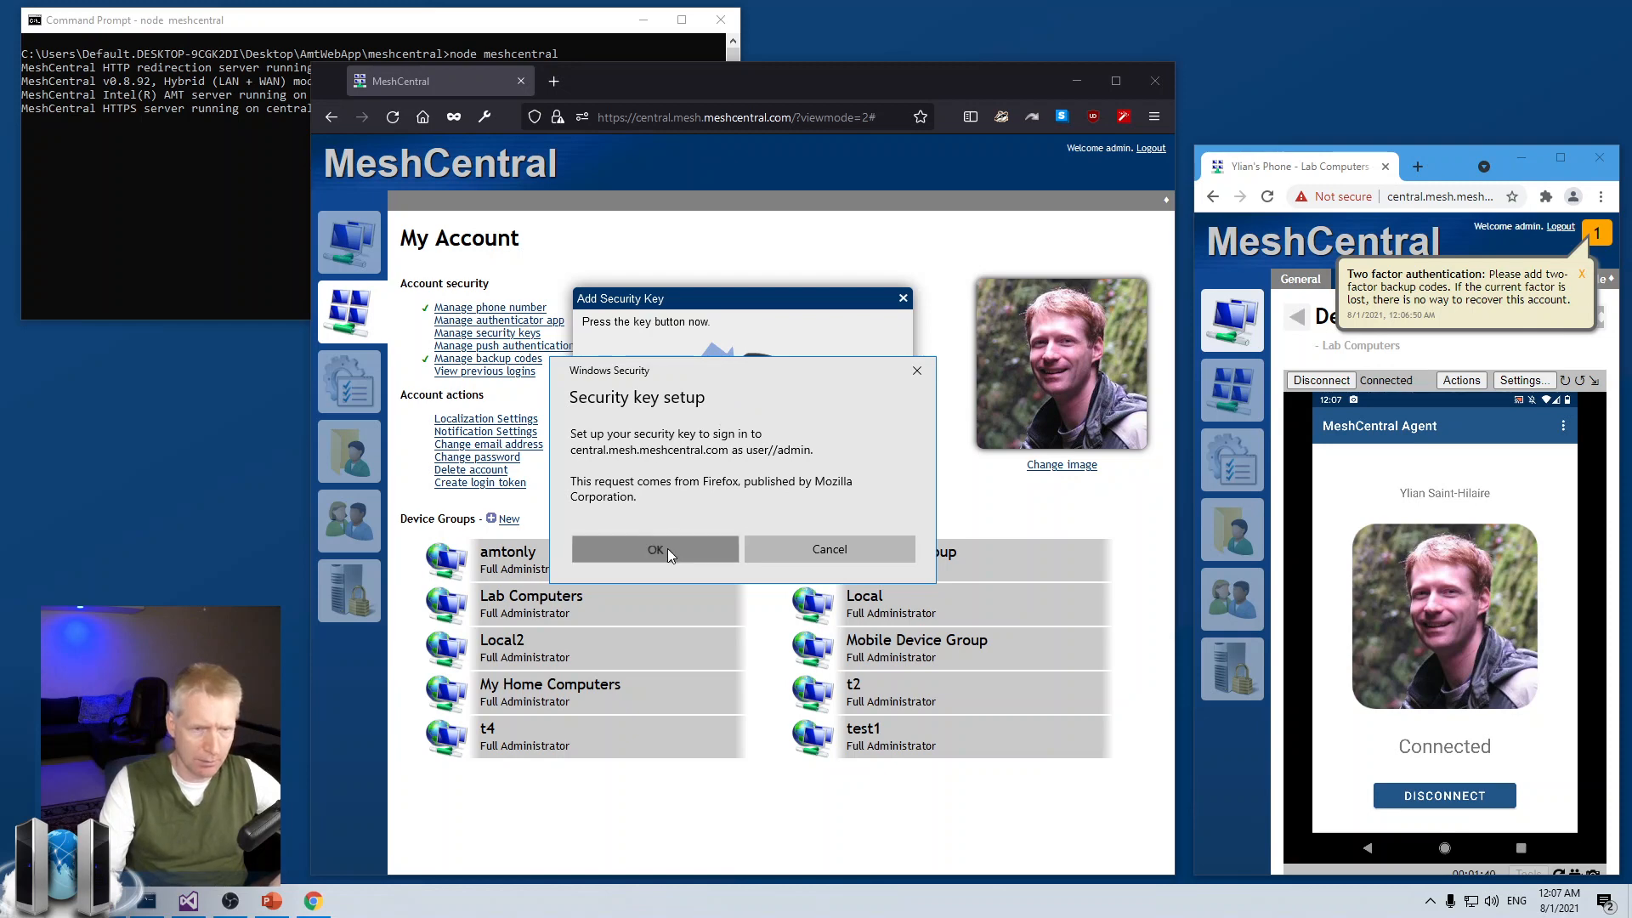
click(654, 550)
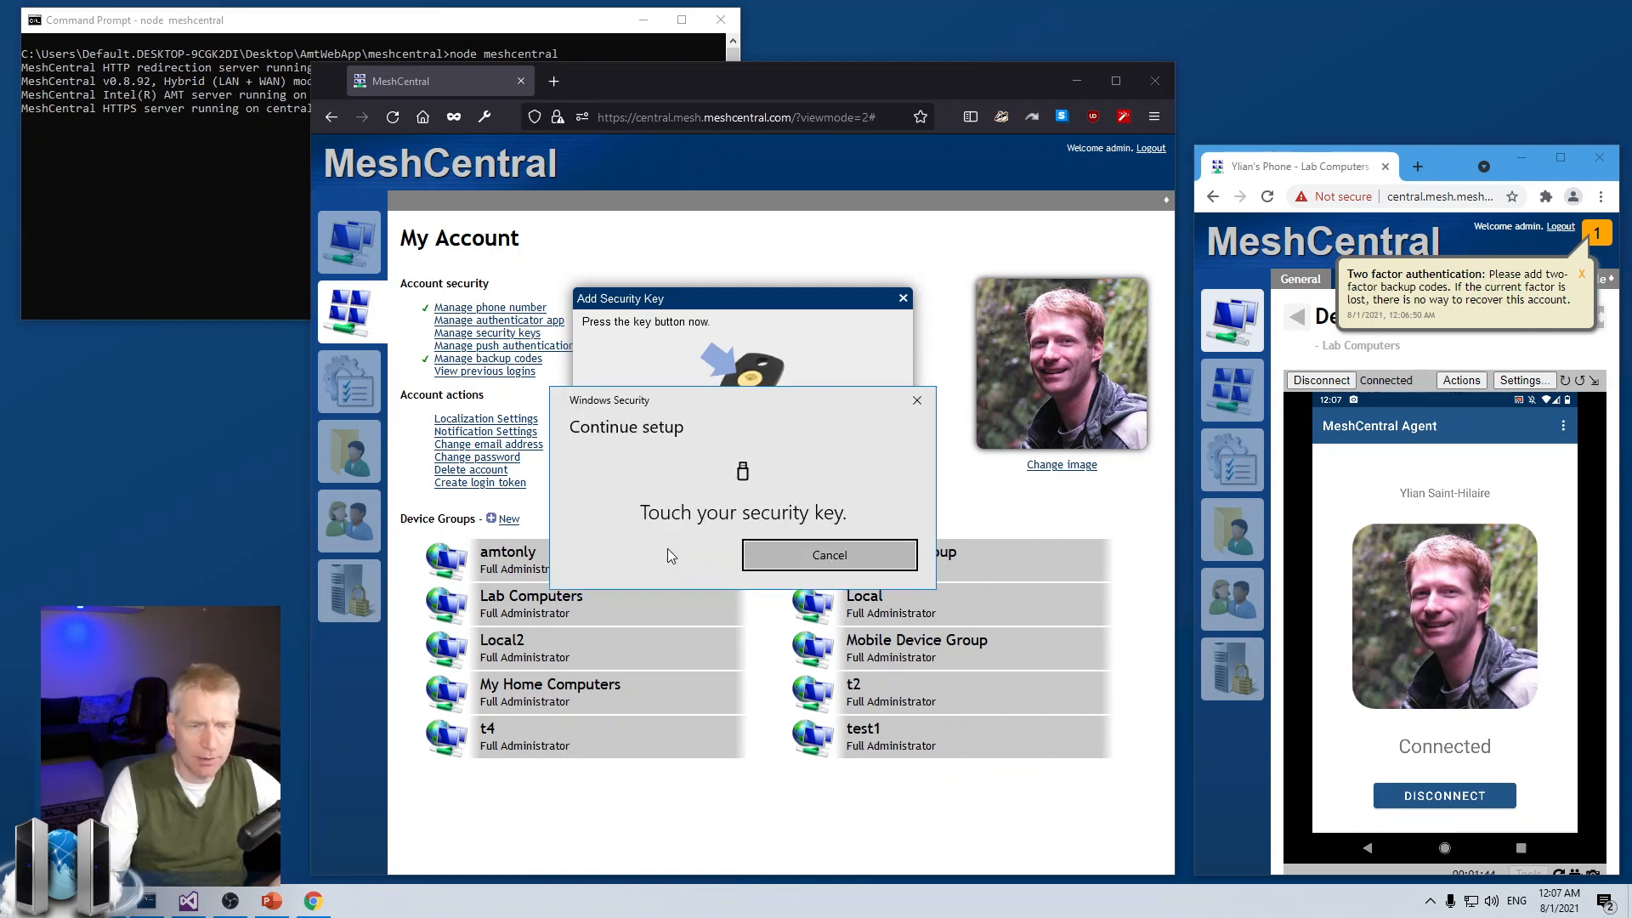
click(828, 553)
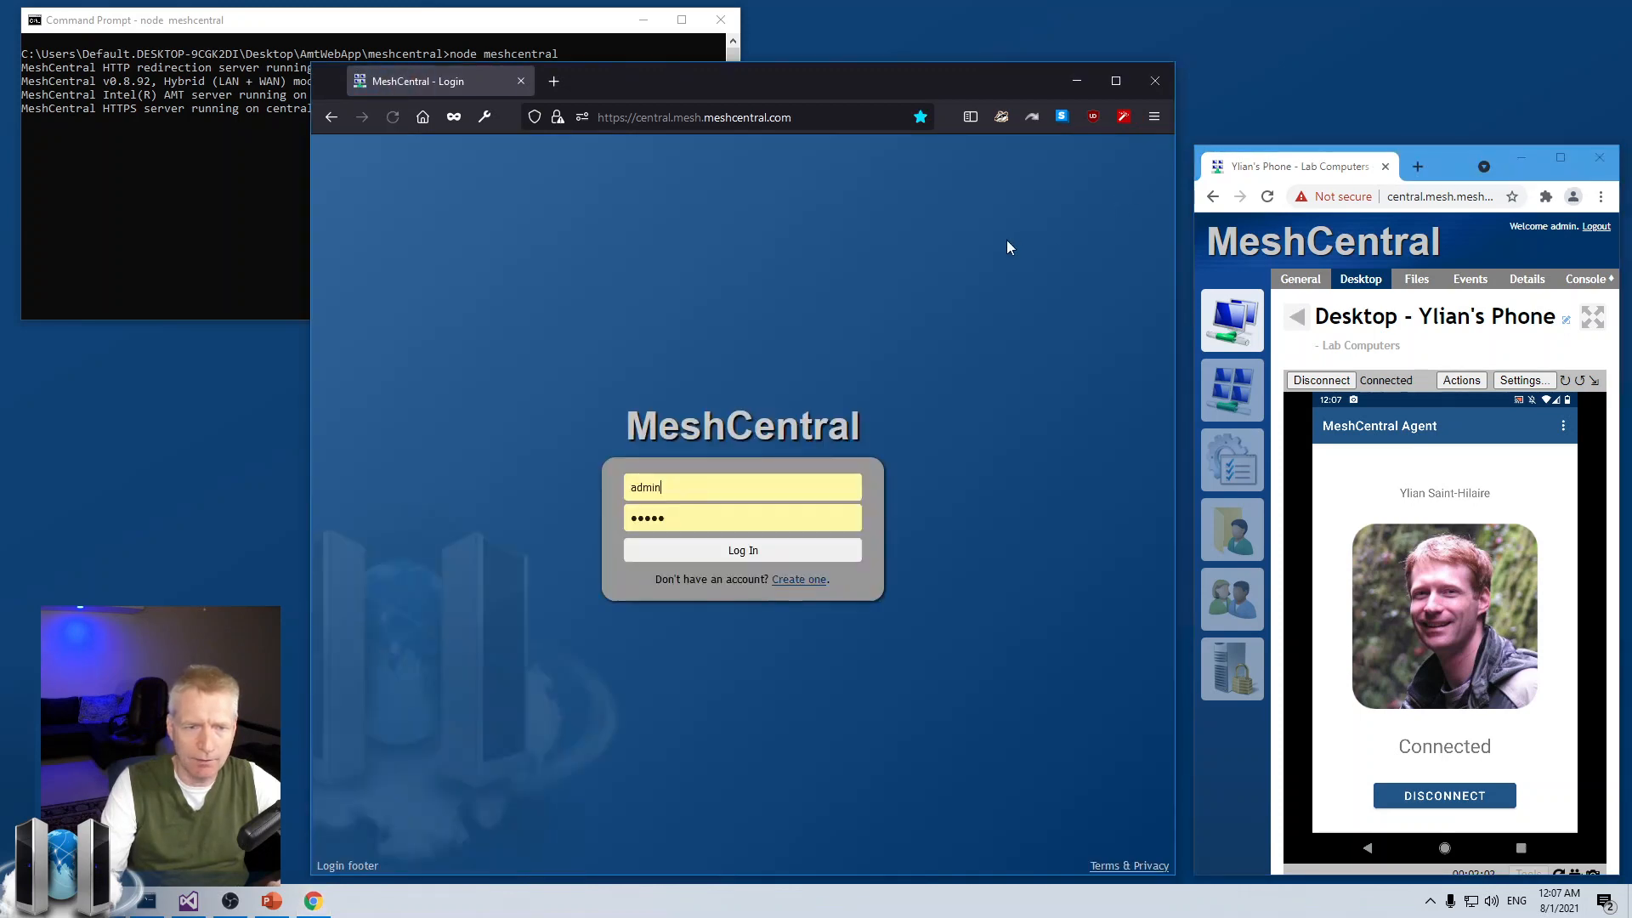
Log in as admin with the password and choose to receive the token by SMS
click(742, 550)
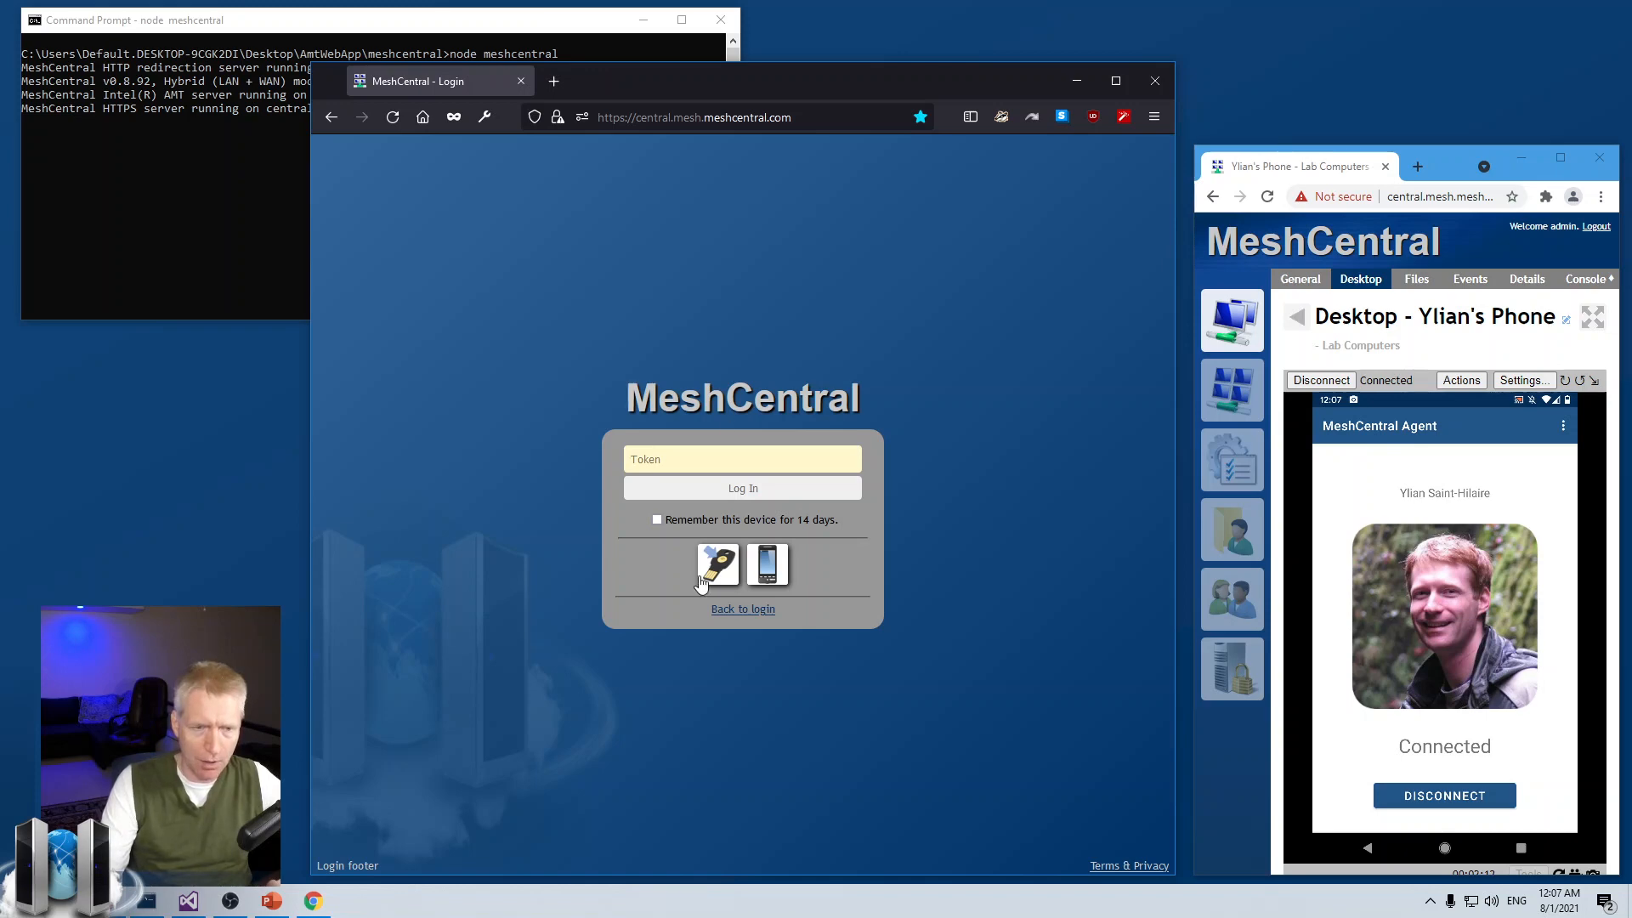
mouse_move(781, 570)
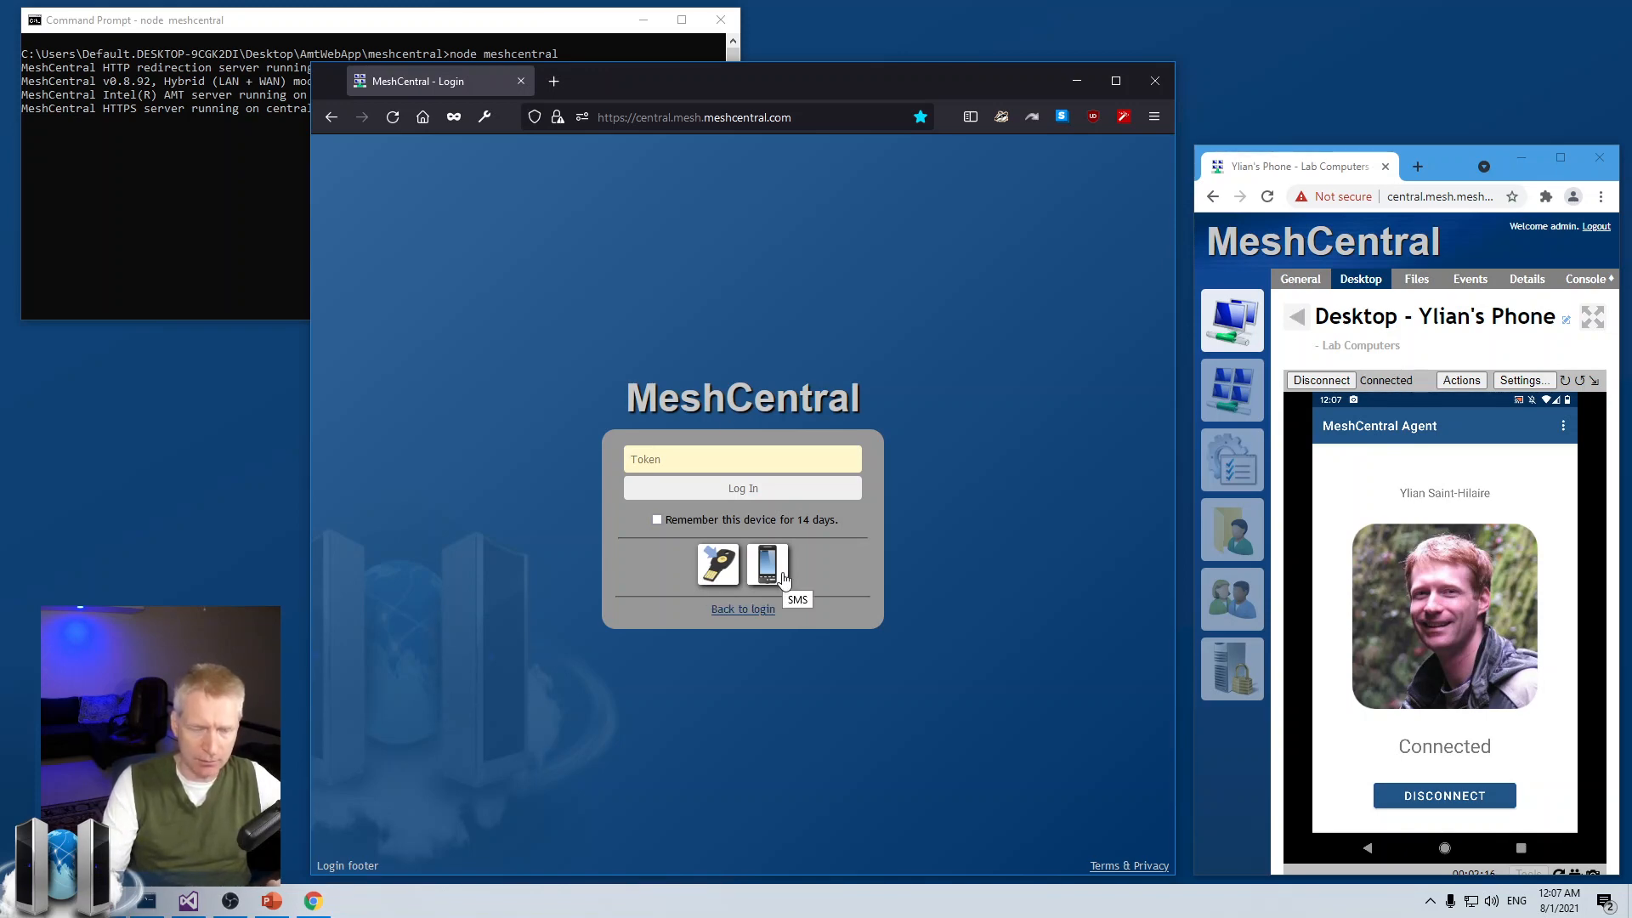
click(769, 564)
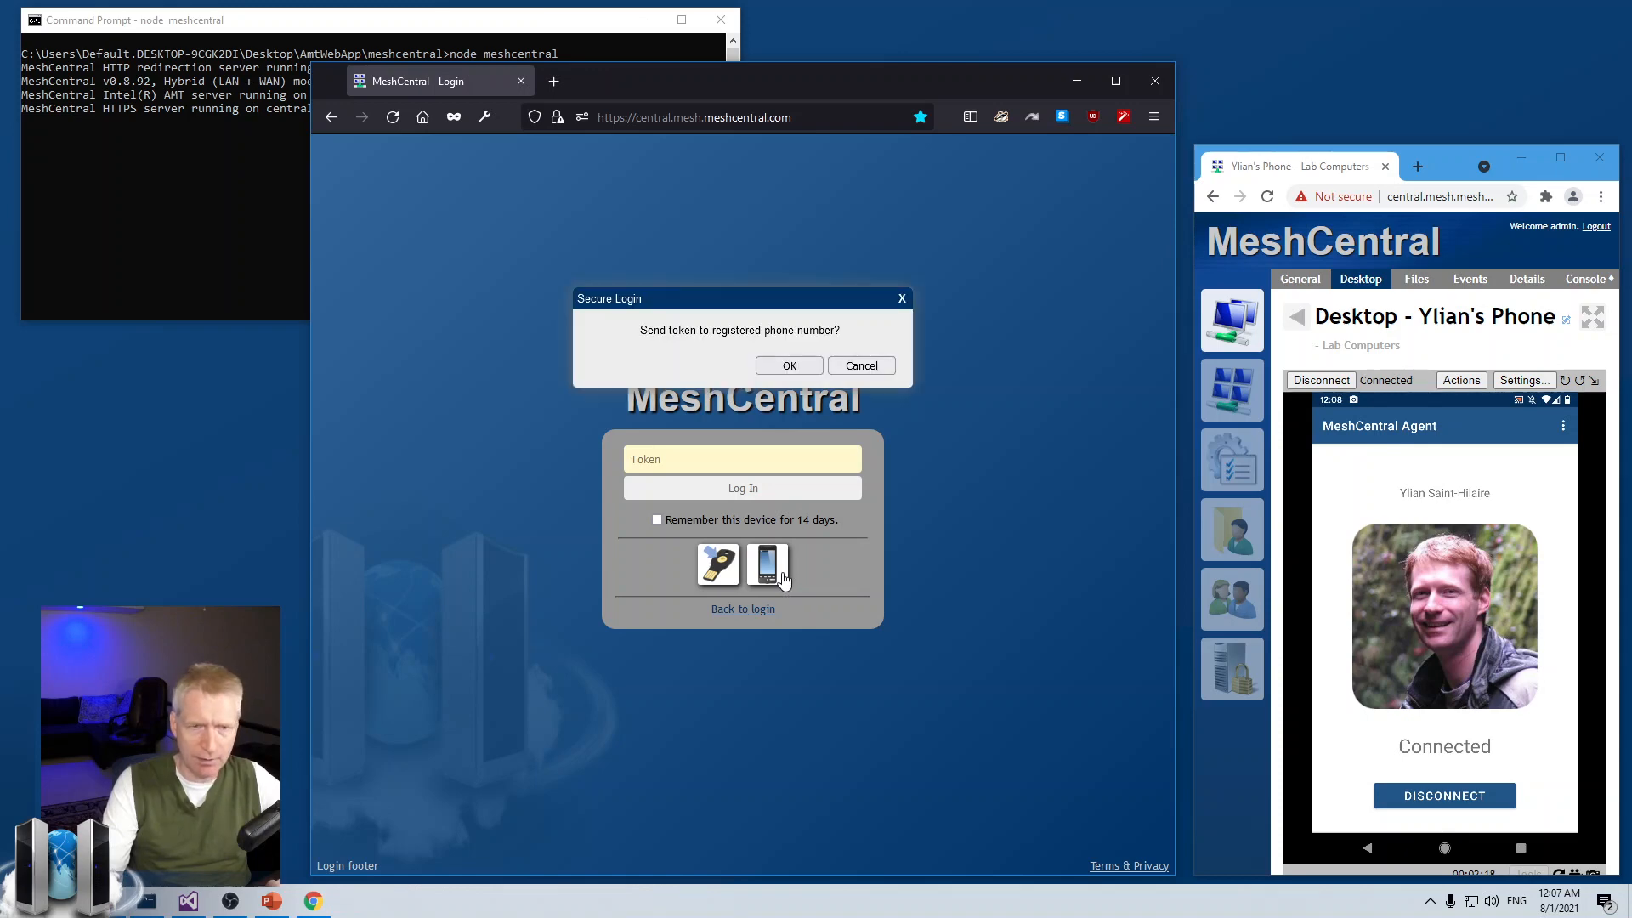
click(788, 366)
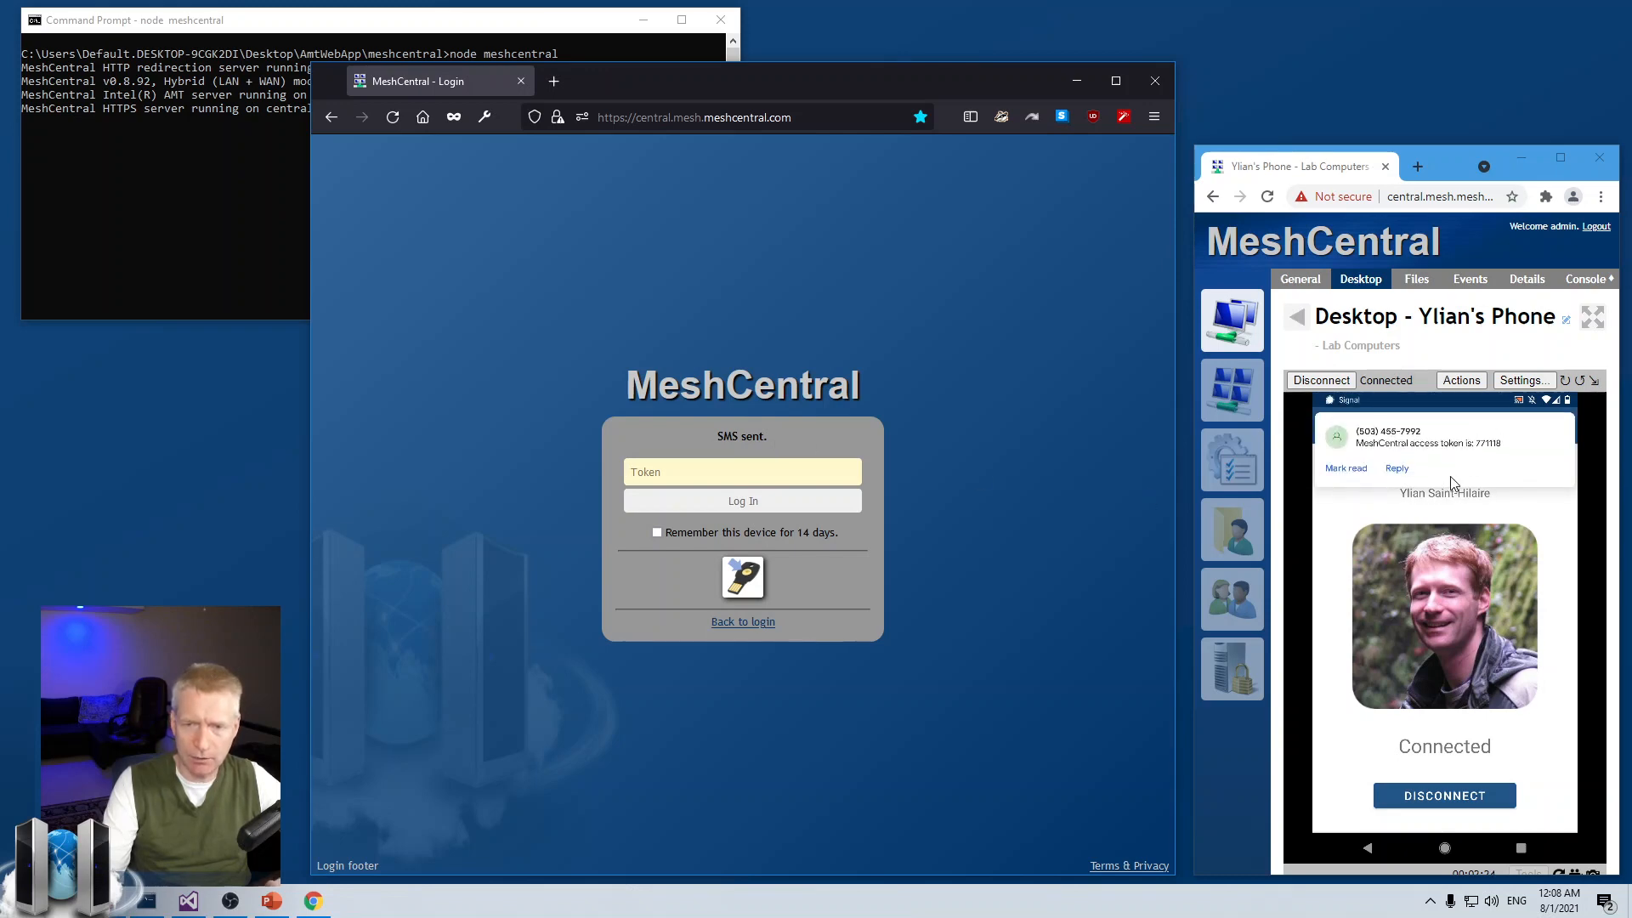
click(742, 472)
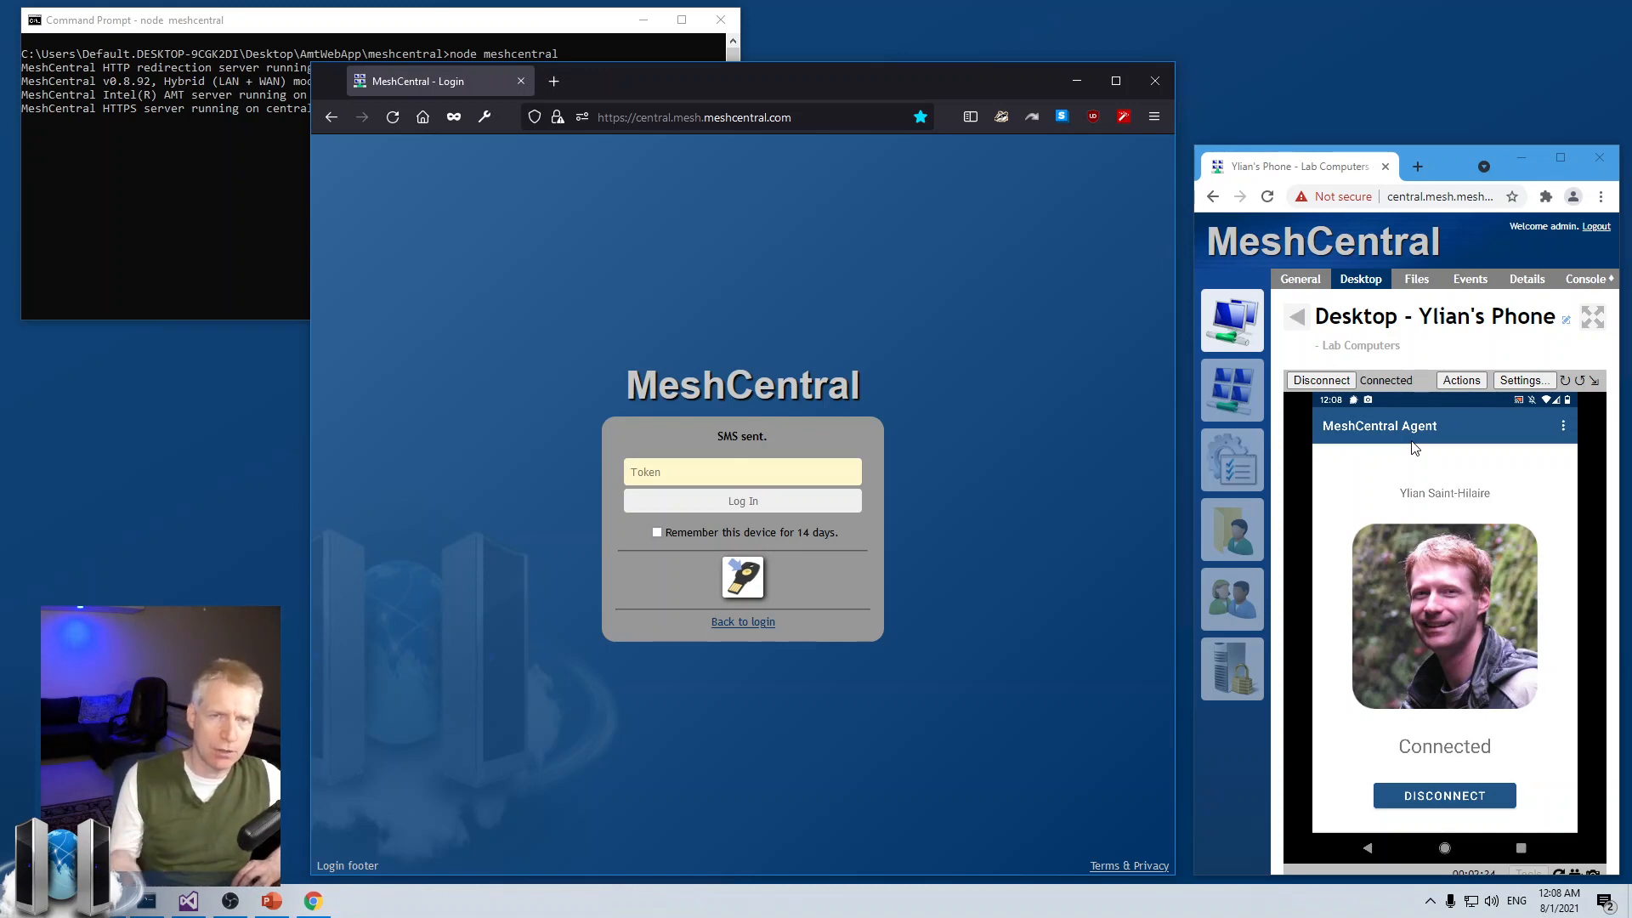
mouse_move(1072, 594)
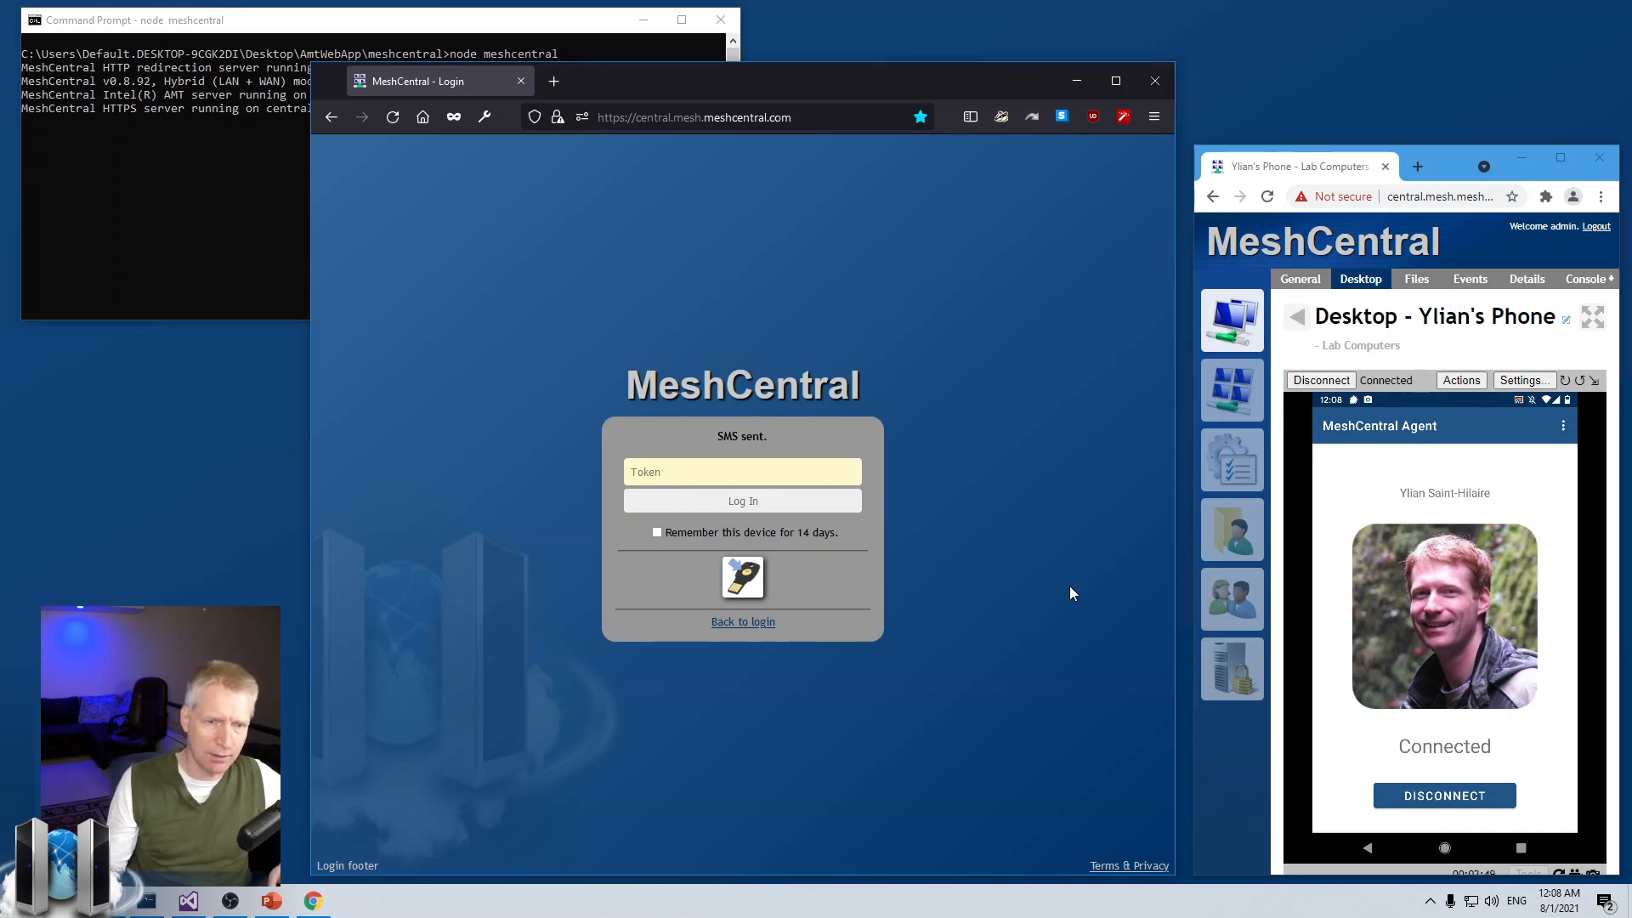
click(741, 472)
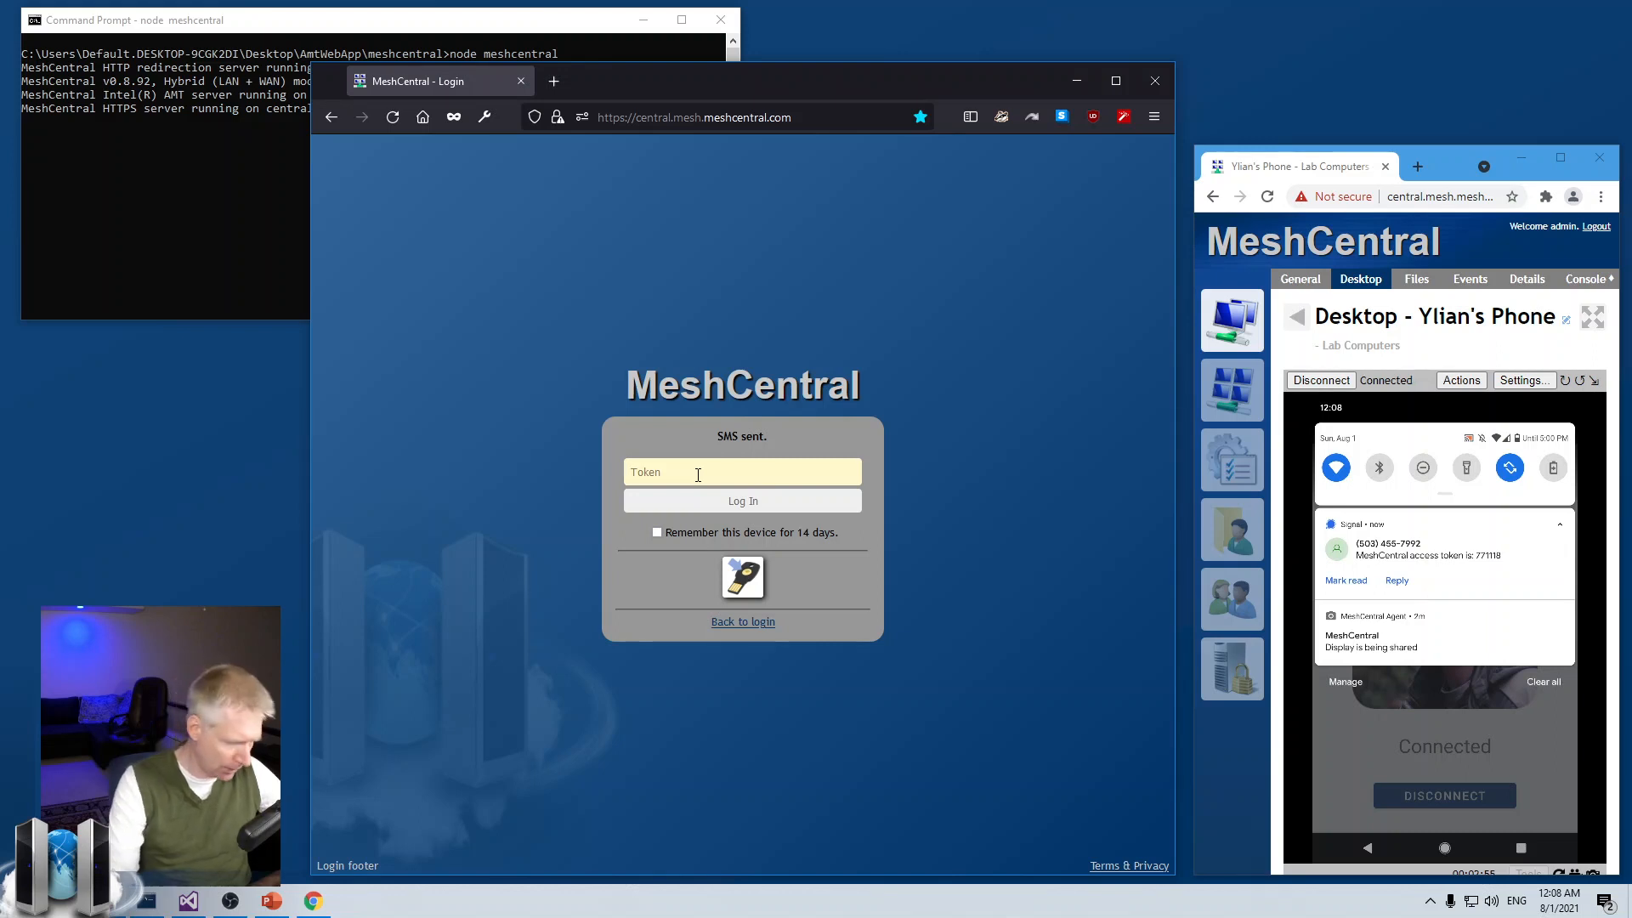
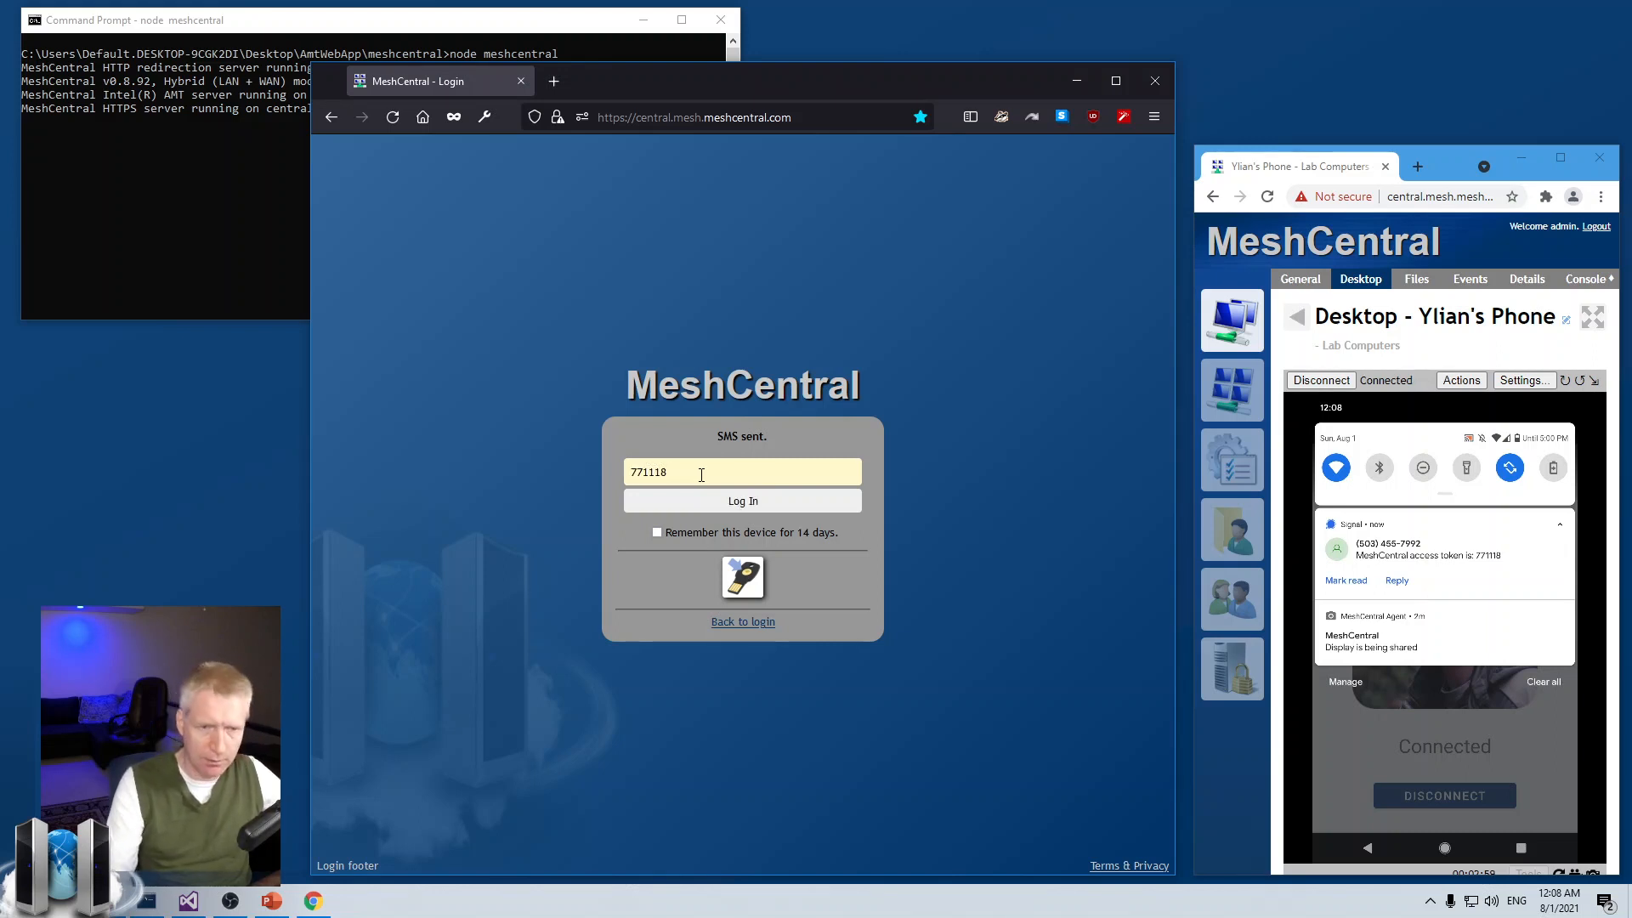
click(742, 501)
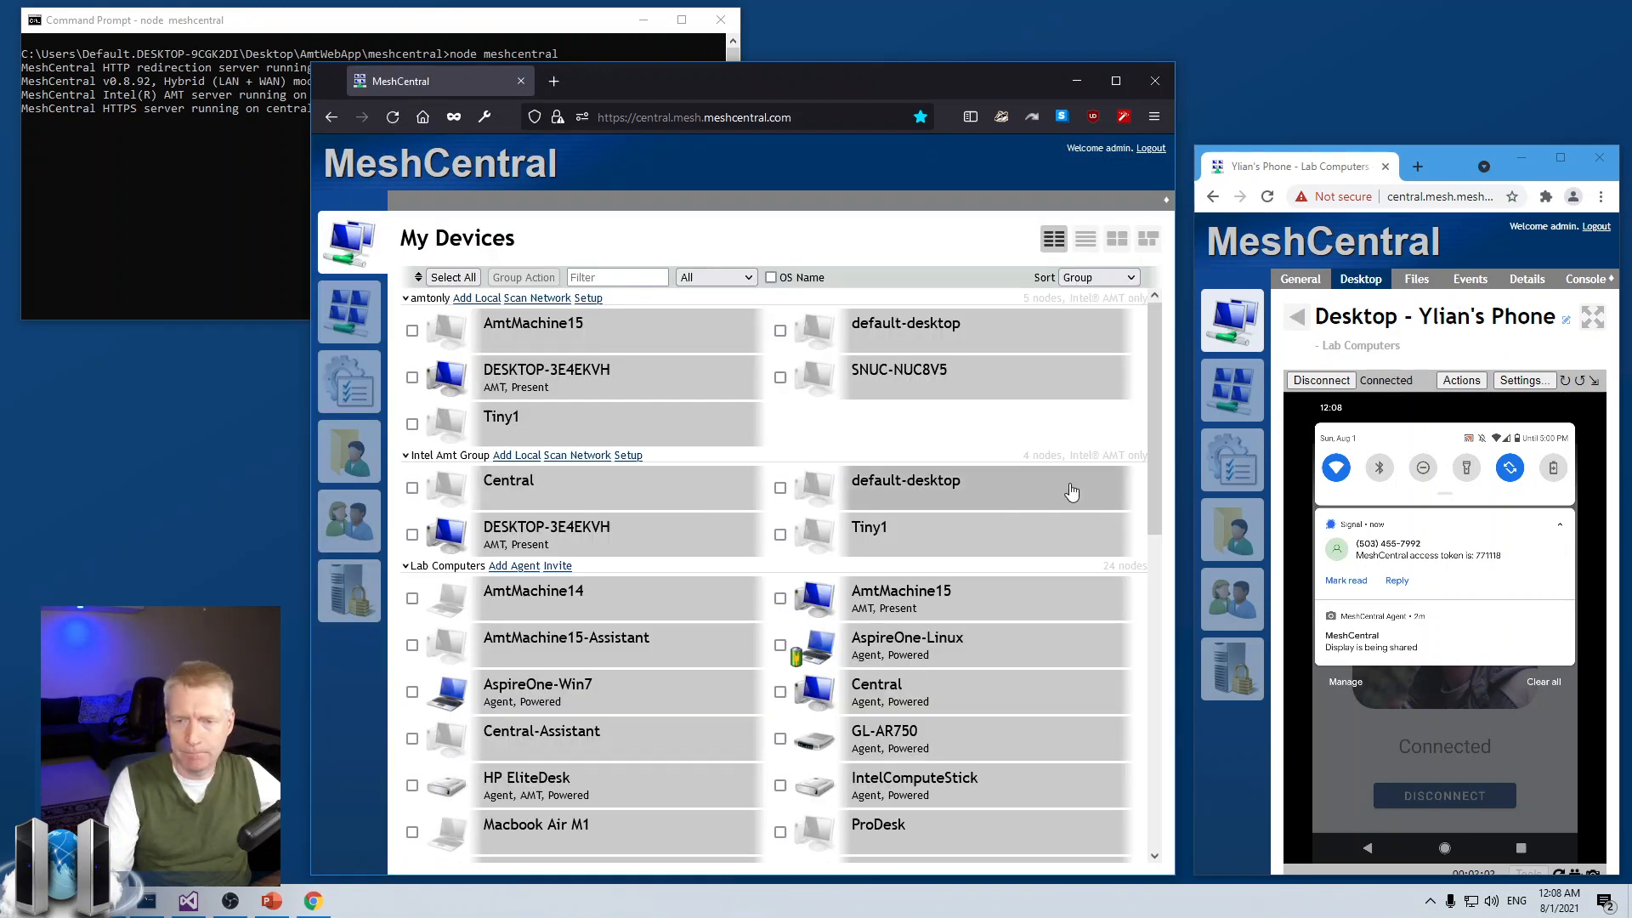
mouse_move(1072, 490)
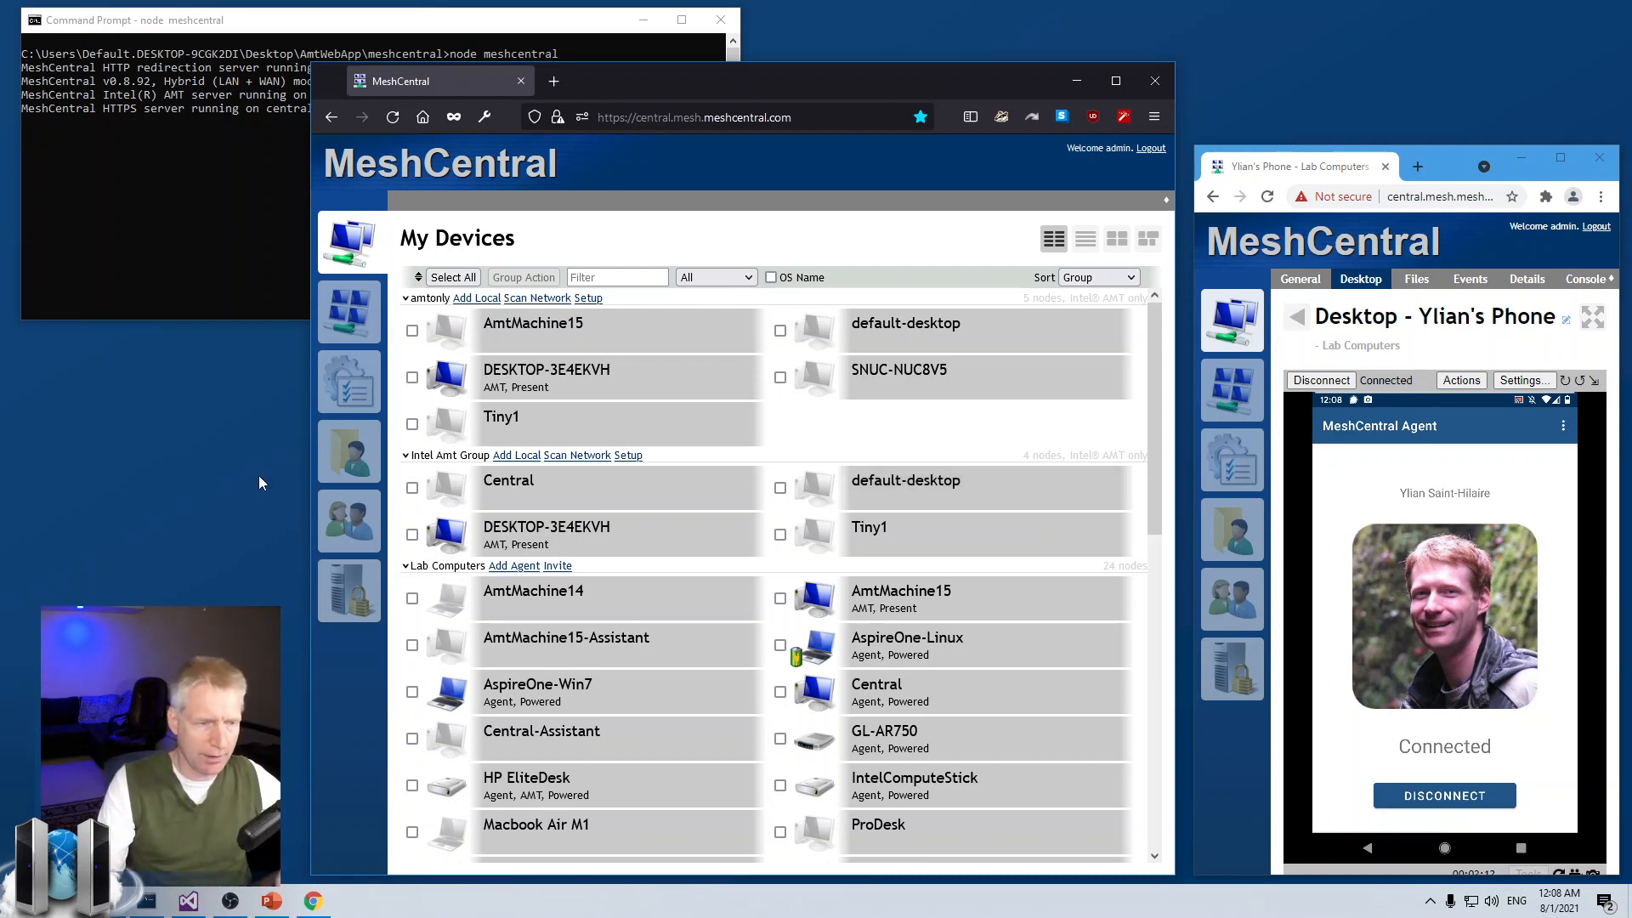
Show the My Users list with the admin account online
click(349, 520)
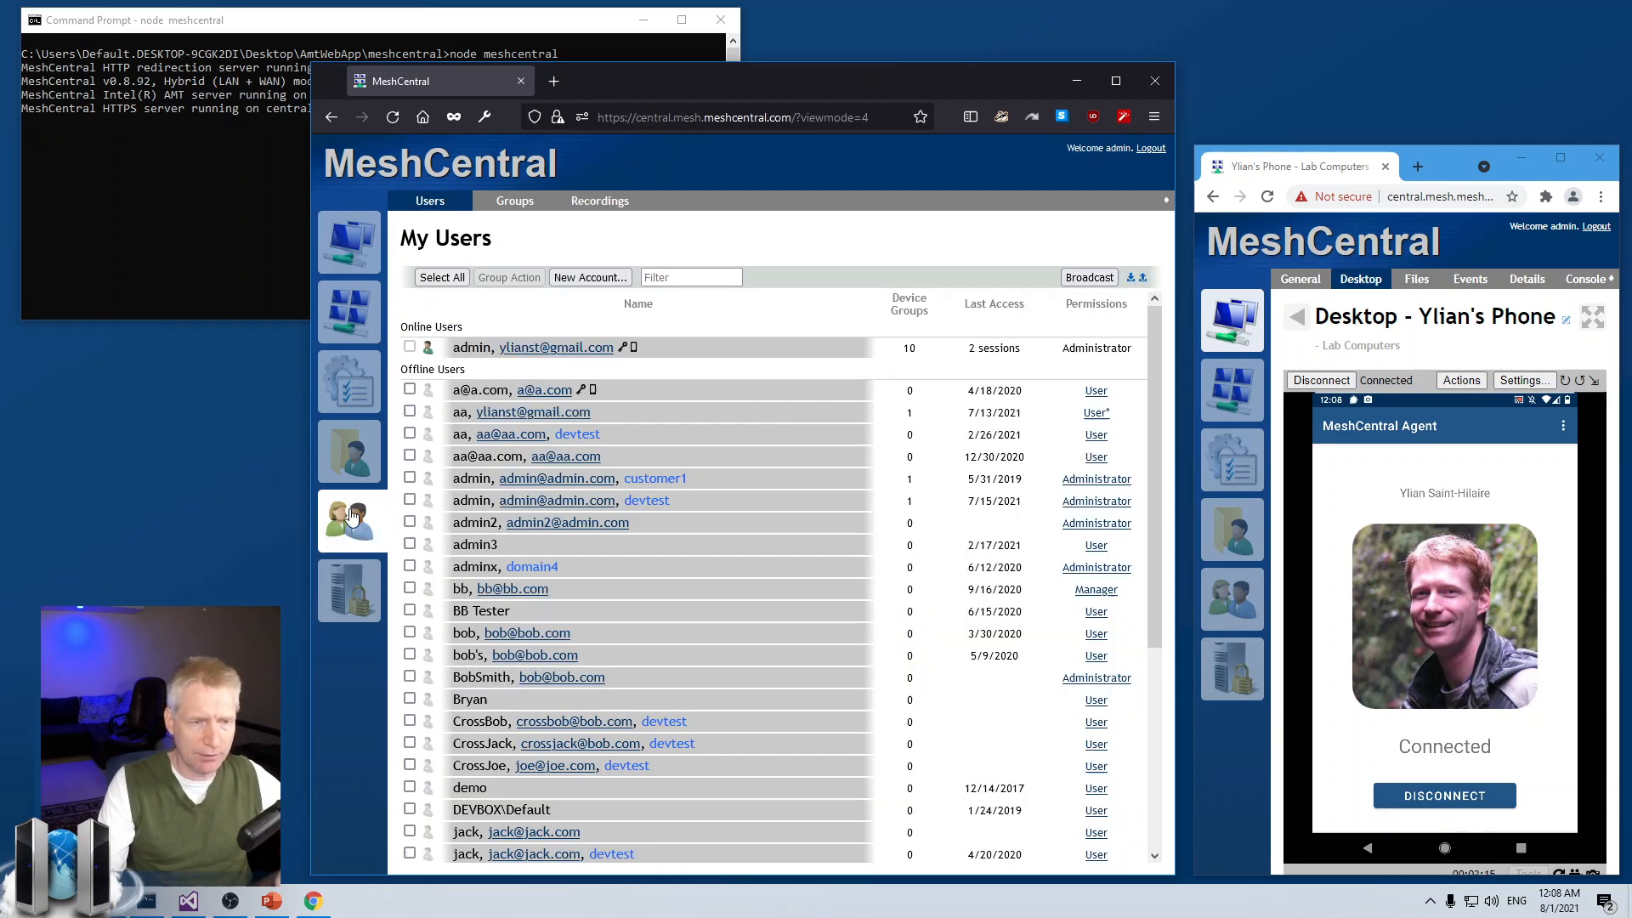
mouse_move(661, 390)
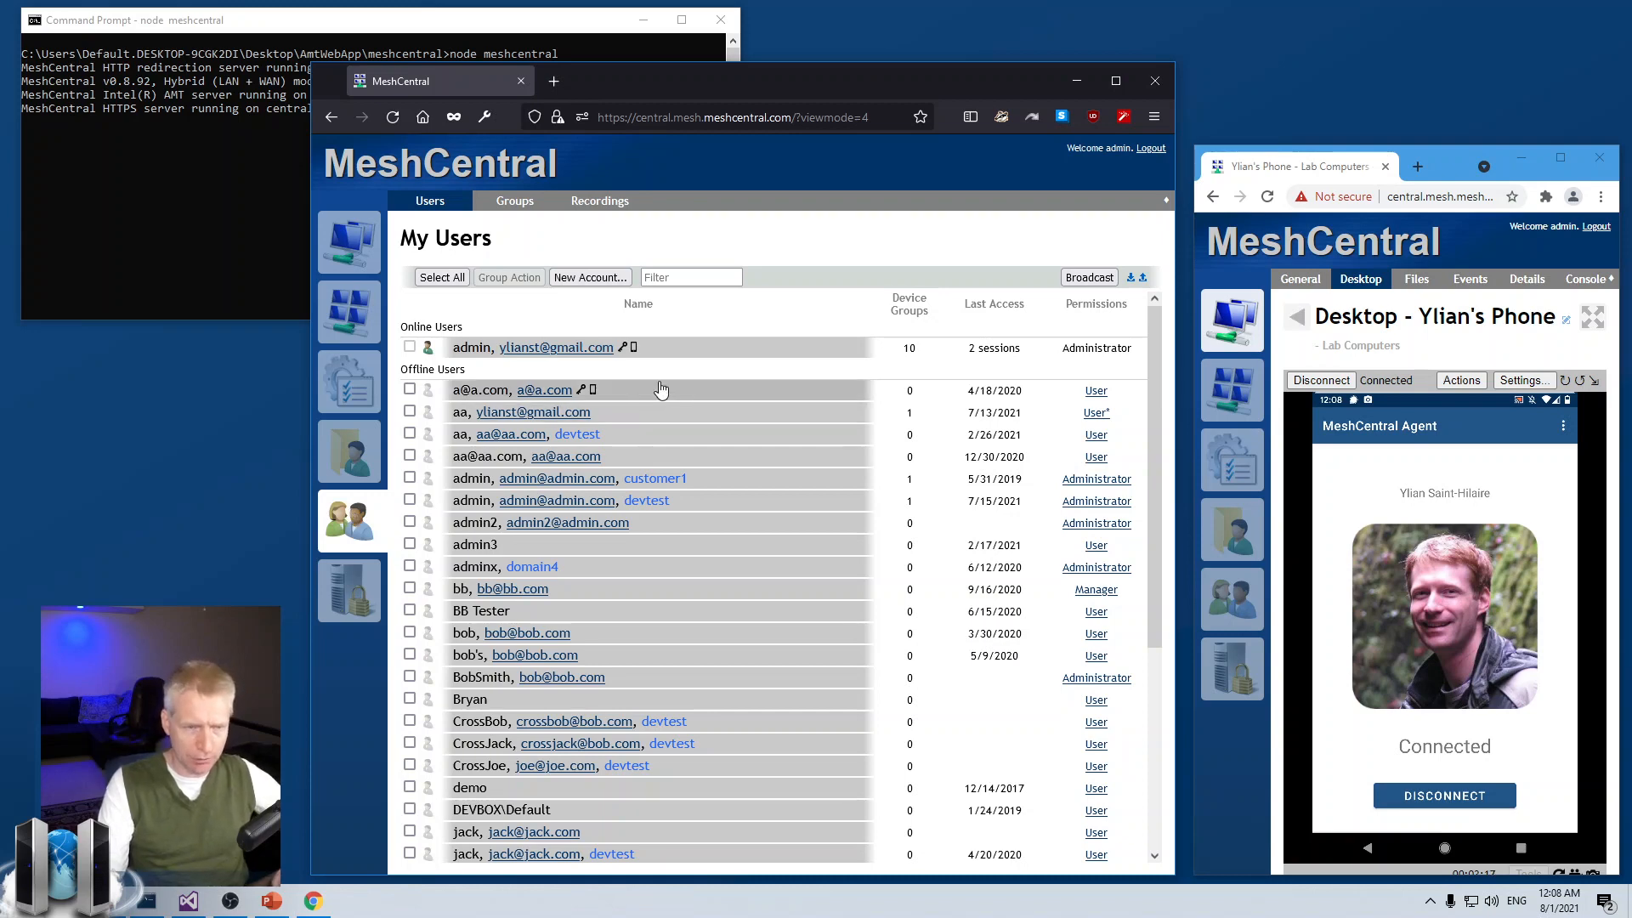
mouse_move(603, 406)
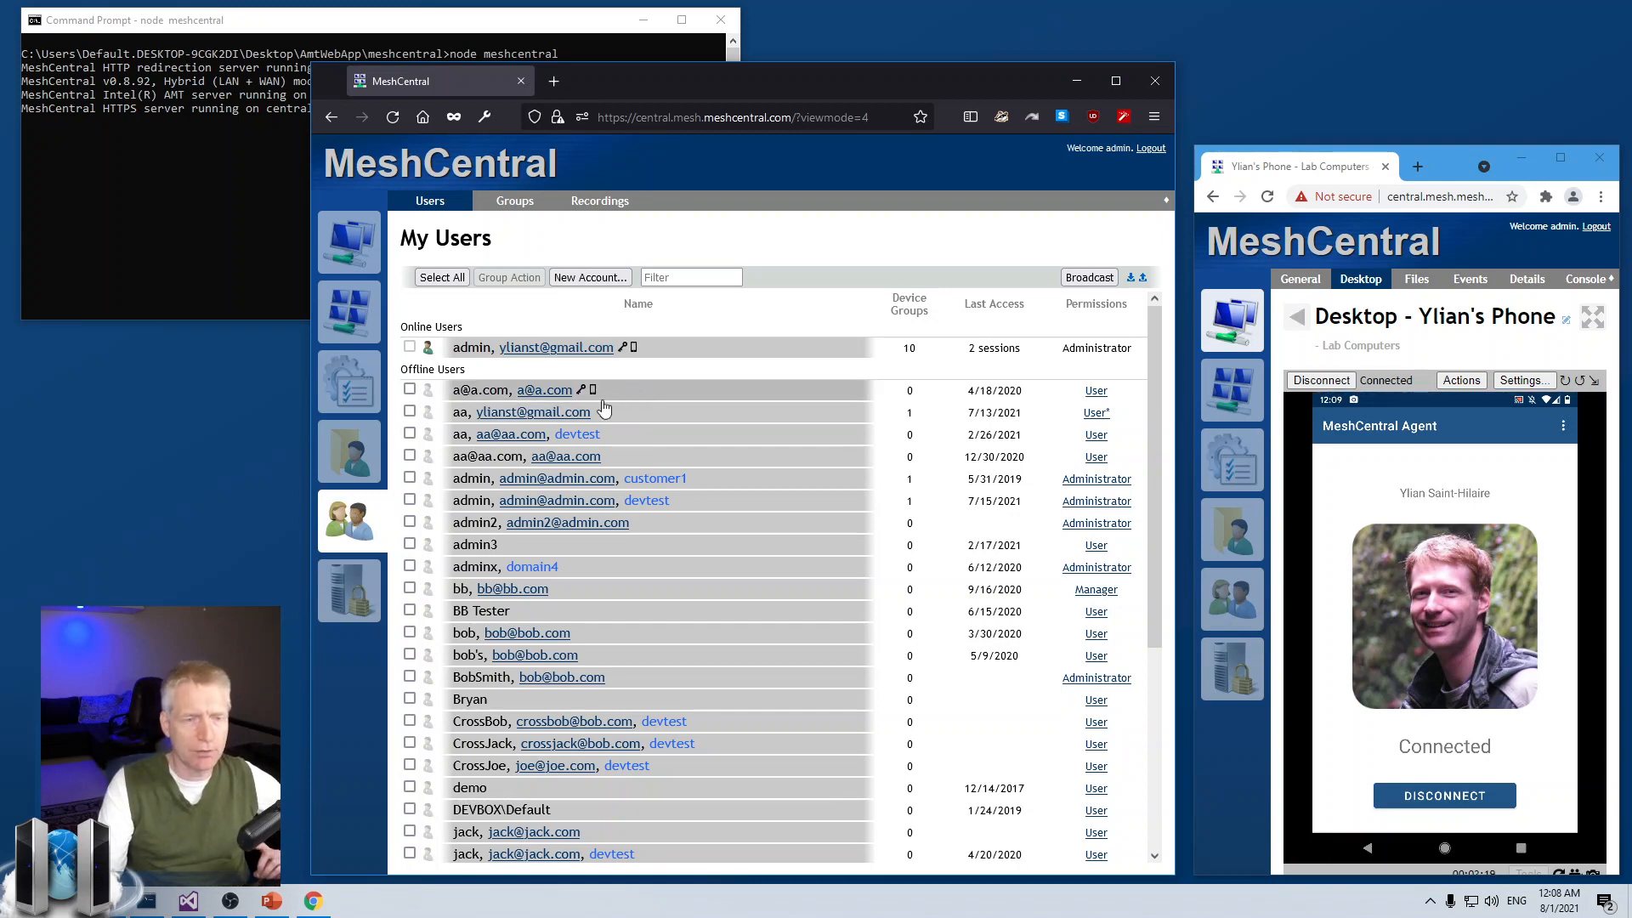
mouse_move(590, 390)
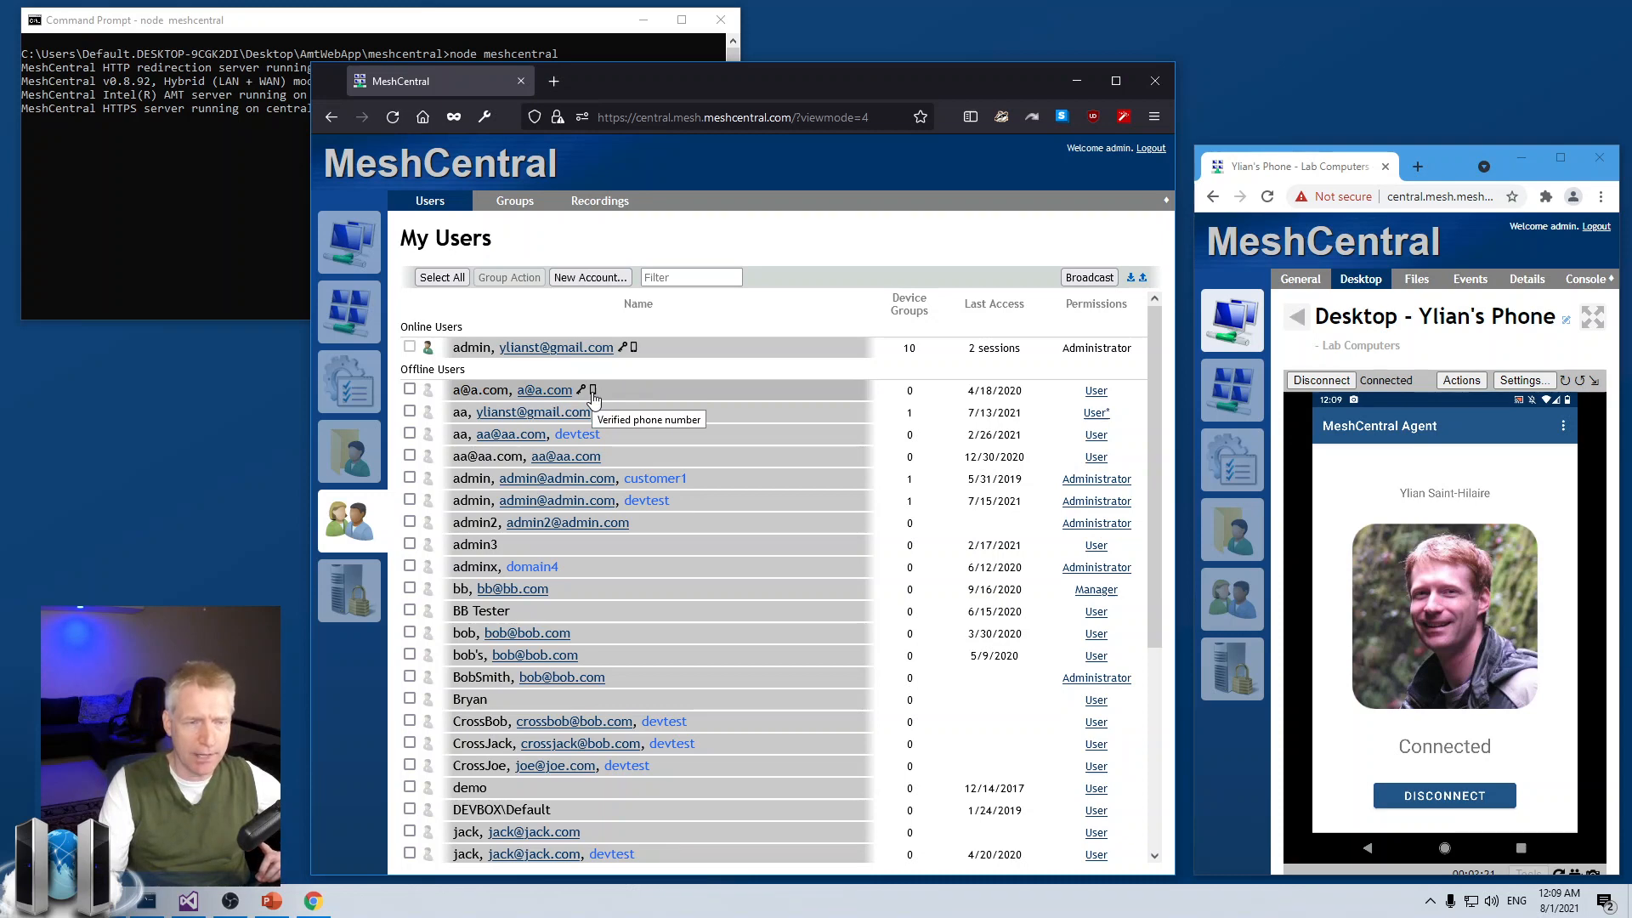
mouse_move(632, 357)
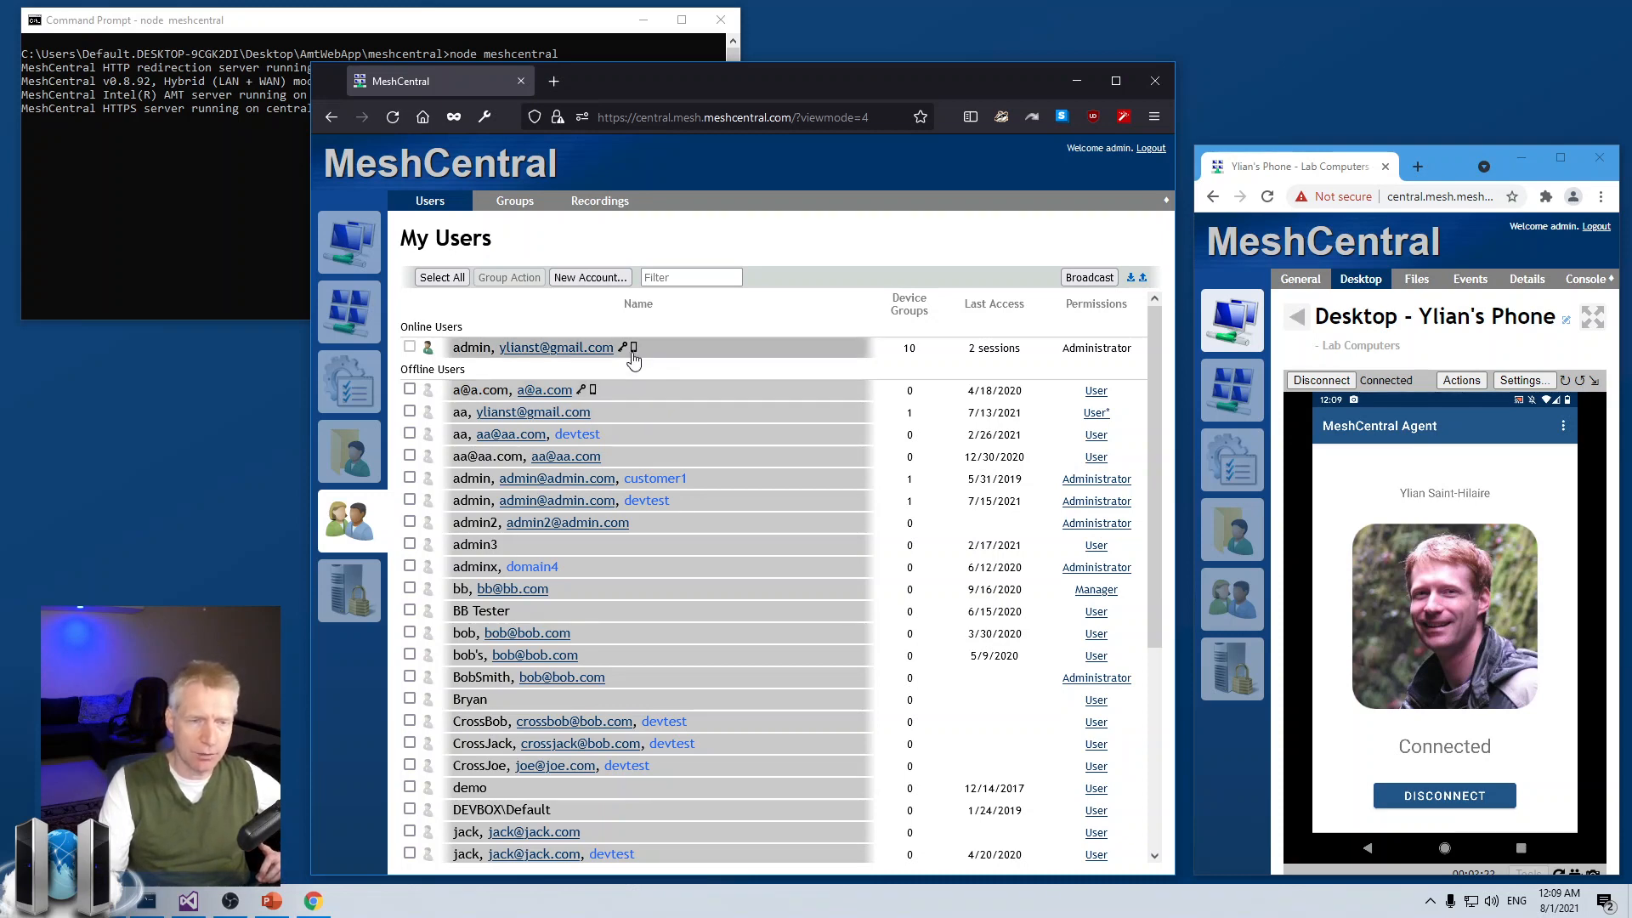
mouse_move(631, 348)
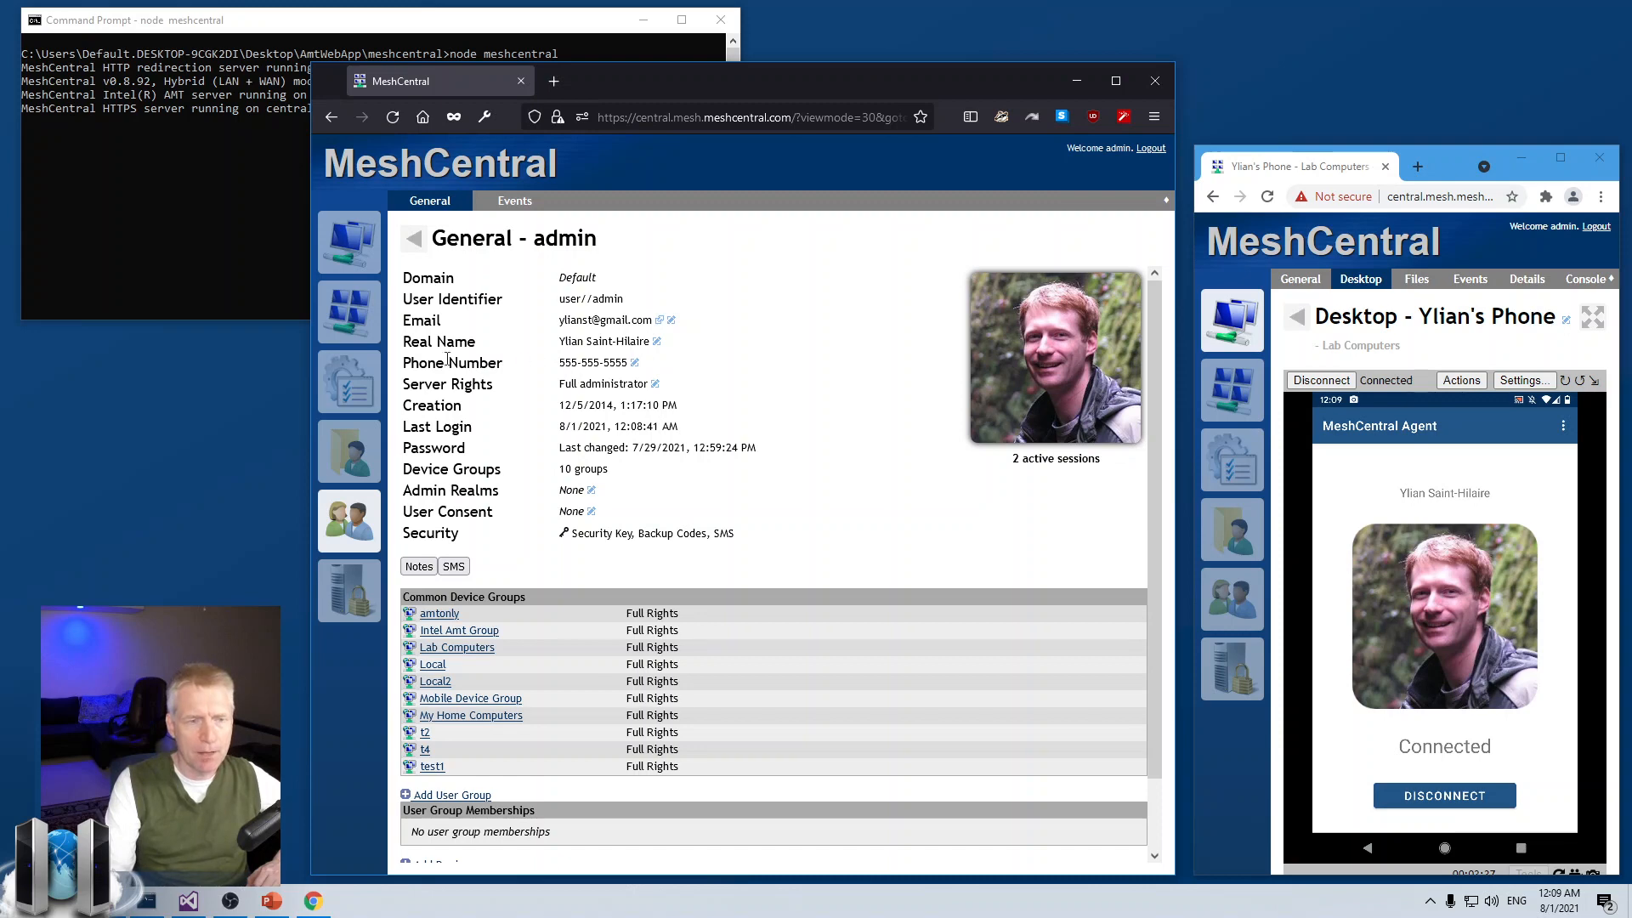
double_click(593, 362)
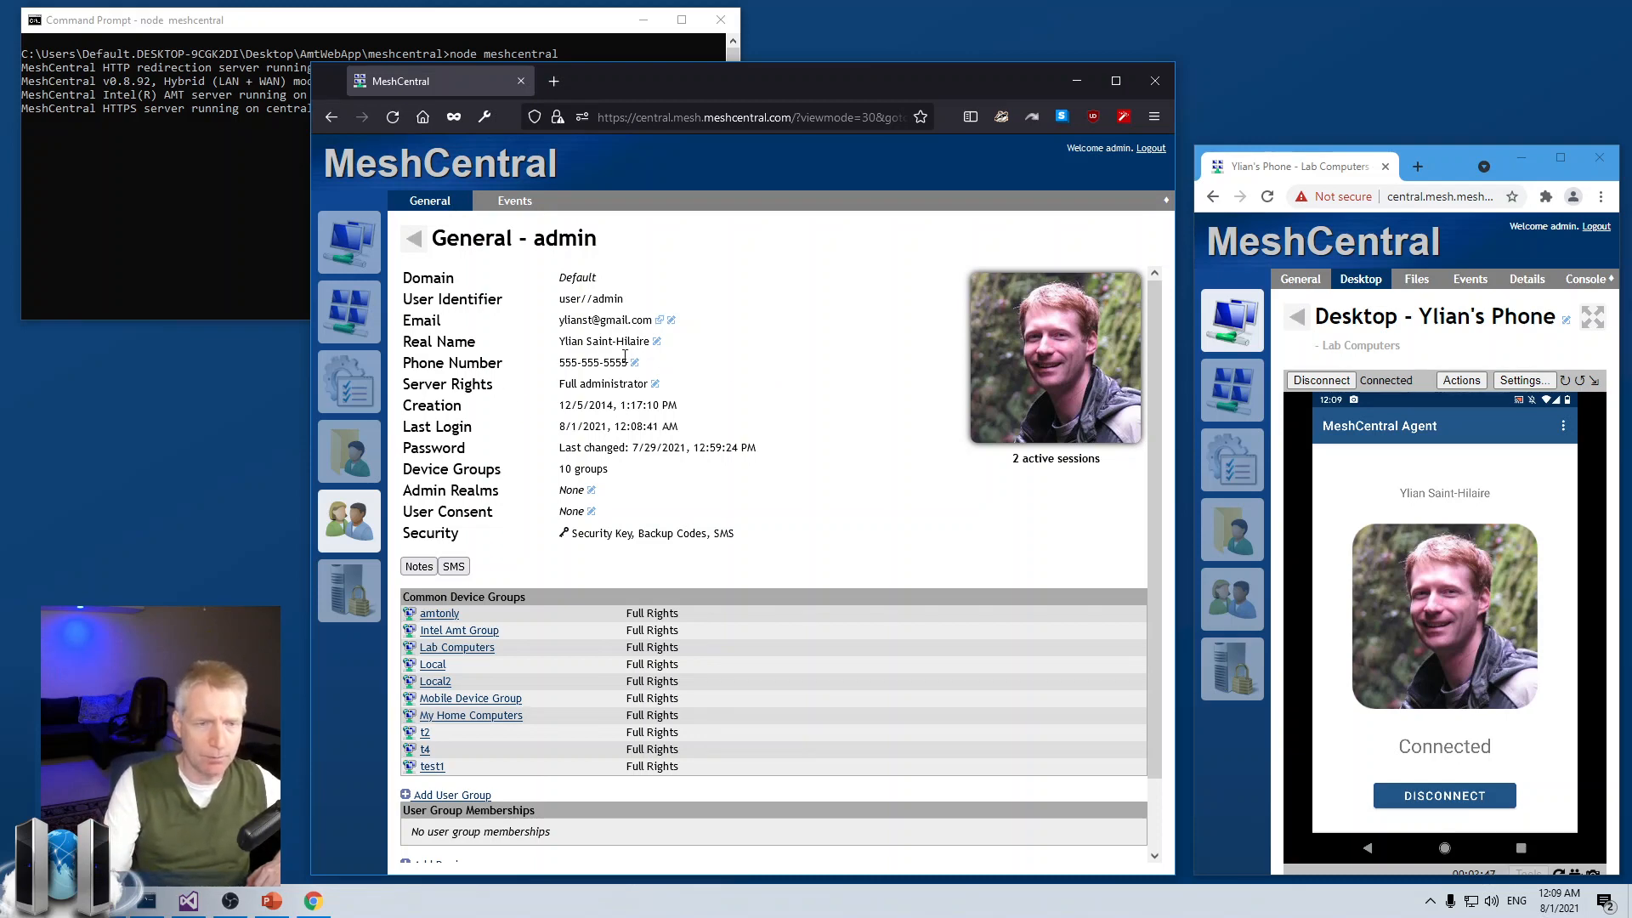
mouse_move(601, 400)
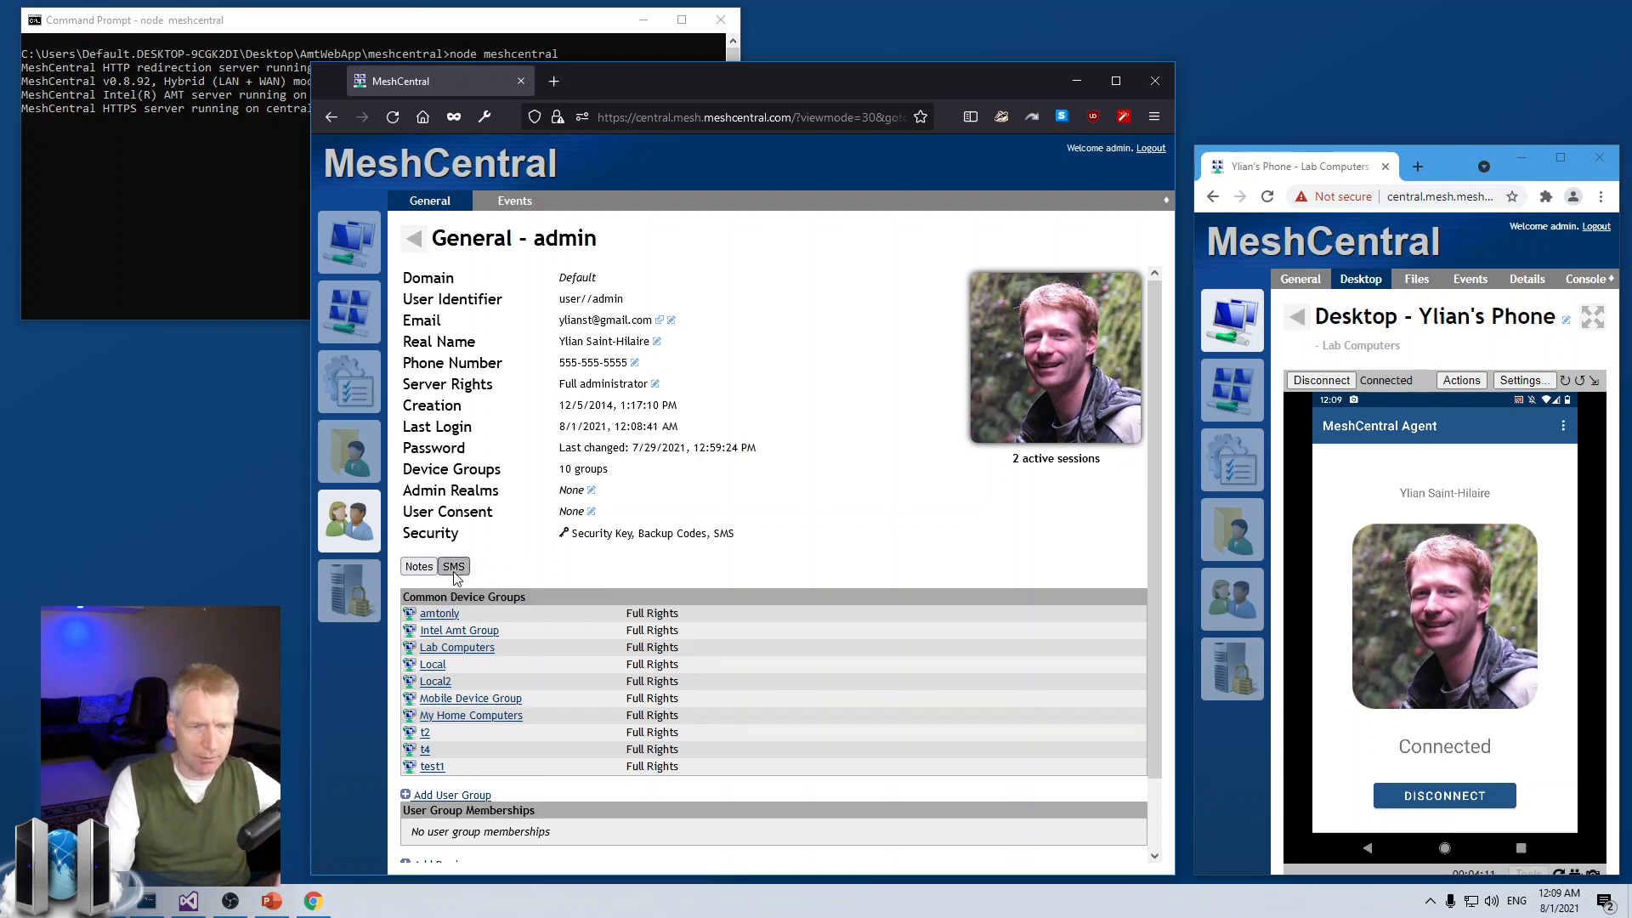
Send the admin an SMS saying "Hello!" and dismiss the sent notice
click(453, 567)
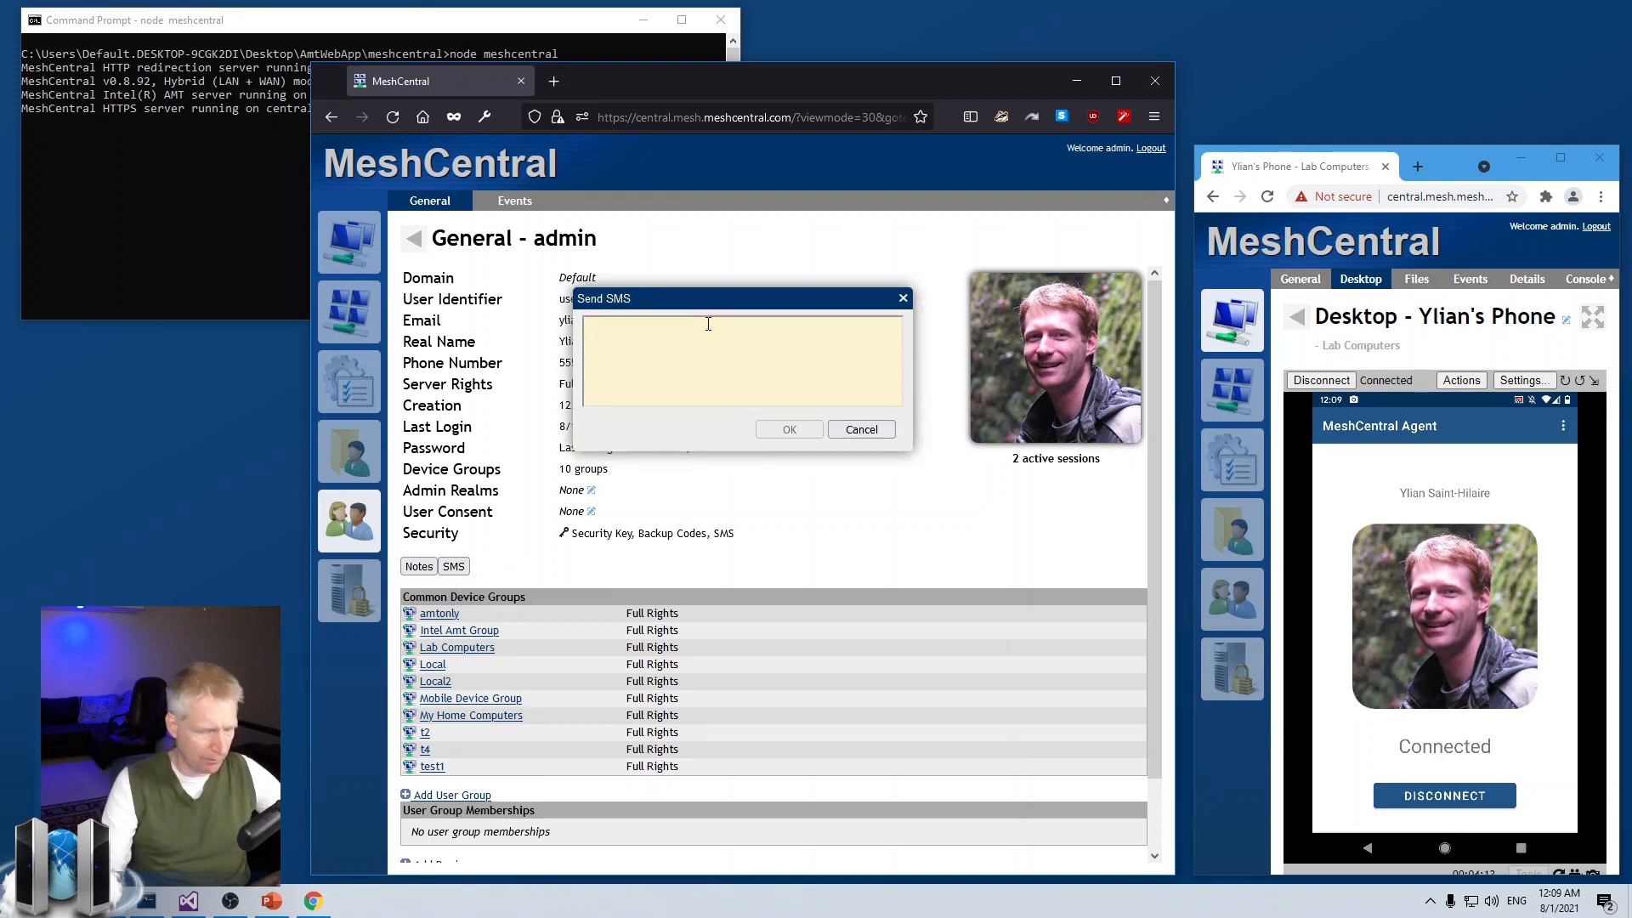
text(Hello!)
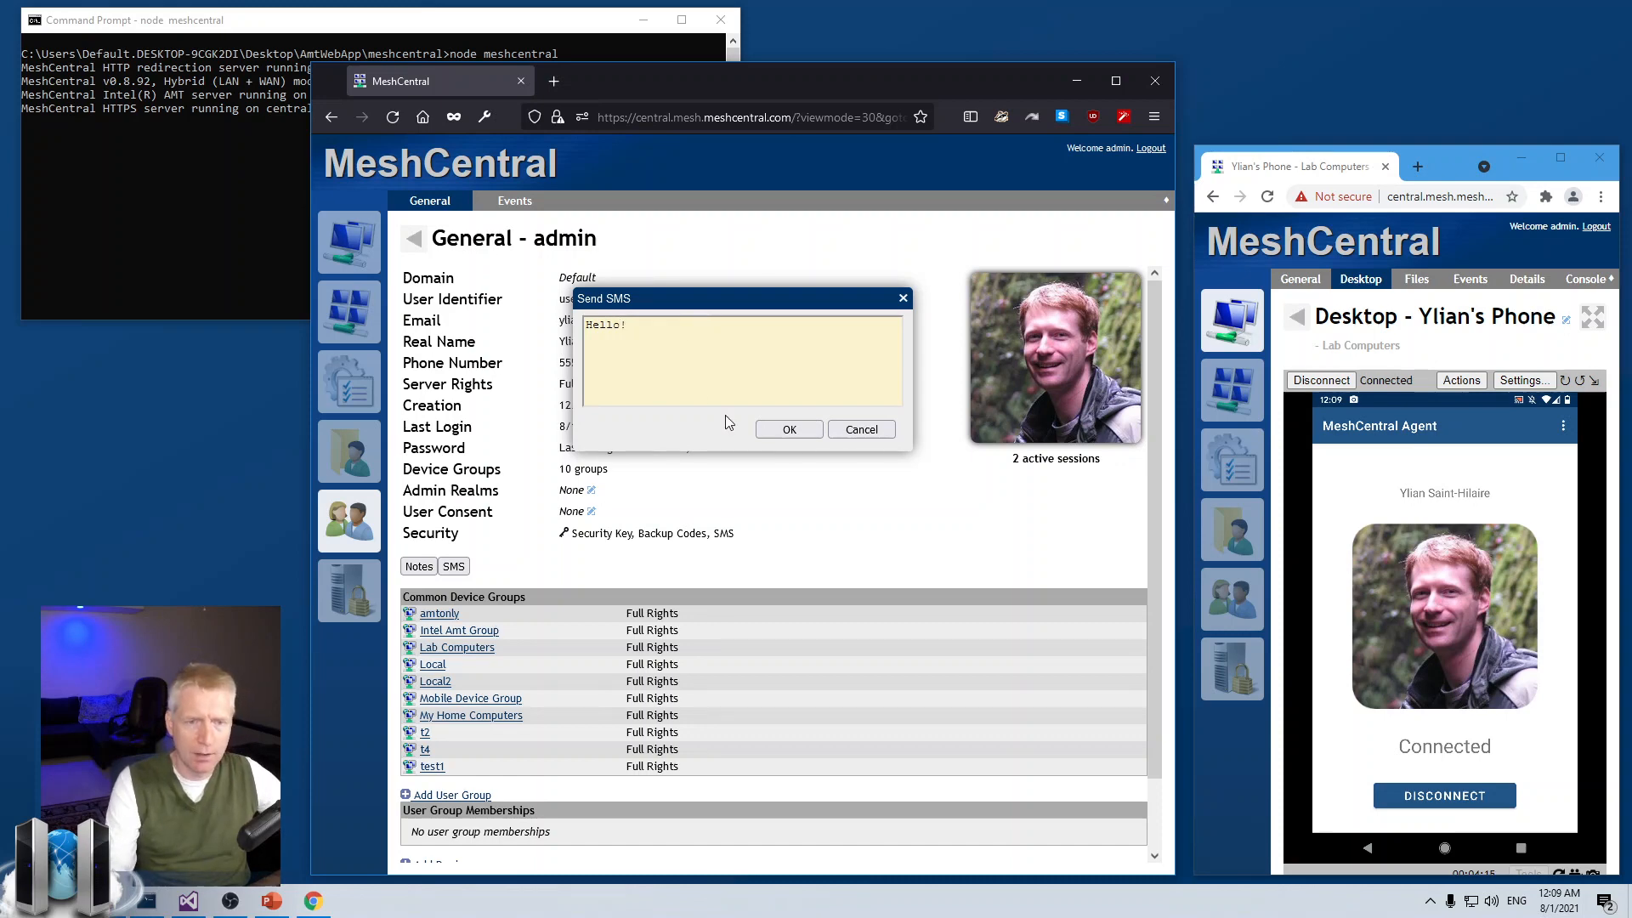
click(787, 429)
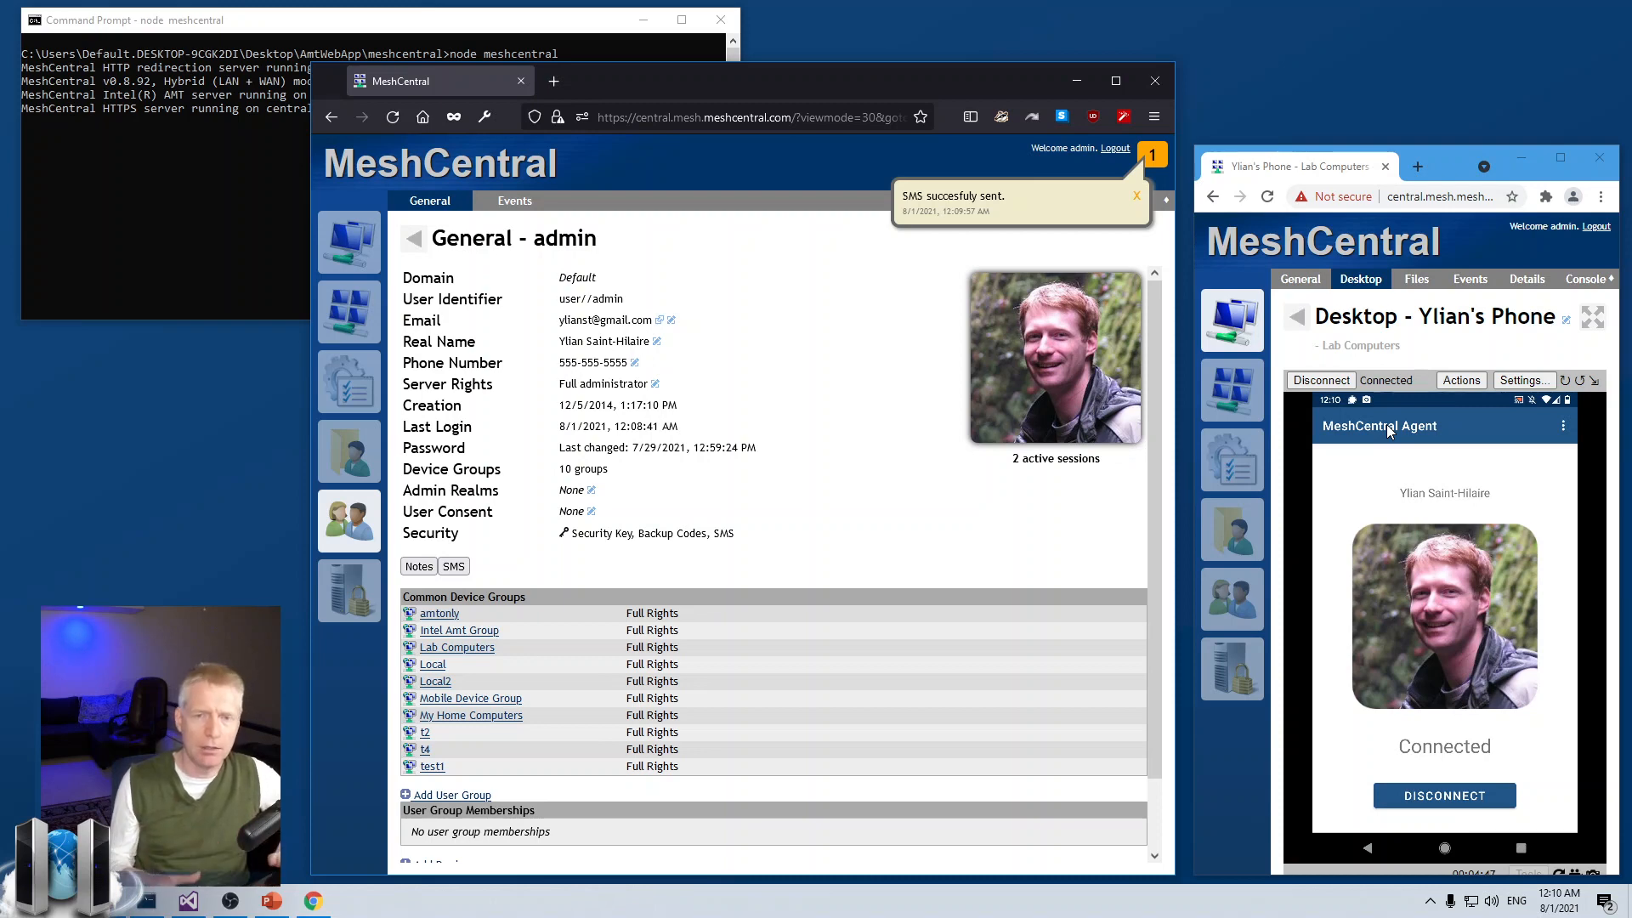
click(1136, 195)
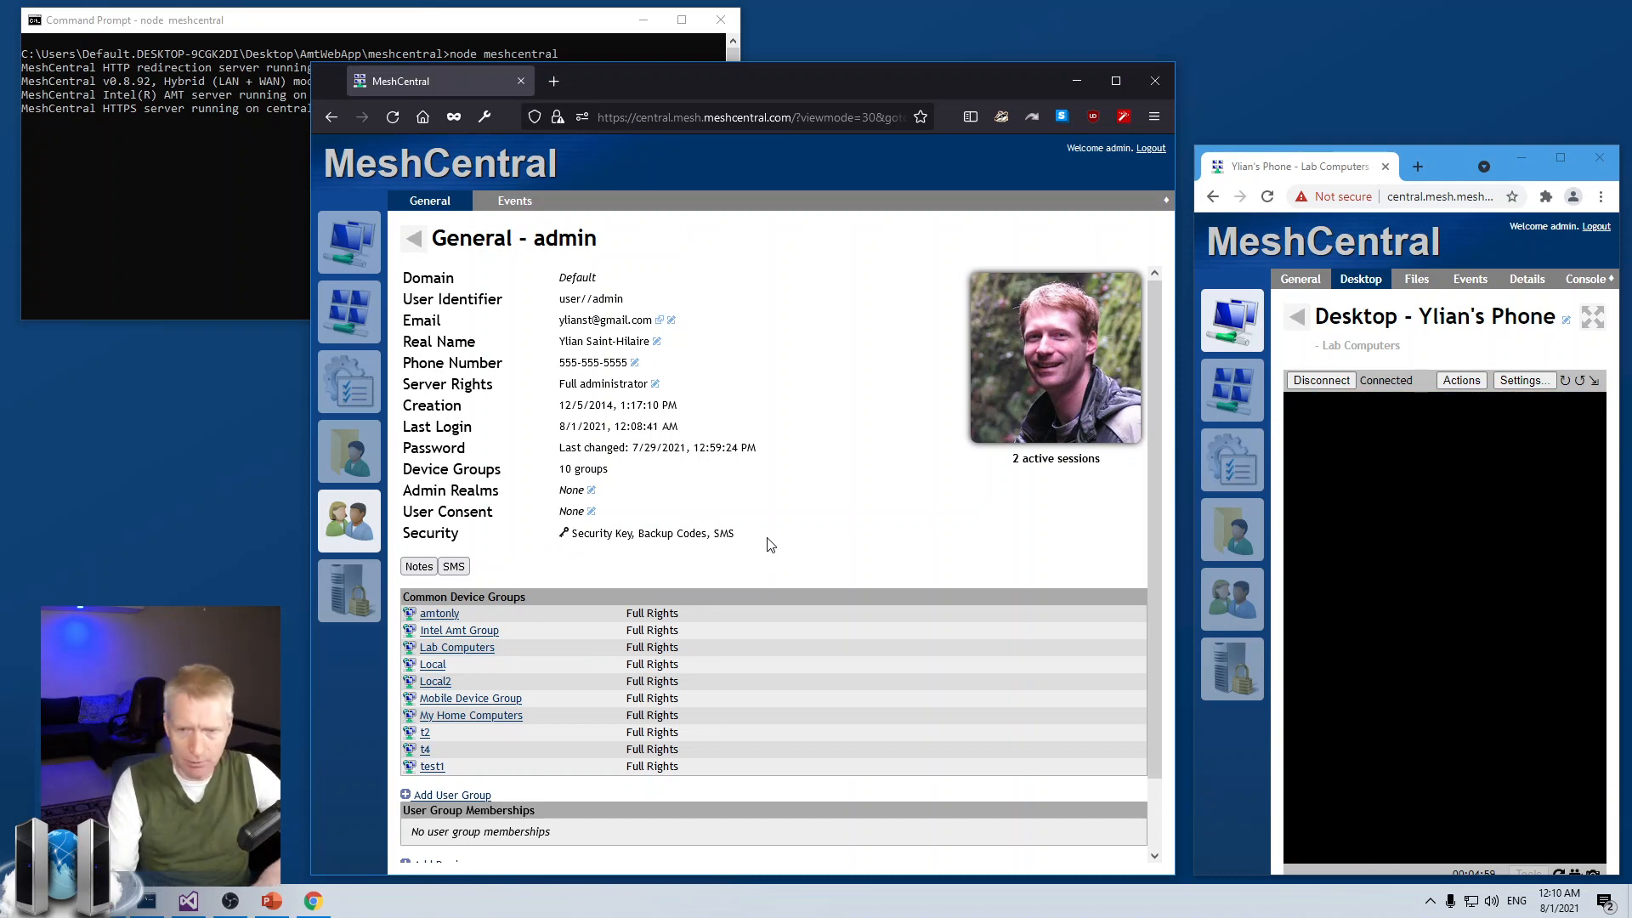
mouse_move(390, 595)
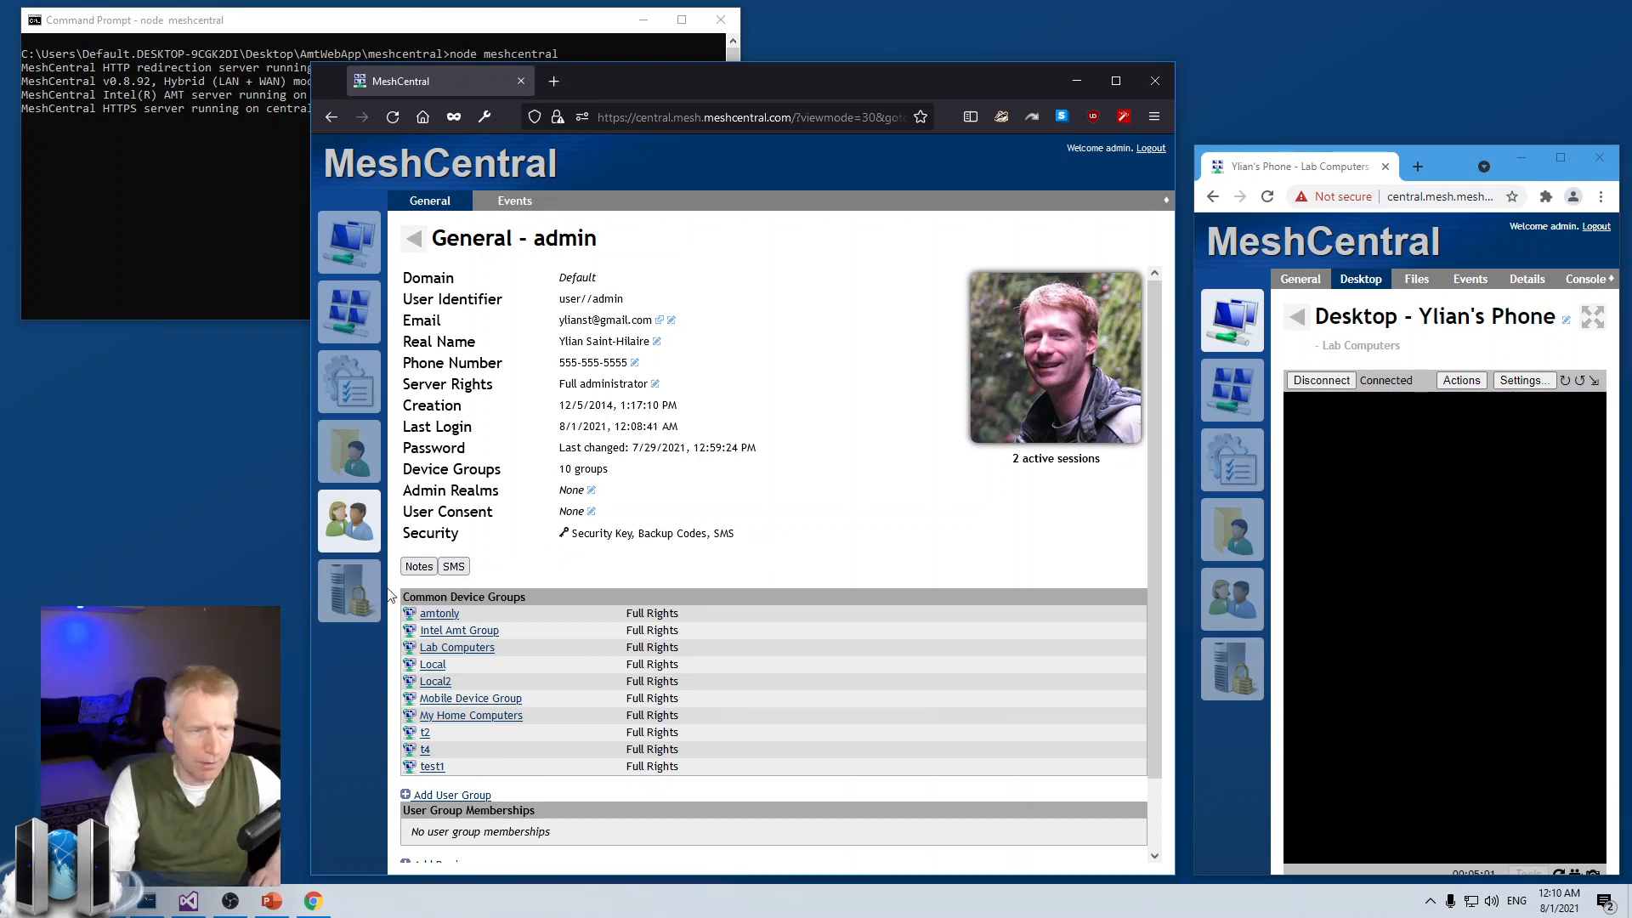
Bring up the My Server overview page
click(348, 588)
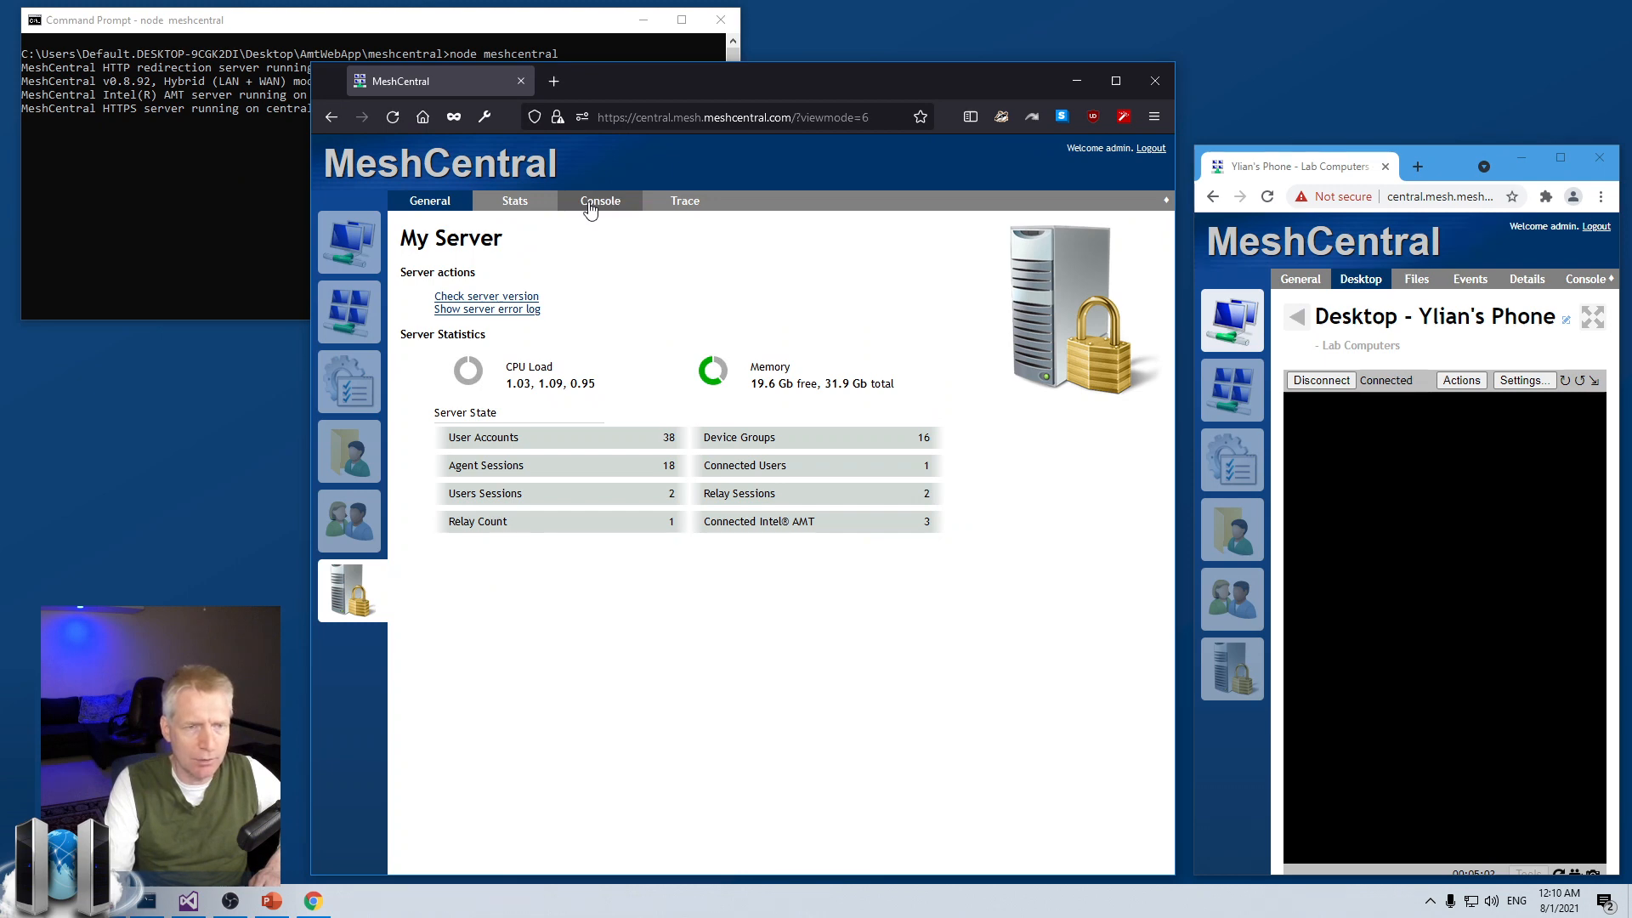
In the server console, run help to list commands and sms to show its usage
click(599, 200)
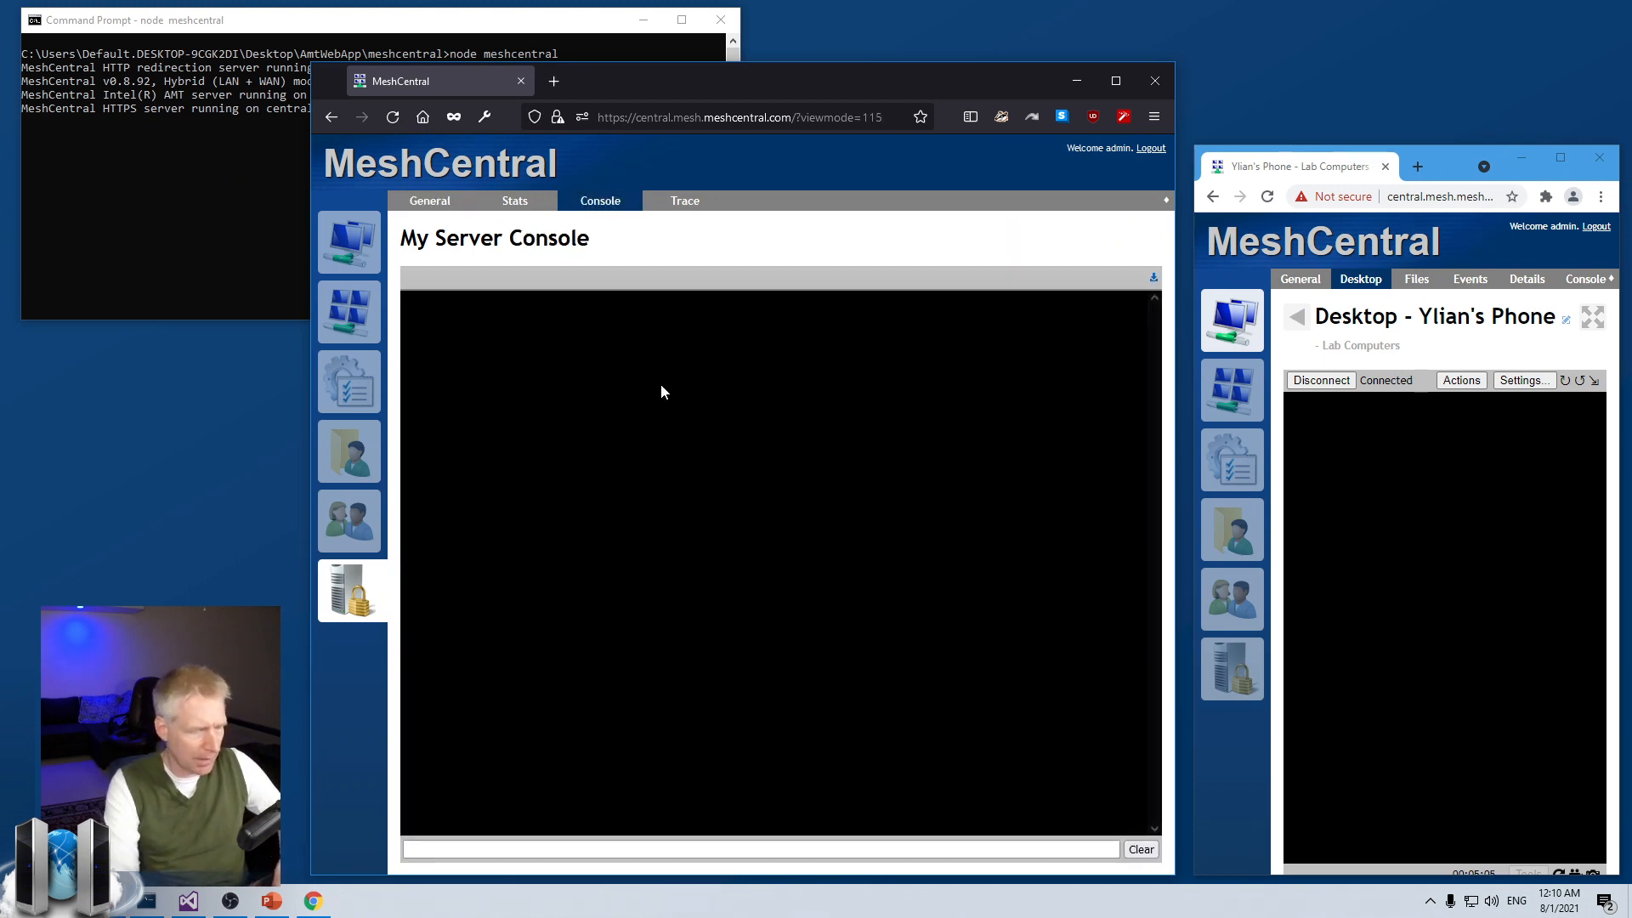
text(help)
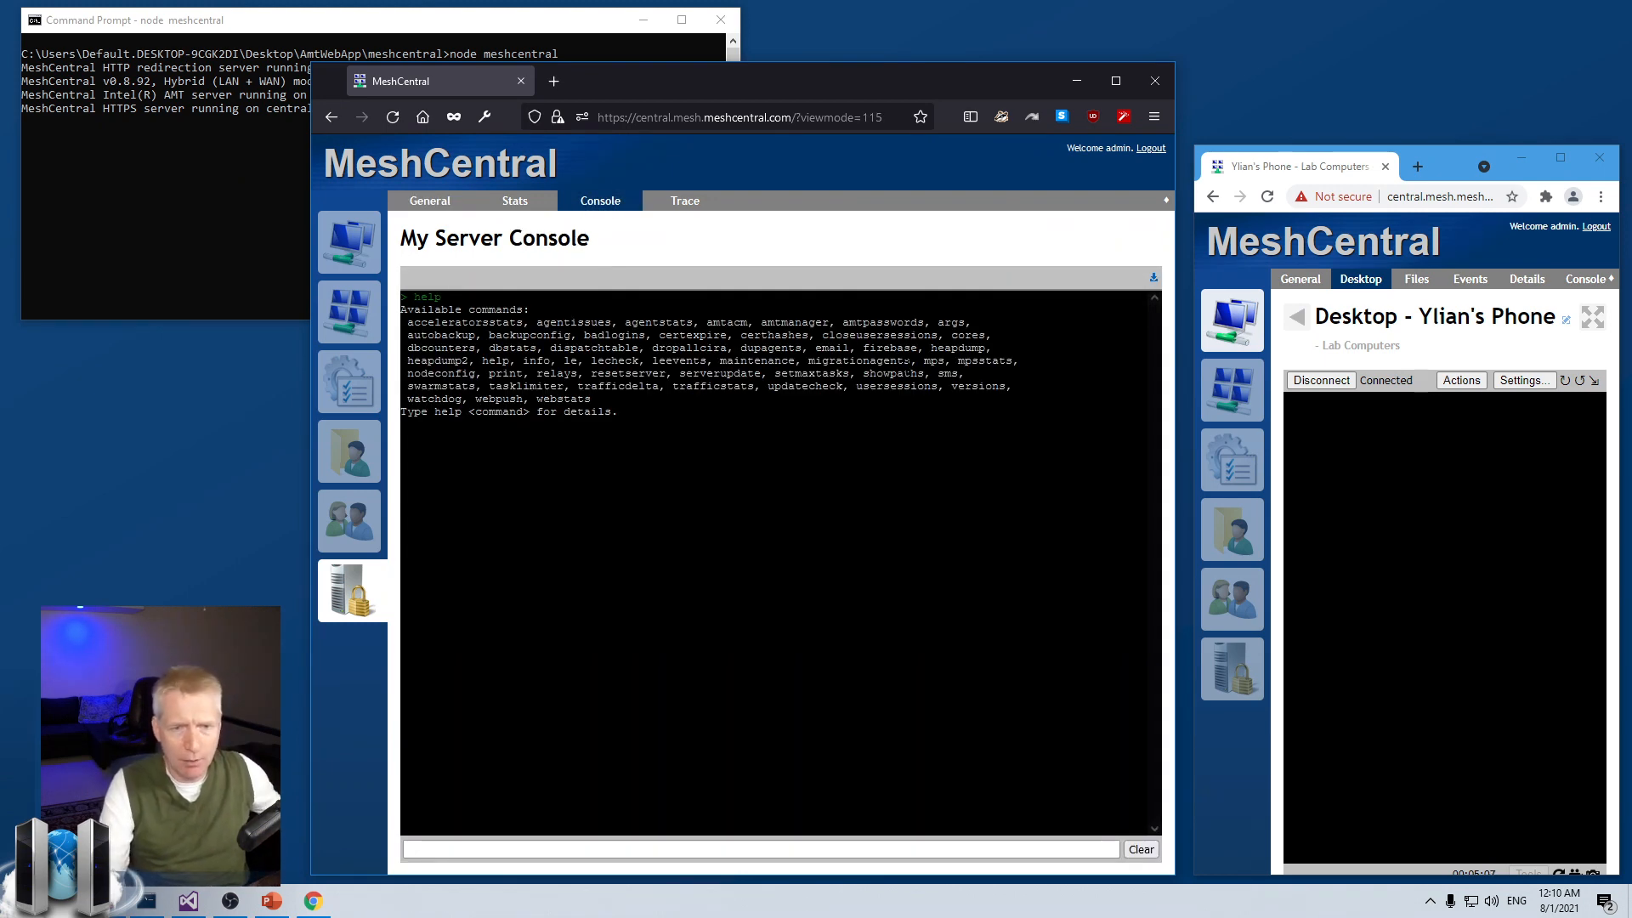
mouse_move(974, 453)
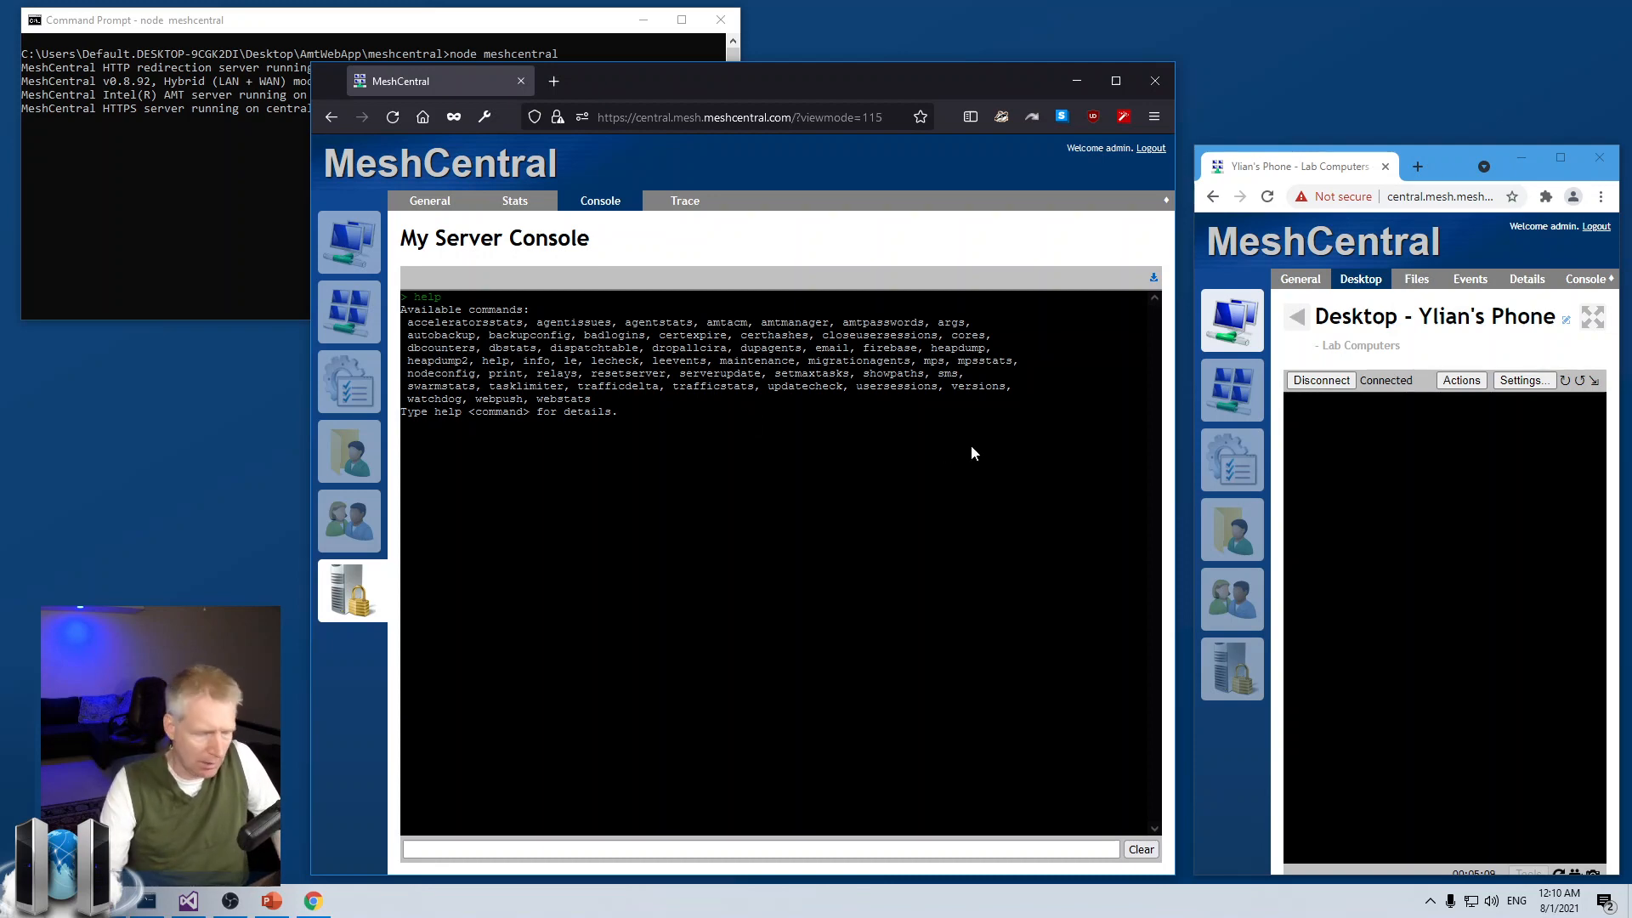
text(sm)
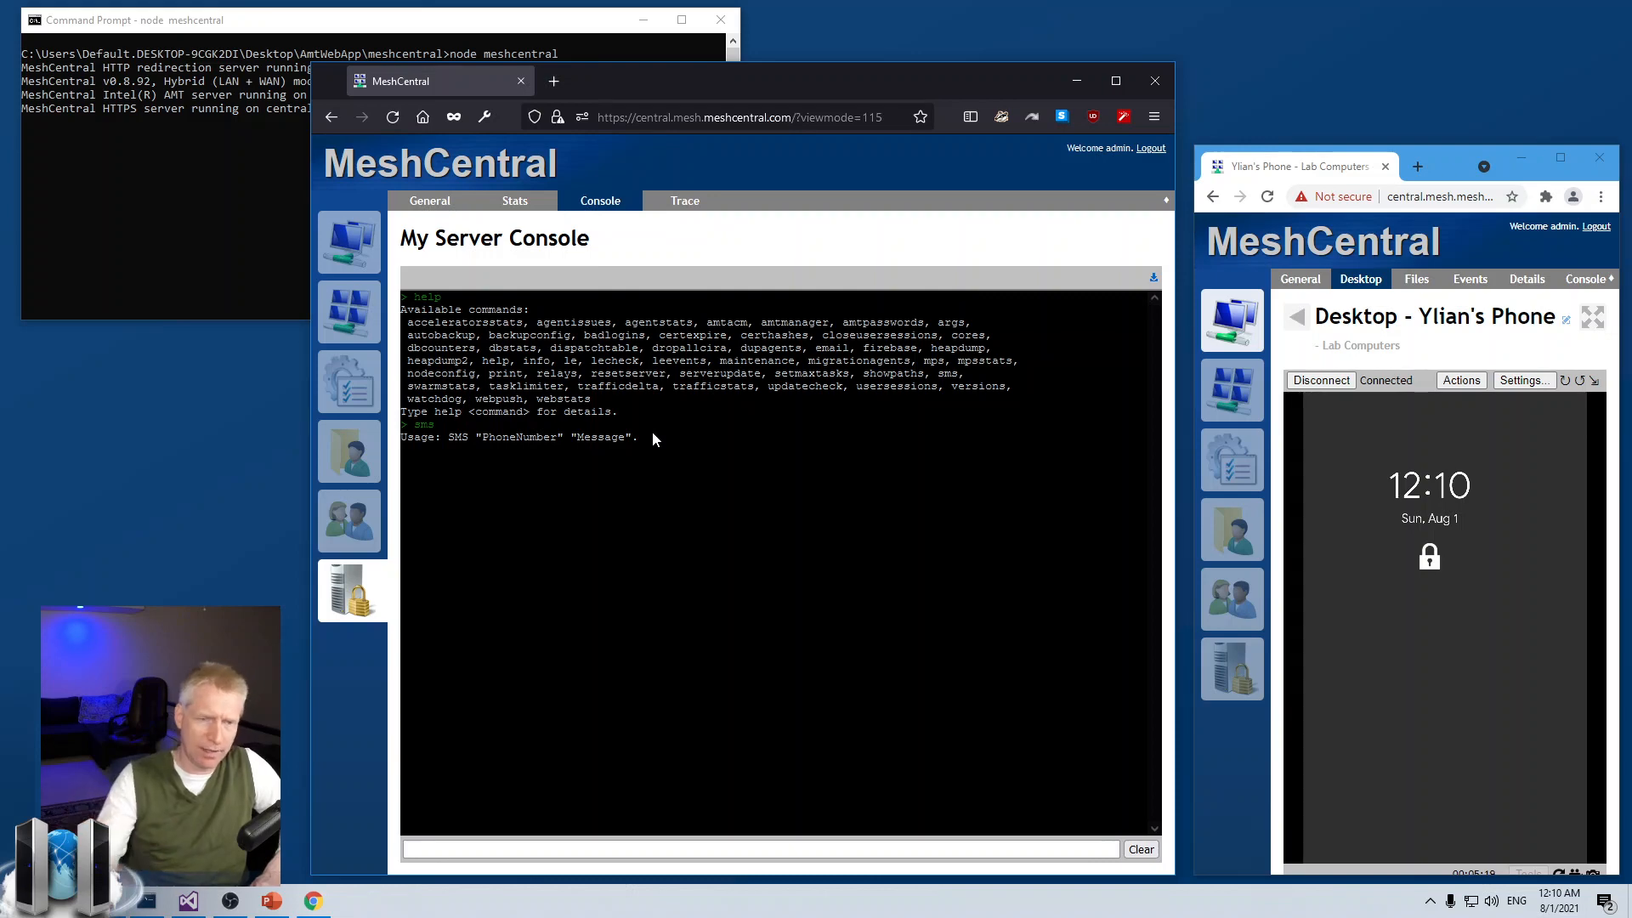
mouse_move(643, 439)
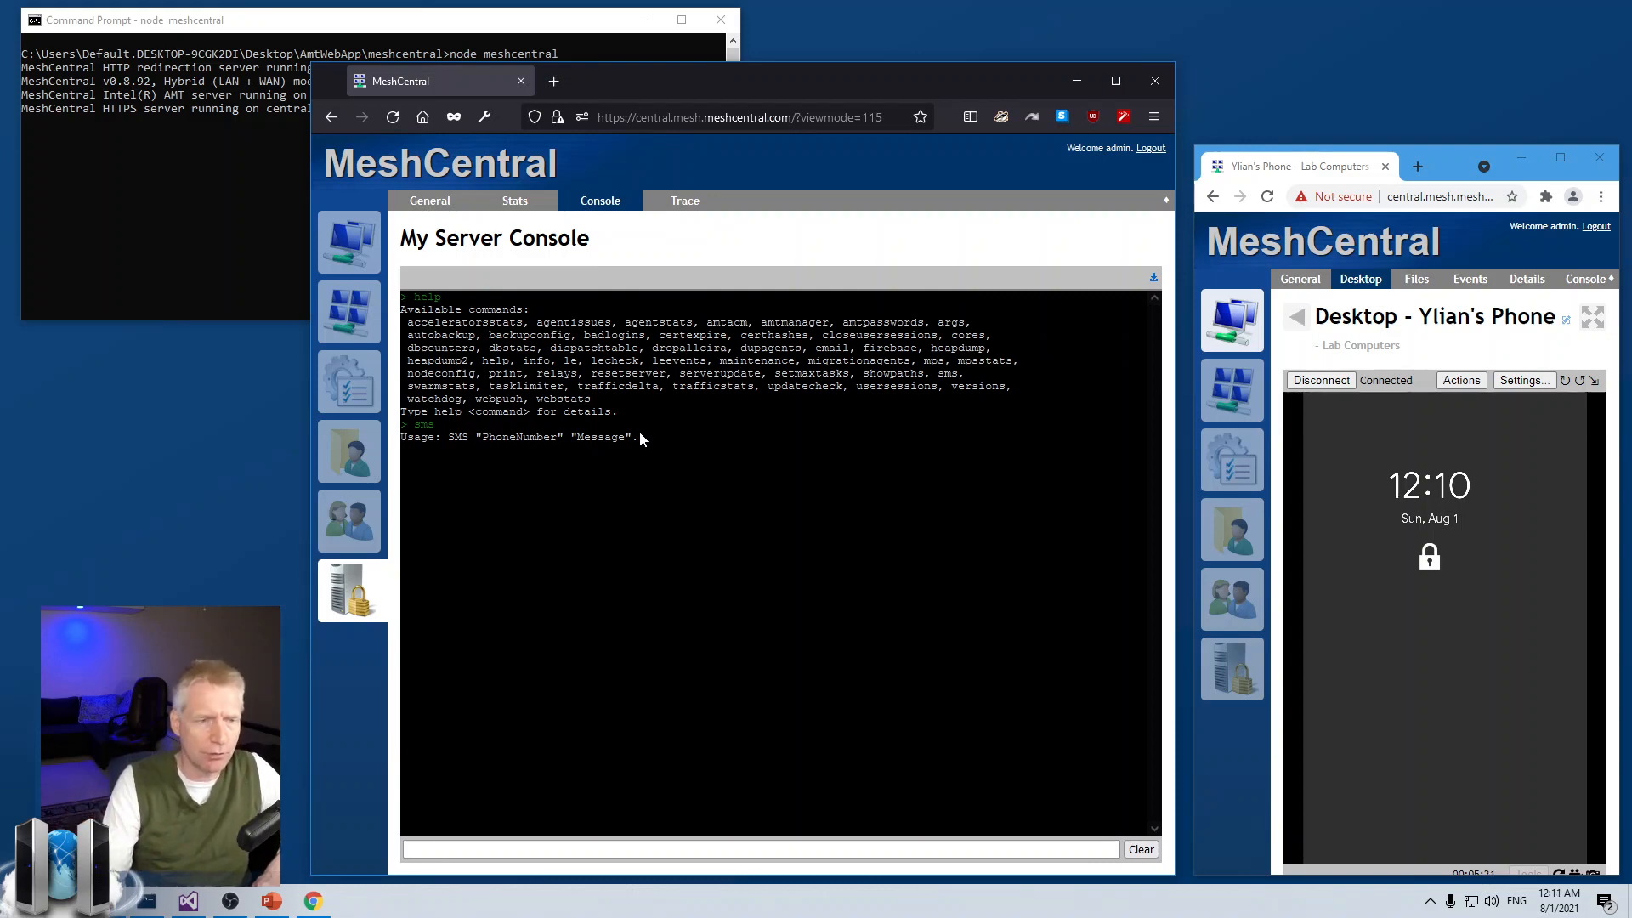